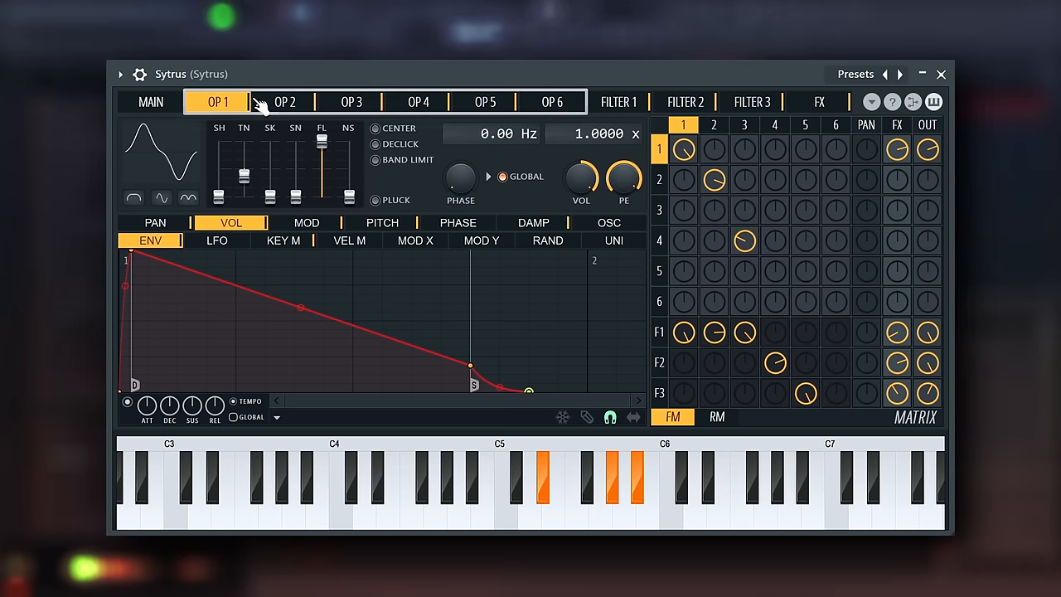
Tour operator 6, the RM/FM matrix views and the additive oscillator editor, returning to the main page.
{"action": "left_click", "coordinate": [553, 103]}
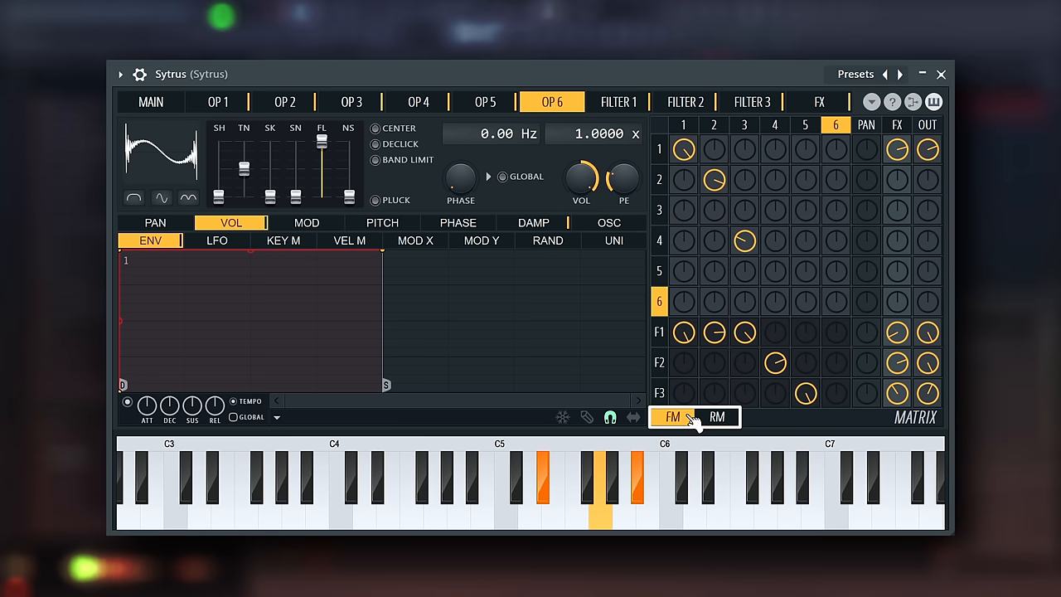
{"action": "left_click", "coordinate": [723, 417]}
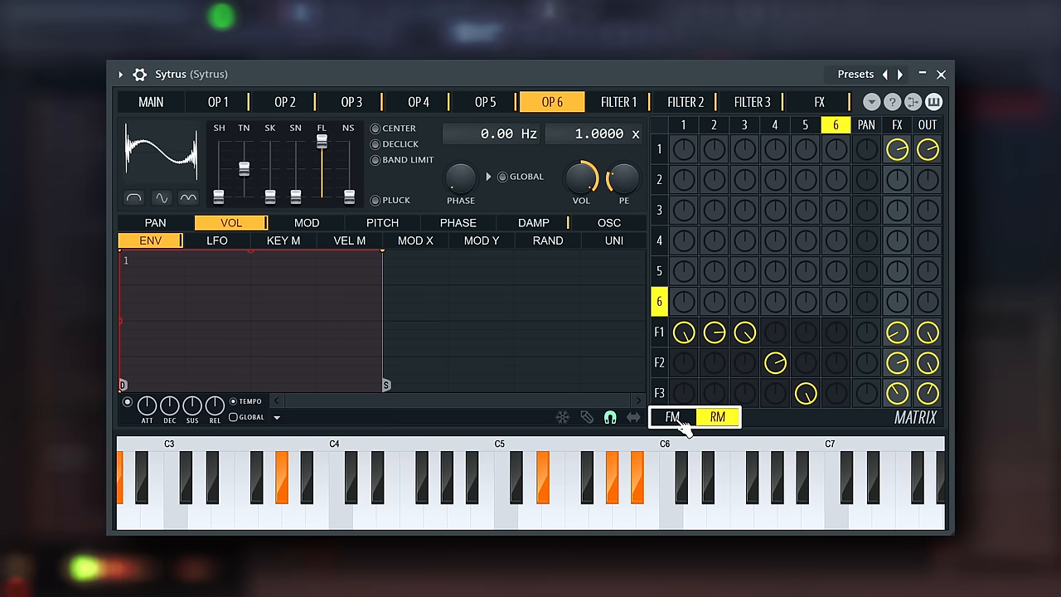
{"action": "left_click", "coordinate": [672, 416]}
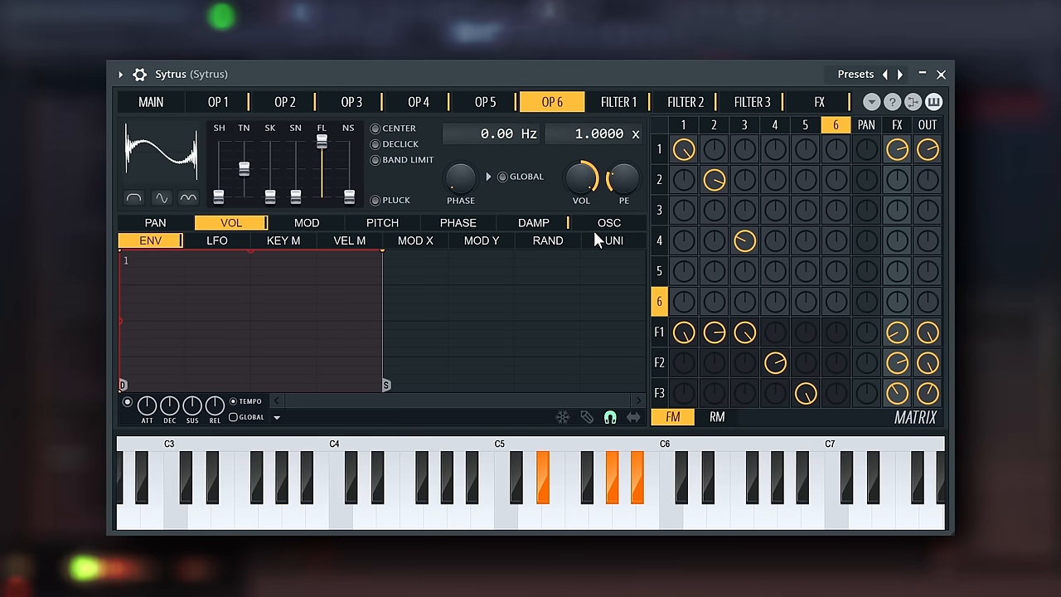
{"action": "left_click", "coordinate": [611, 222]}
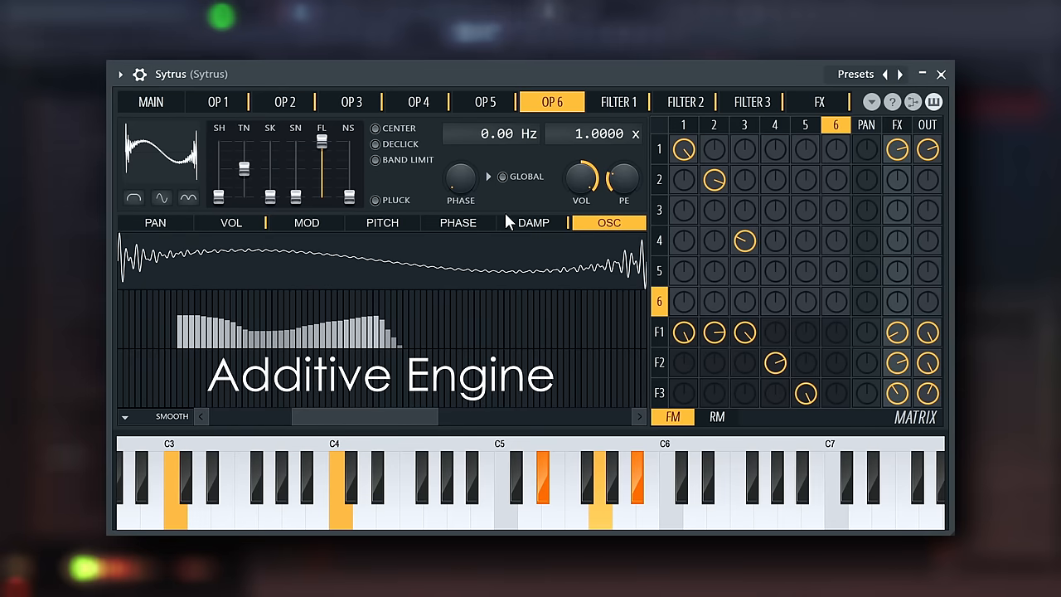
{"action": "left_click", "coordinate": [151, 101]}
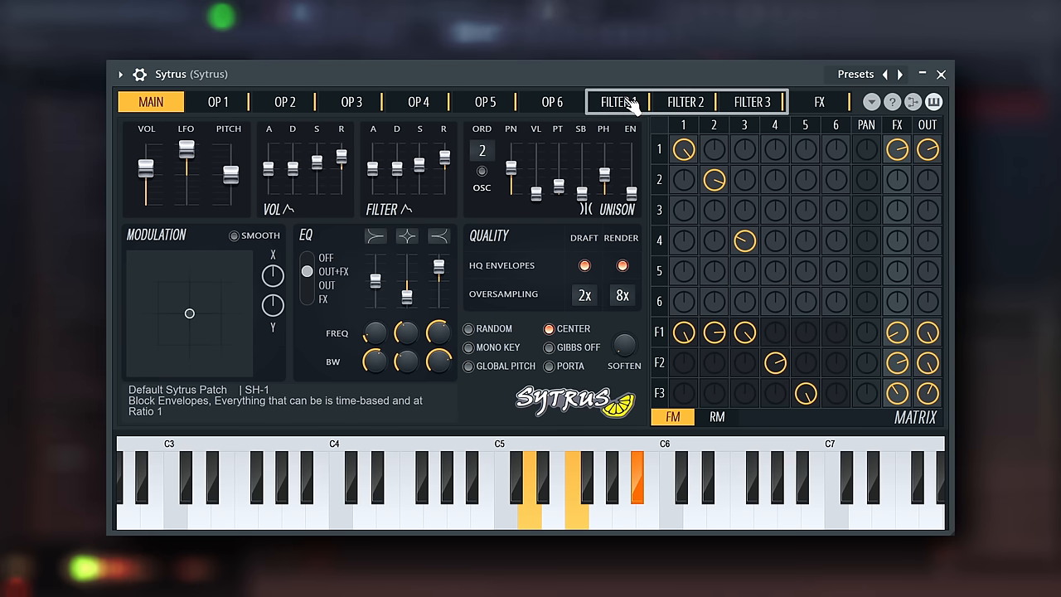
{"action": "left_click", "coordinate": [751, 101]}
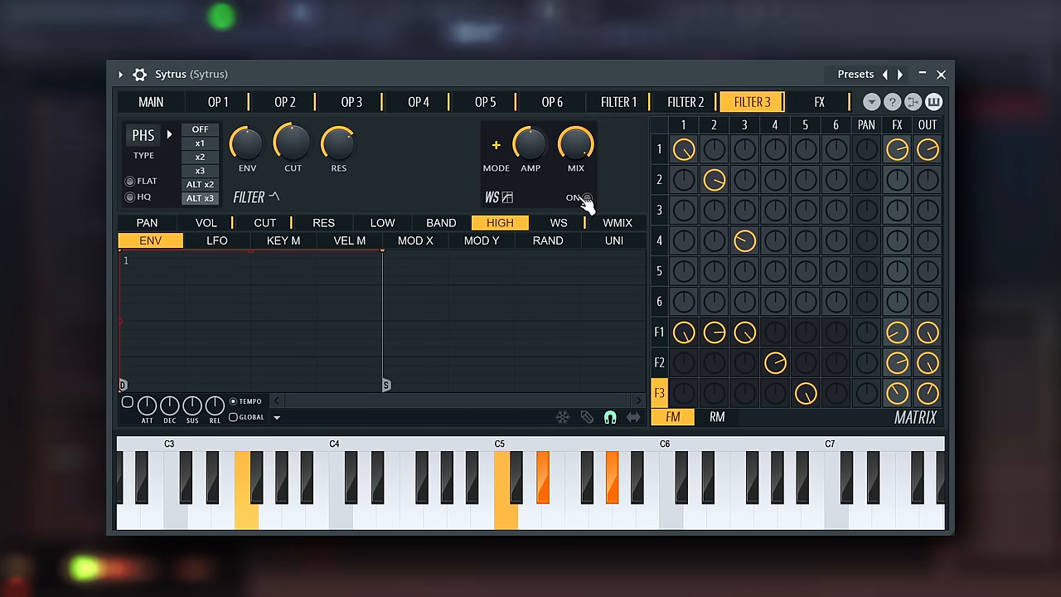
{"action": "left_click", "coordinate": [557, 222]}
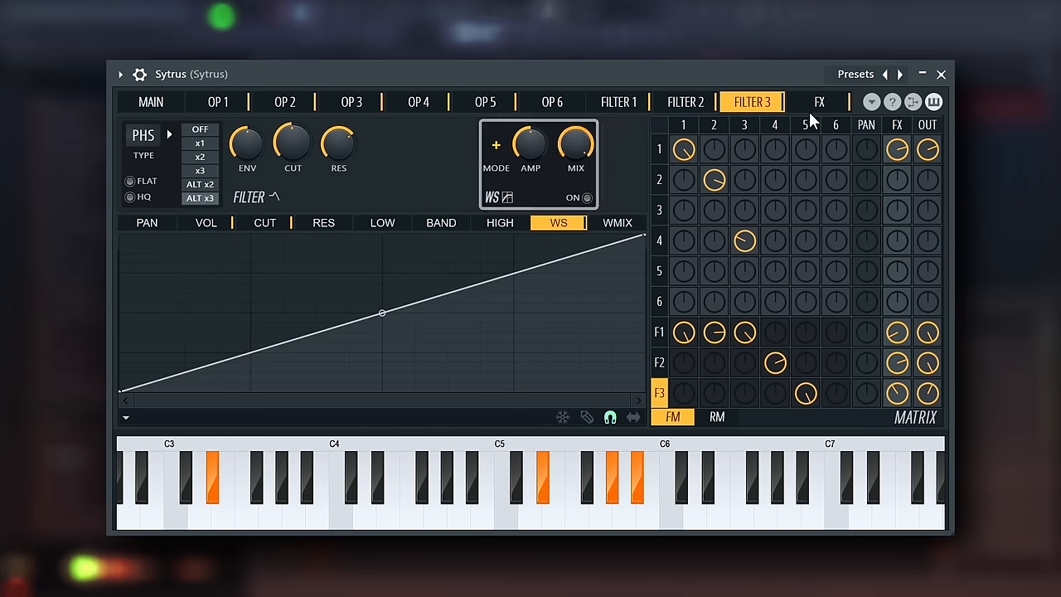
{"action": "left_click", "coordinate": [822, 103]}
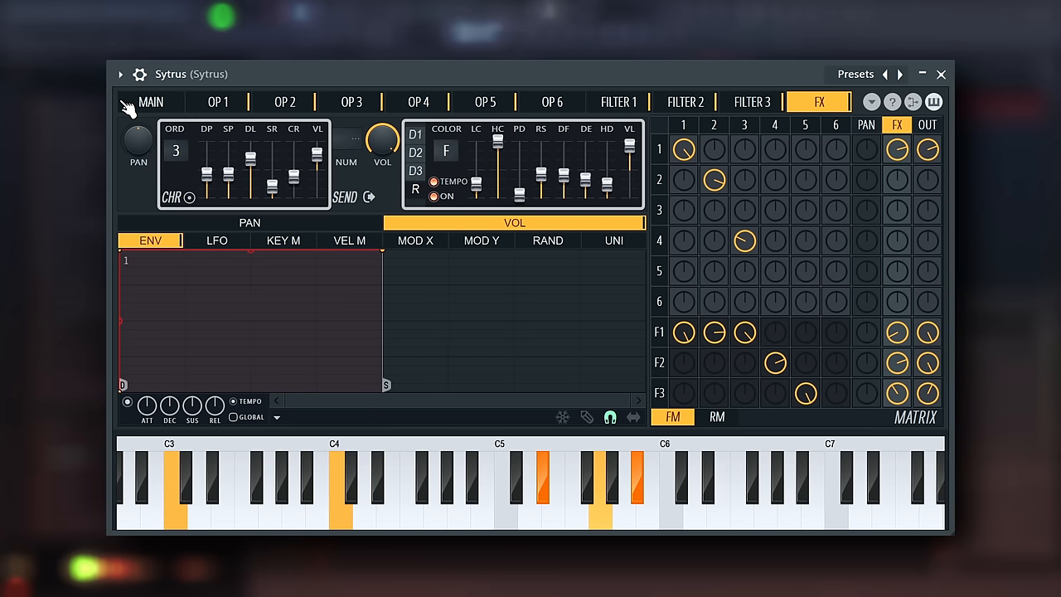
{"action": "left_click", "coordinate": [149, 101]}
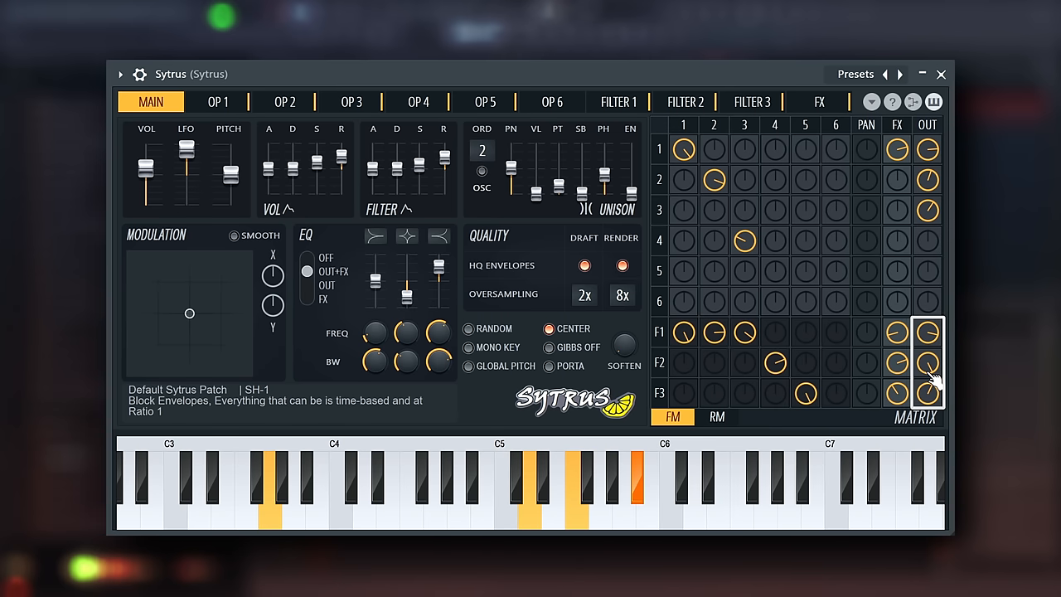
Compare the matrix's RM and FM amounts, then show filter 1's settings.
{"action": "left_click", "coordinate": [716, 418]}
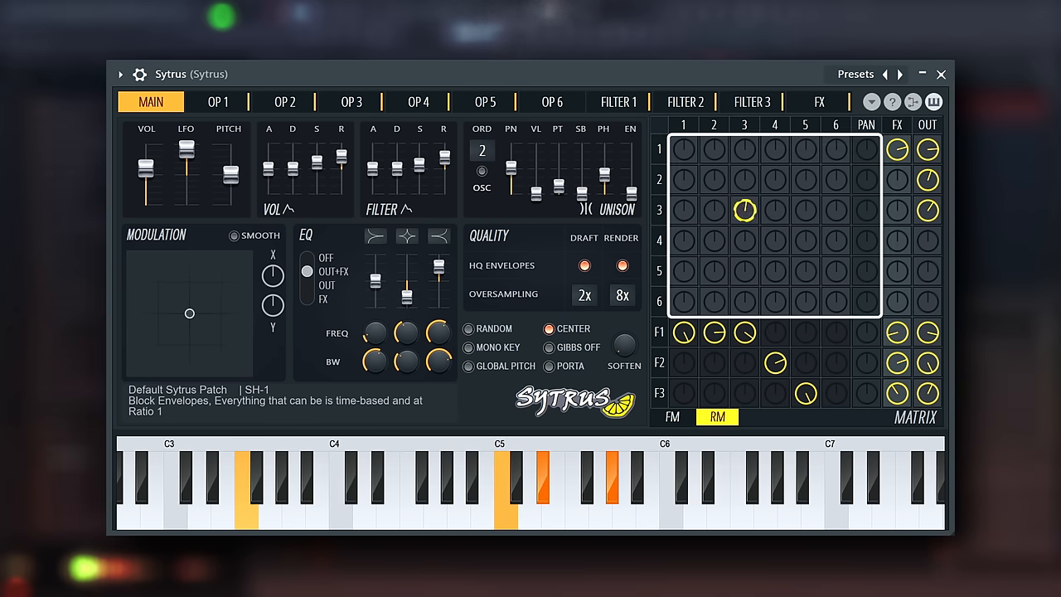
{"action": "left_click", "coordinate": [674, 418]}
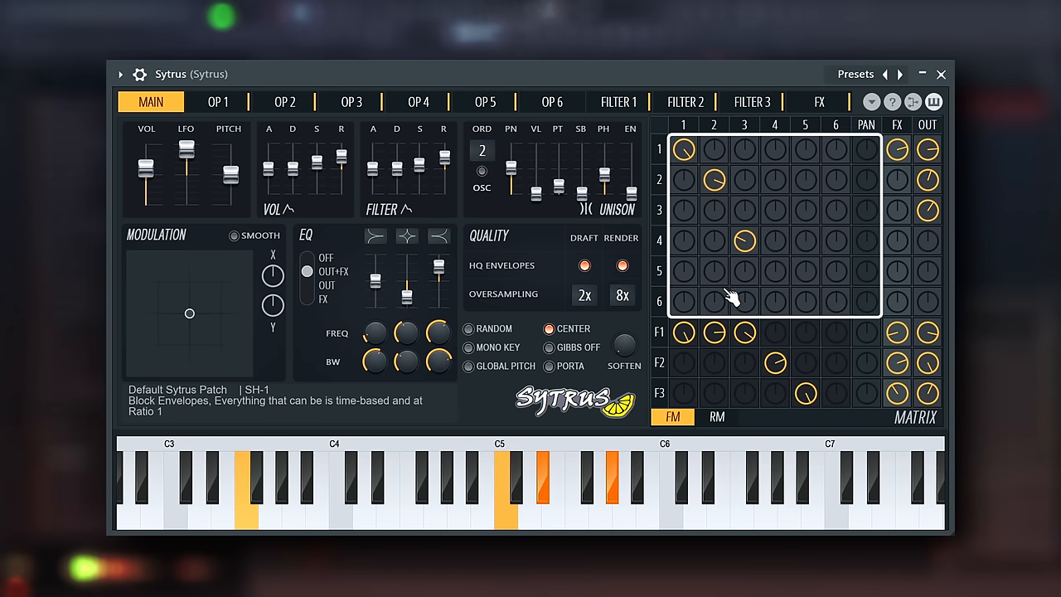
{"action": "left_click", "coordinate": [620, 101]}
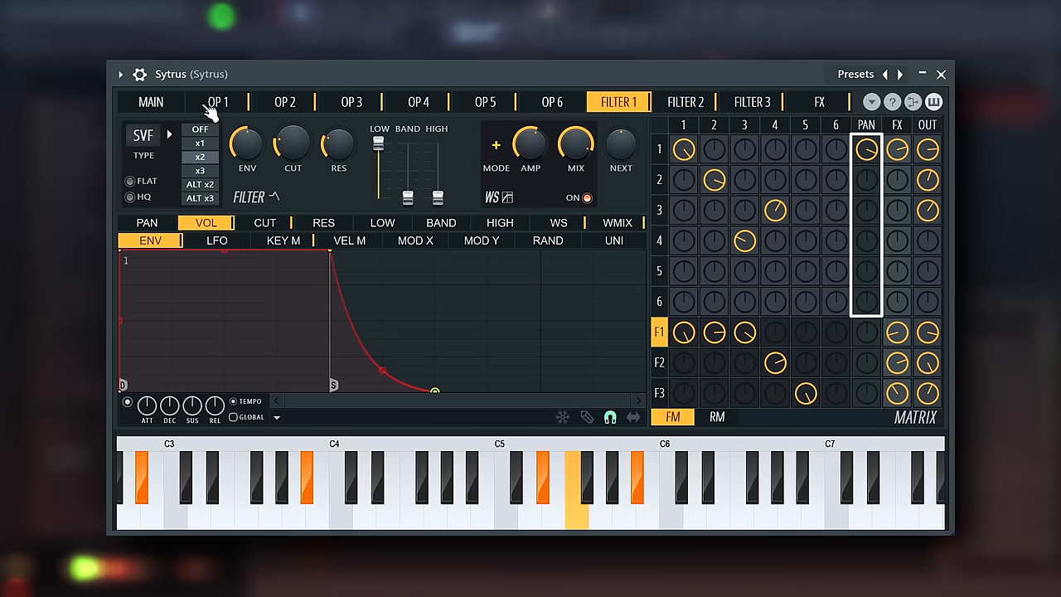
Flip between operator 1 and filter 1's pan page, ending on operator 1's waveform shape controls.
{"action": "left_click", "coordinate": [219, 101]}
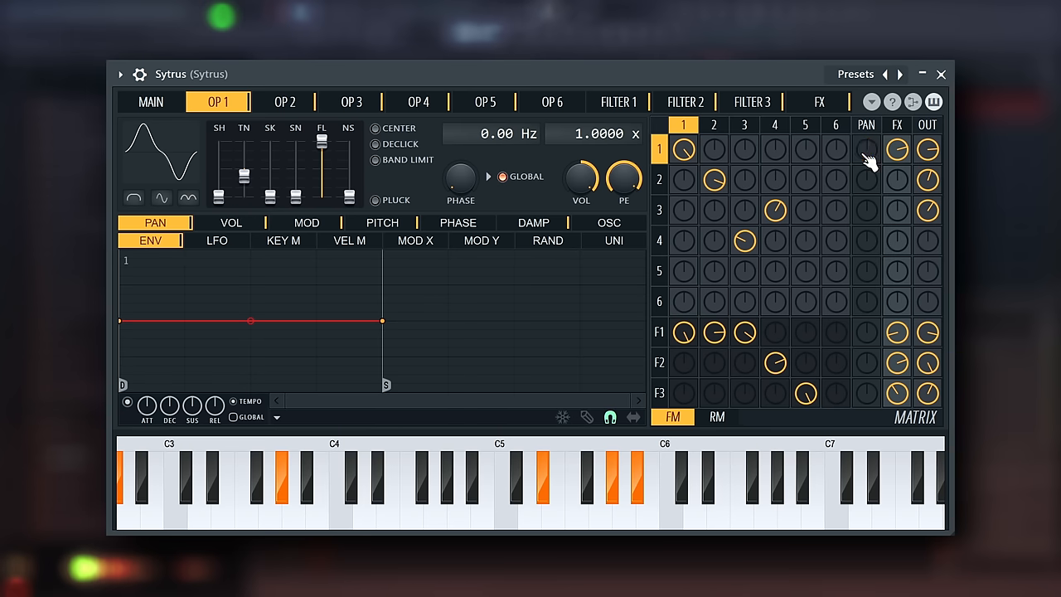
{"action": "left_click", "coordinate": [619, 101]}
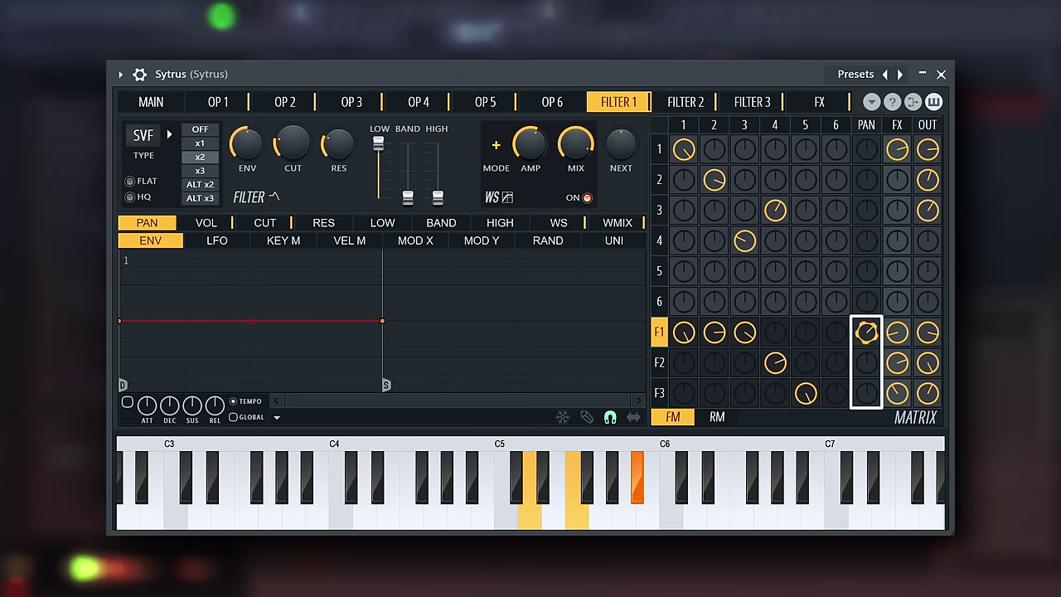
{"action": "left_click", "coordinate": [219, 101]}
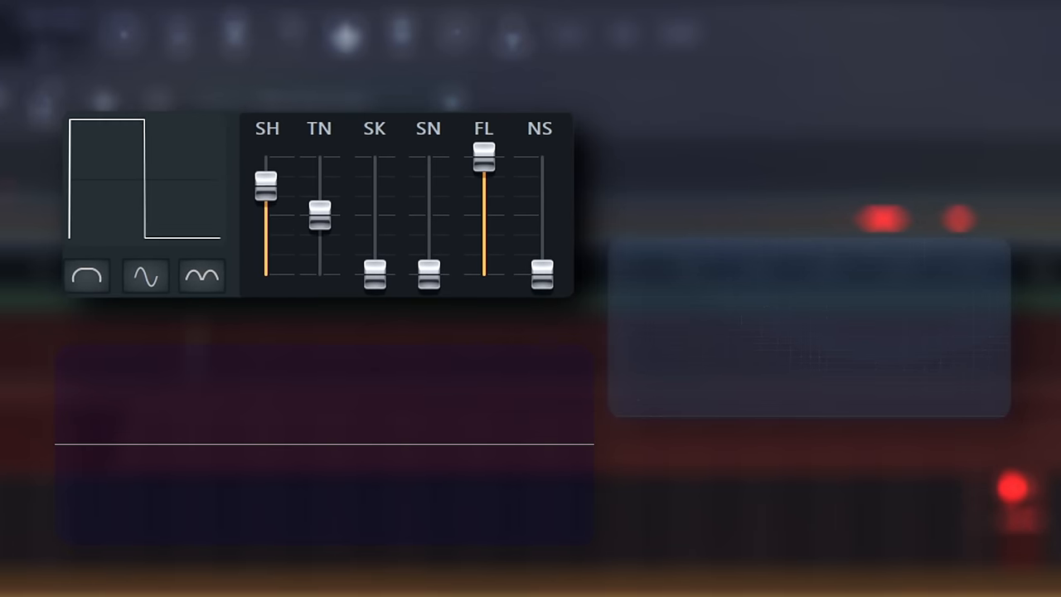
Morph the waveform from sine through triangle, sawtooth and narrow pulse to a rounded square.
{"action": "left_click_drag", "start_coordinate": [265, 182], "coordinate": [265, 272]}
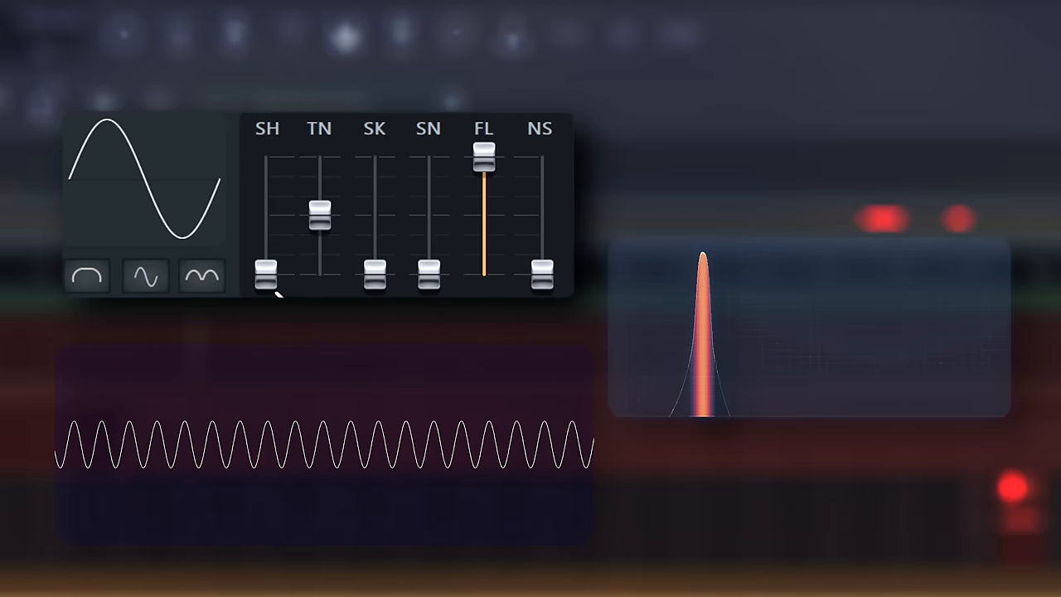
{"action": "left_click_drag", "start_coordinate": [266, 275], "coordinate": [265, 251]}
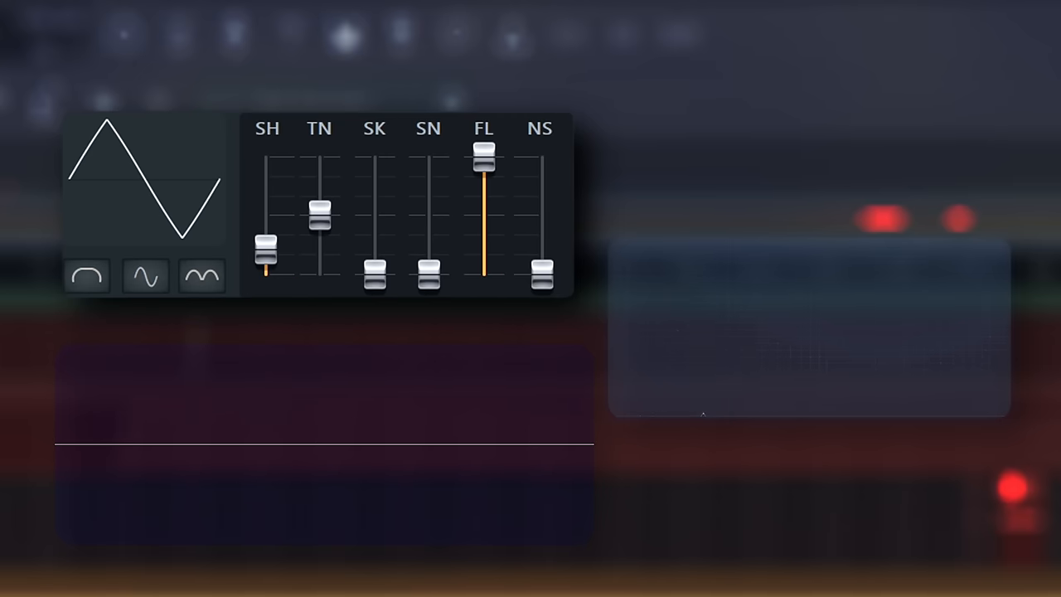
{"action": "left_click_drag", "start_coordinate": [265, 249], "coordinate": [265, 236]}
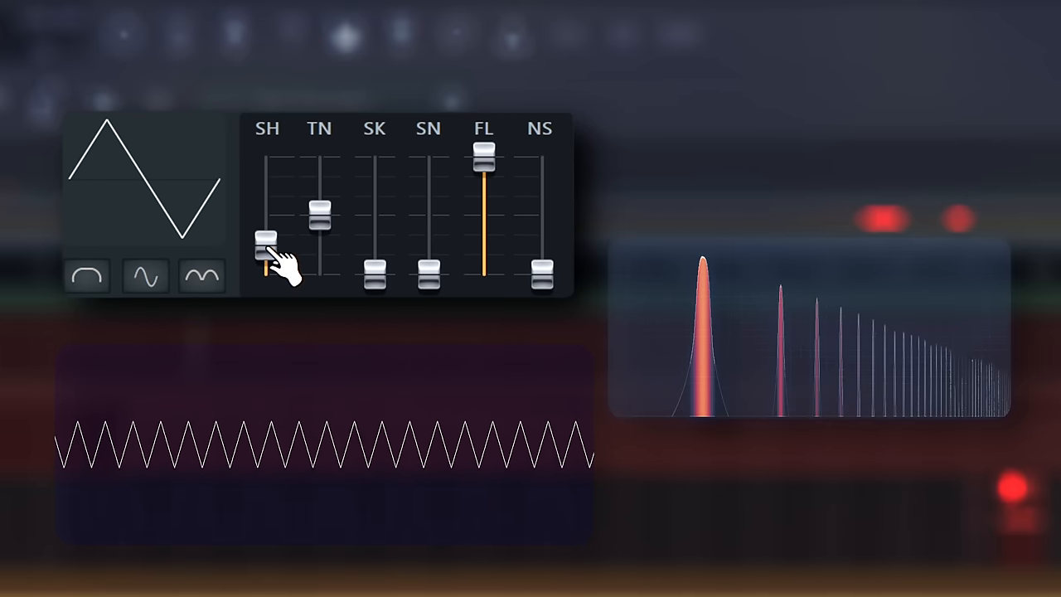
{"action": "left_click_drag", "start_coordinate": [267, 240], "coordinate": [267, 212]}
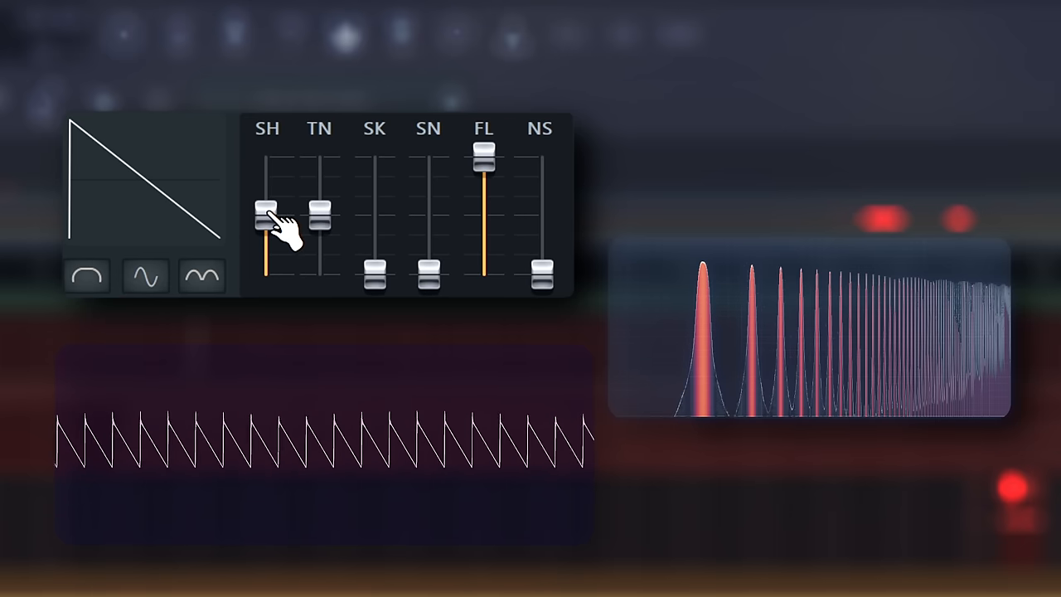
{"action": "left_click_drag", "start_coordinate": [265, 212], "coordinate": [266, 180]}
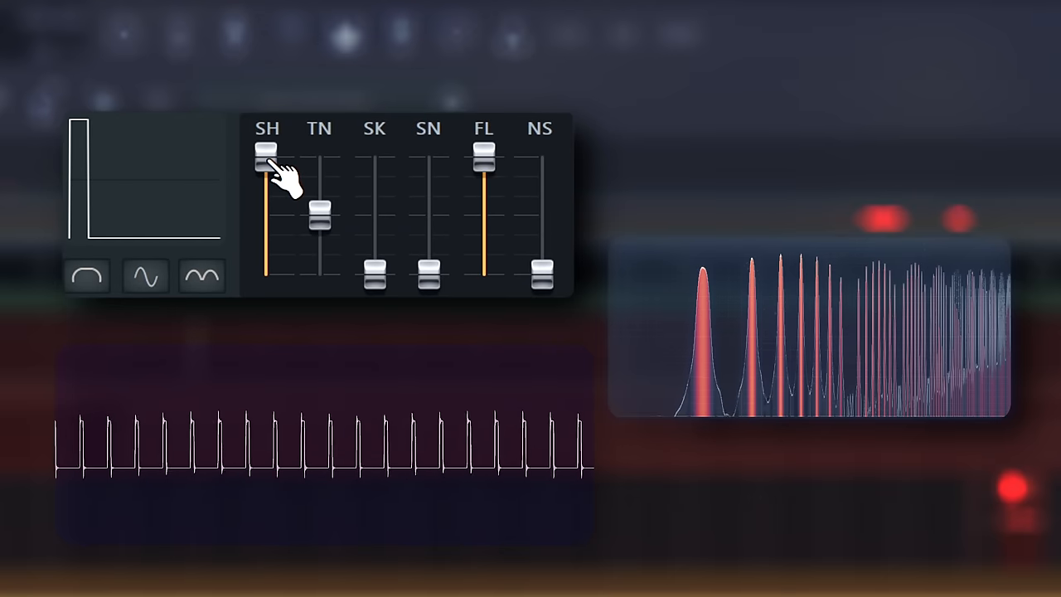
{"action": "left_click_drag", "start_coordinate": [266, 158], "coordinate": [266, 214]}
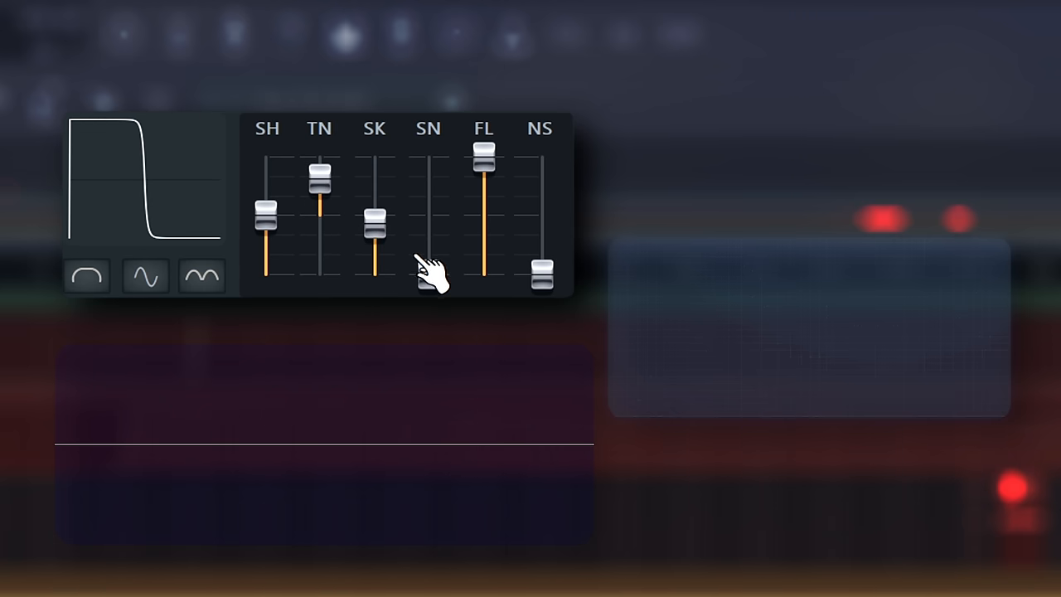
Smooth the waveform into a falling curve and mix noise in for a dense spectrum.
{"action": "left_click_drag", "start_coordinate": [428, 281], "coordinate": [428, 236]}
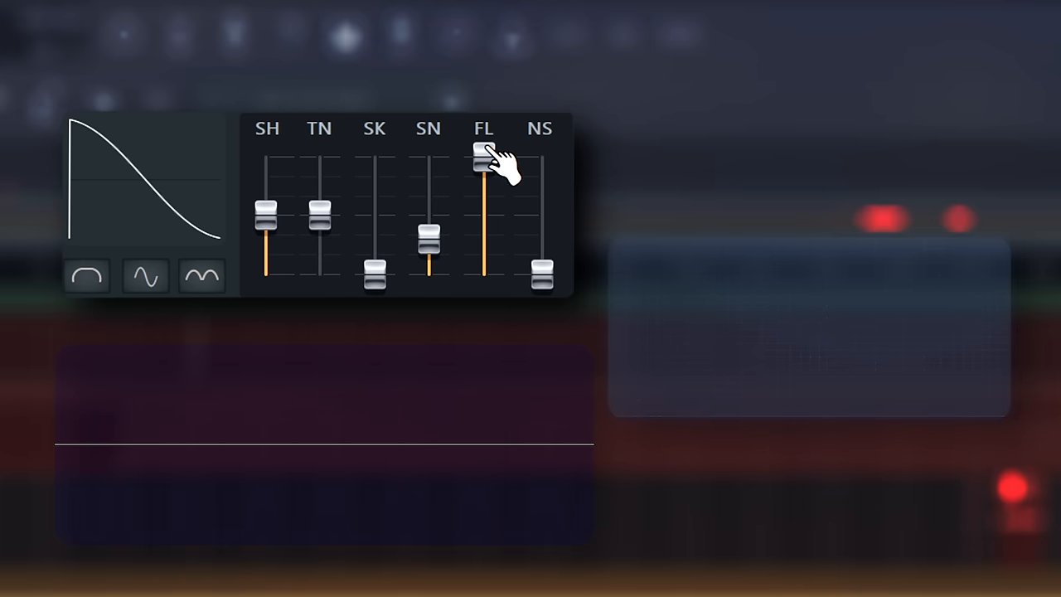
{"action": "left_click_drag", "start_coordinate": [484, 157], "coordinate": [484, 274]}
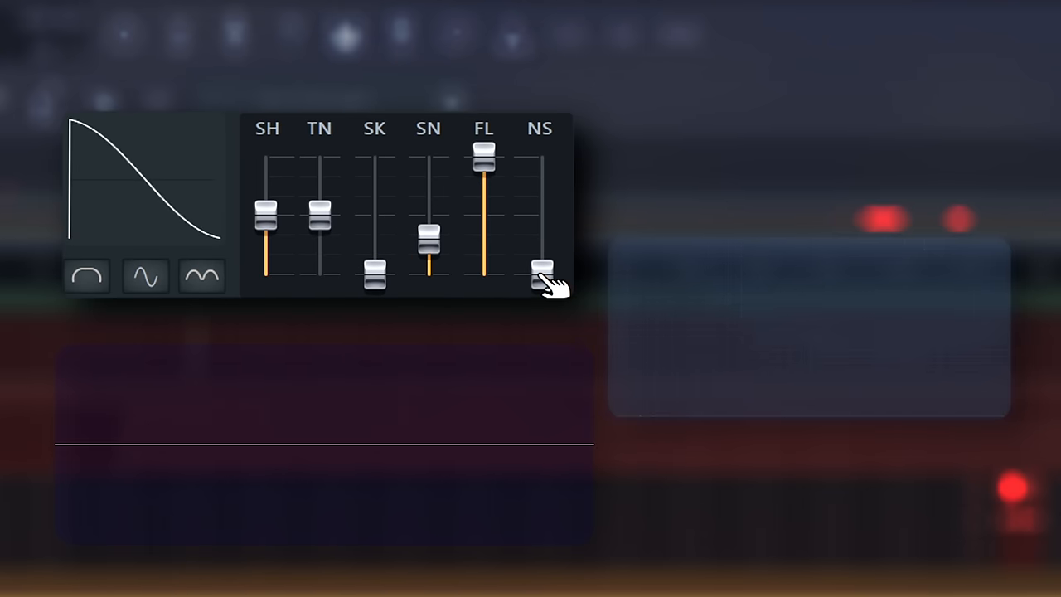
{"action": "left_click_drag", "start_coordinate": [541, 268], "coordinate": [541, 193]}
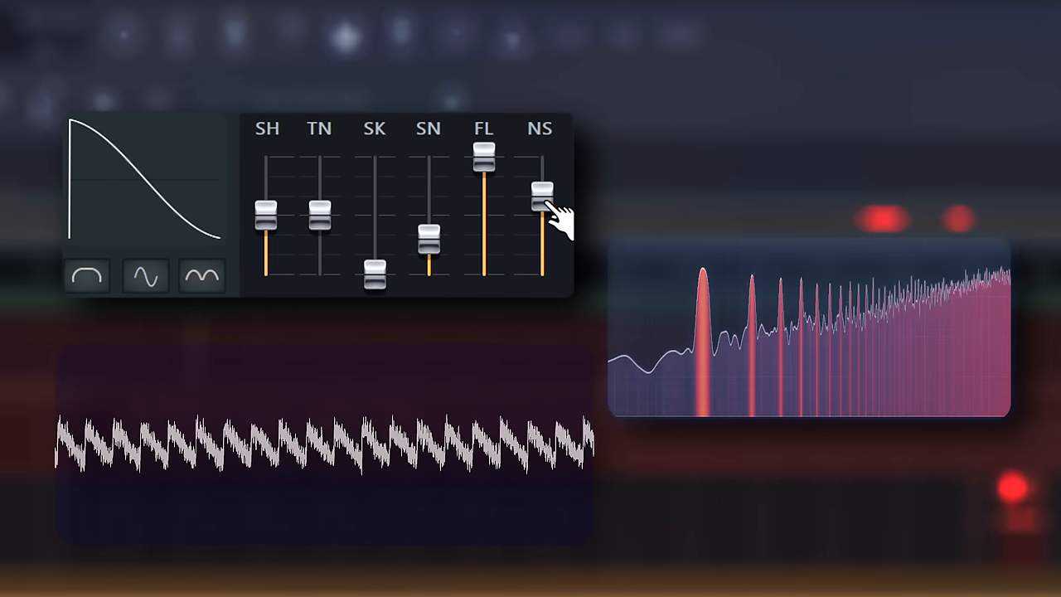
{"action": "left_click_drag", "start_coordinate": [541, 196], "coordinate": [541, 274]}
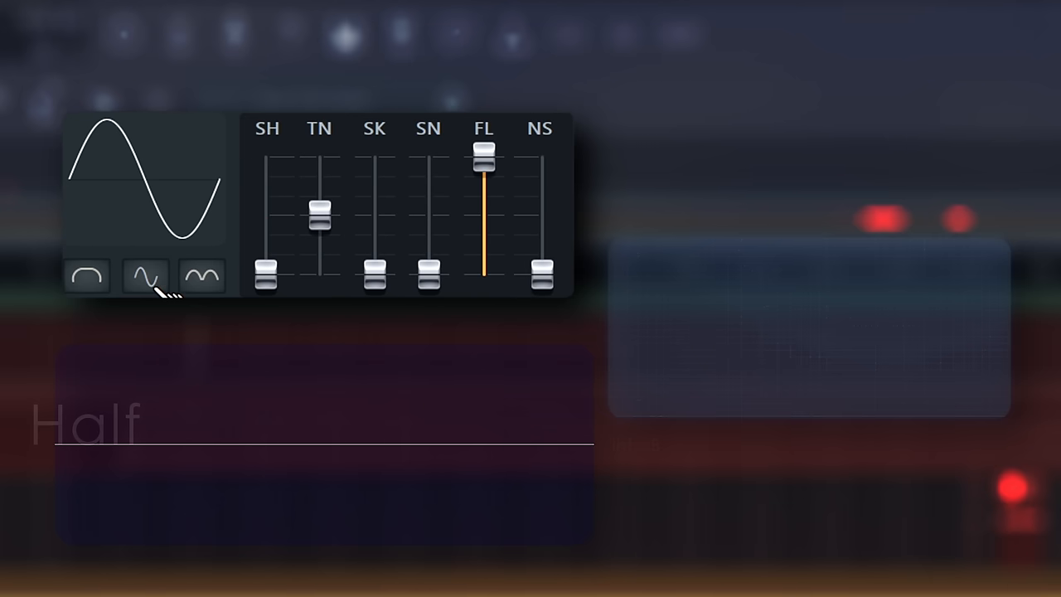
Cycle the waveform through Half and Even modes, settle on Absolute mirror mode and adjust its tension.
{"action": "left_click", "coordinate": [86, 275]}
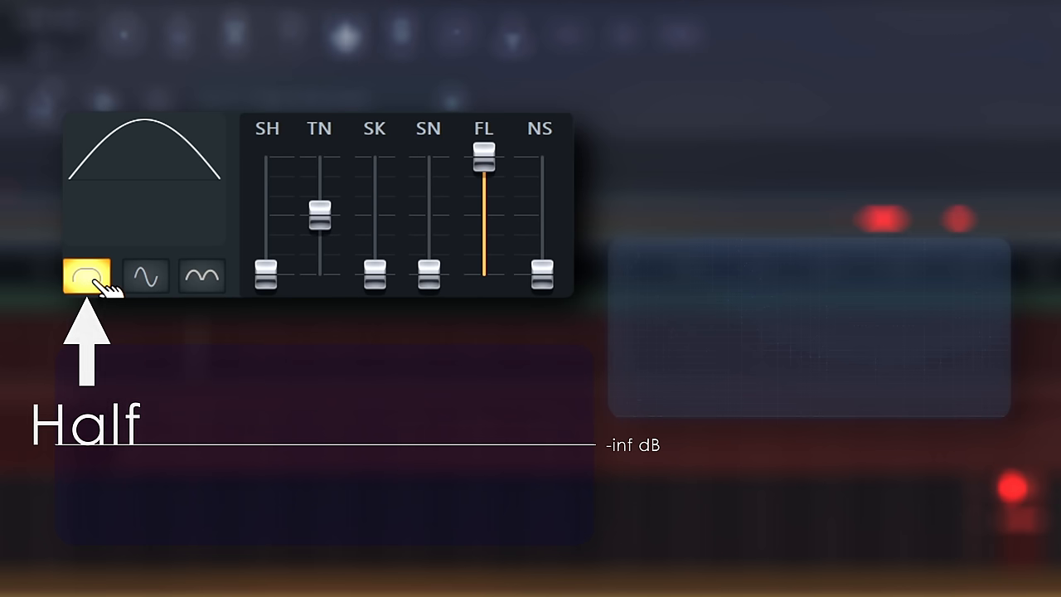
{"action": "left_click", "coordinate": [86, 276]}
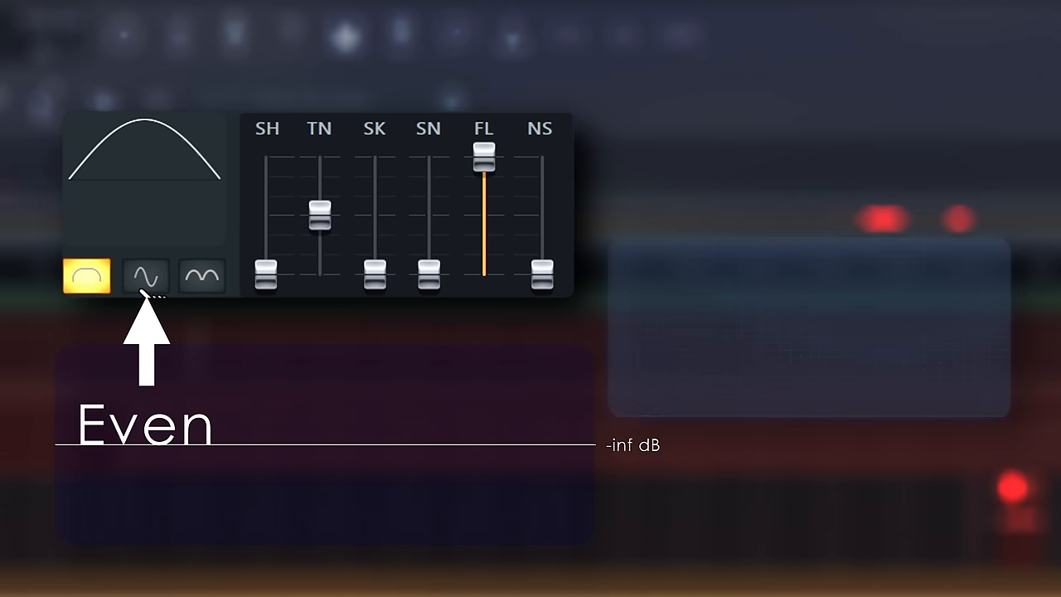
{"action": "left_click", "coordinate": [146, 277]}
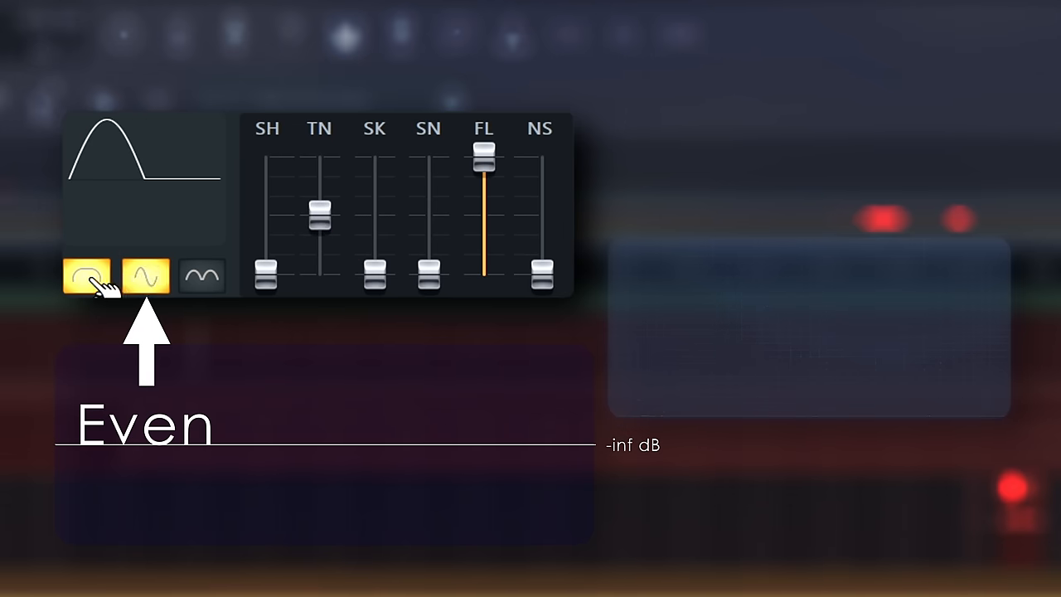
{"action": "left_click", "coordinate": [146, 275]}
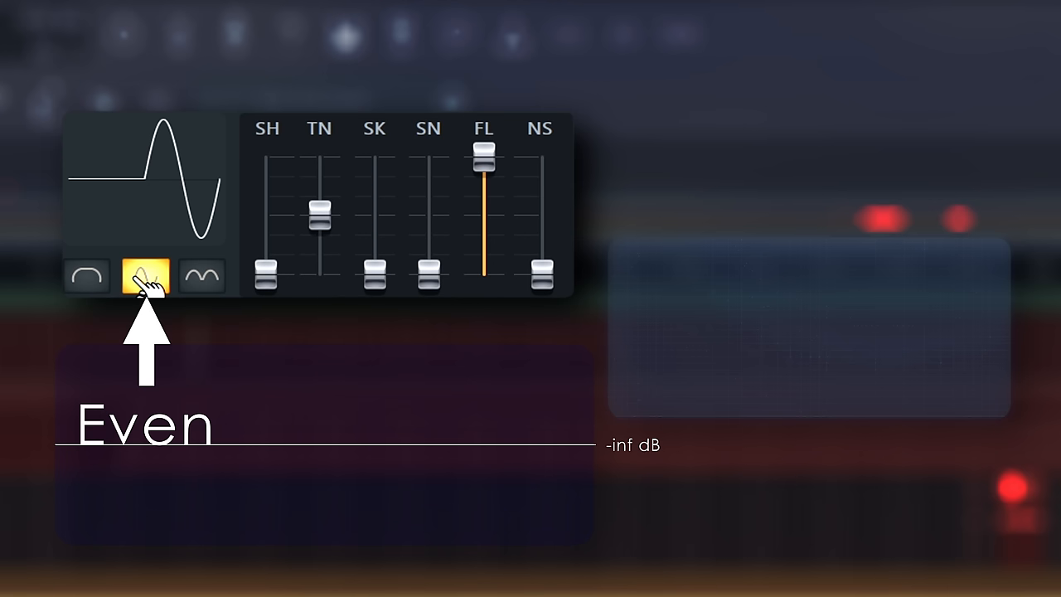
{"action": "left_click", "coordinate": [86, 275]}
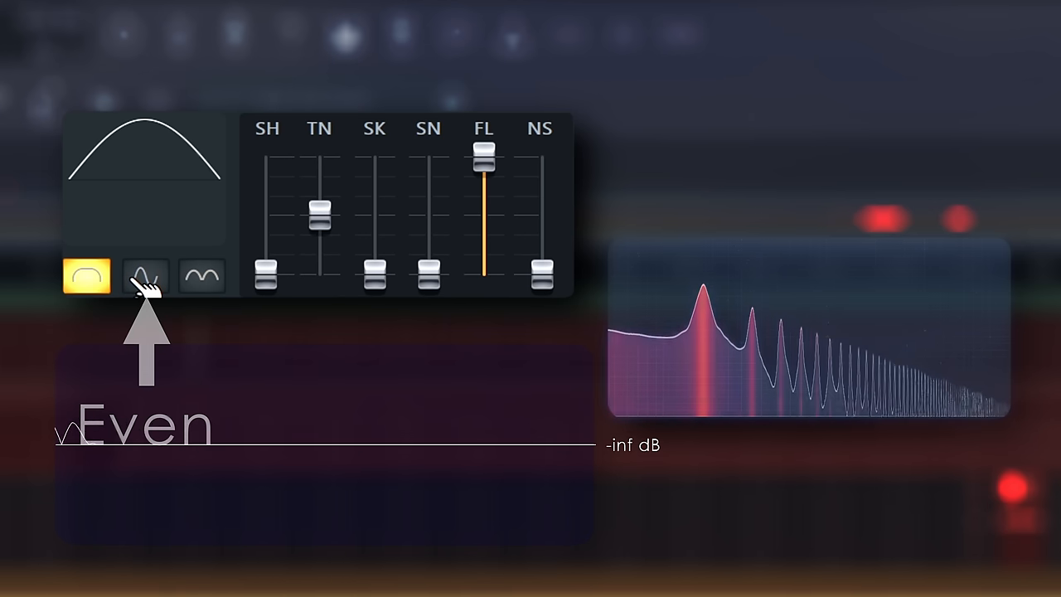
{"action": "left_click", "coordinate": [146, 277]}
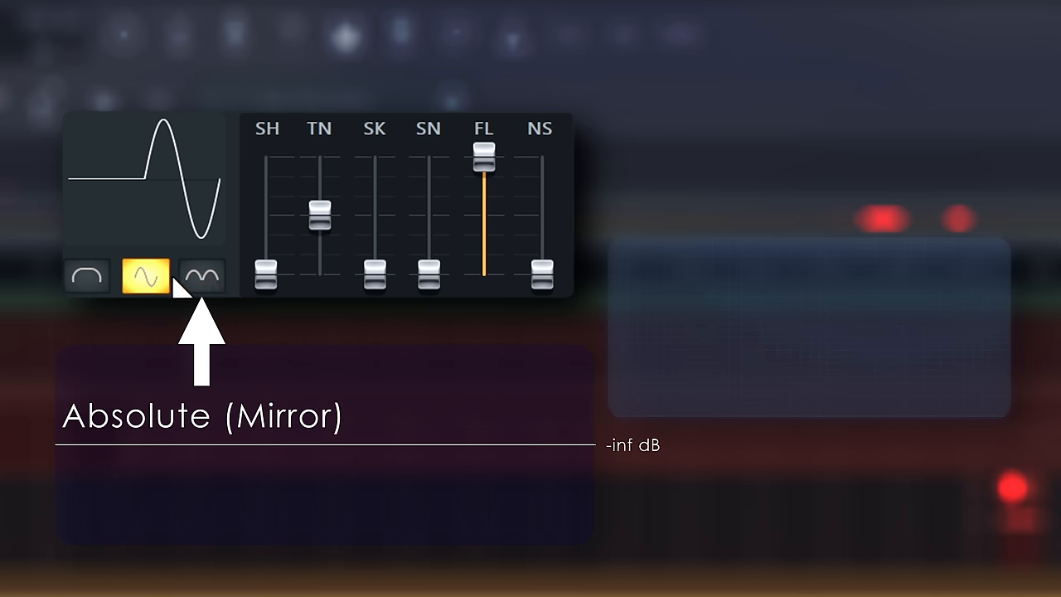
{"action": "left_click", "coordinate": [202, 277]}
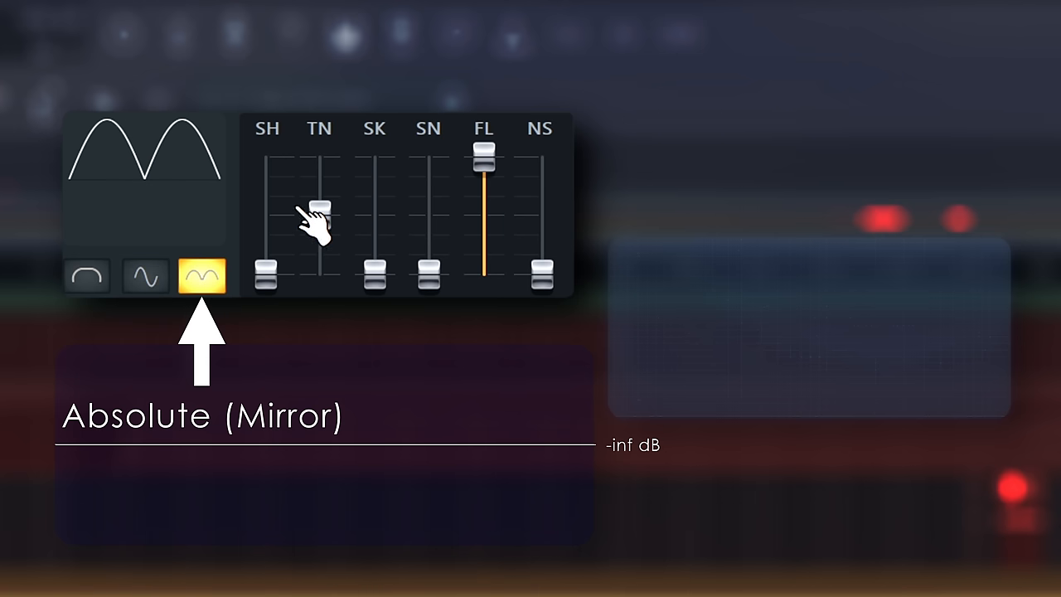
{"action": "left_click_drag", "start_coordinate": [319, 207], "coordinate": [319, 241]}
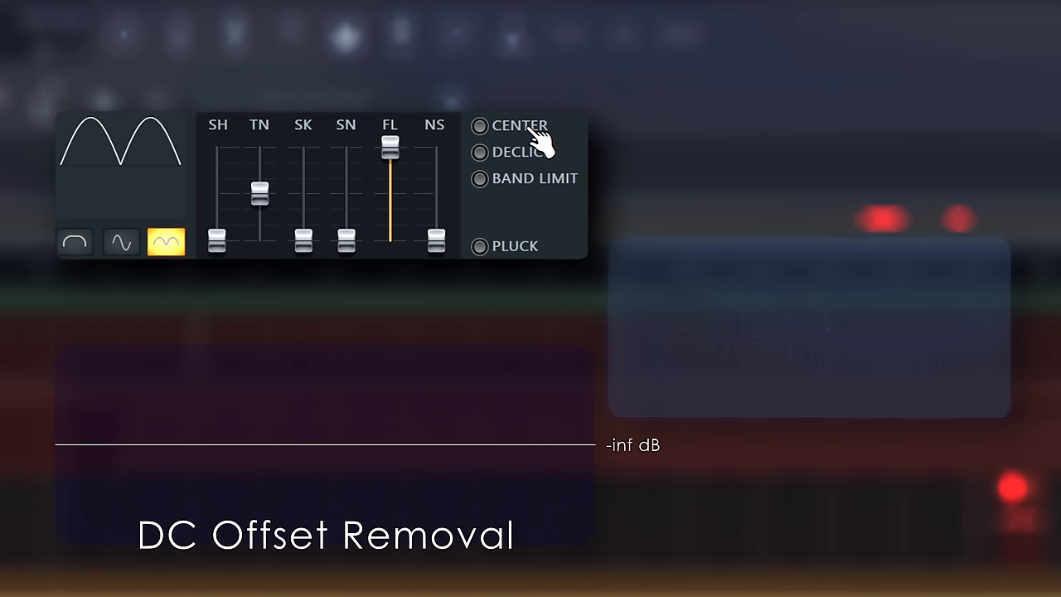
Try Center on and off, enable Declick and Band Limit, and clear the waveform mode for a ramp wave.
{"action": "left_click", "coordinate": [479, 126]}
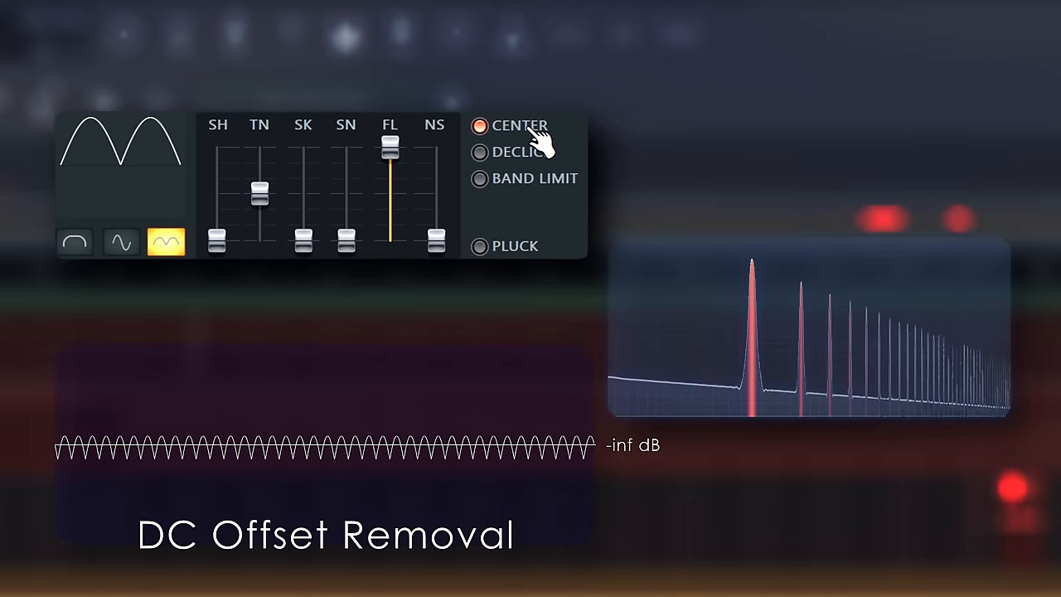
{"action": "left_click", "coordinate": [479, 126]}
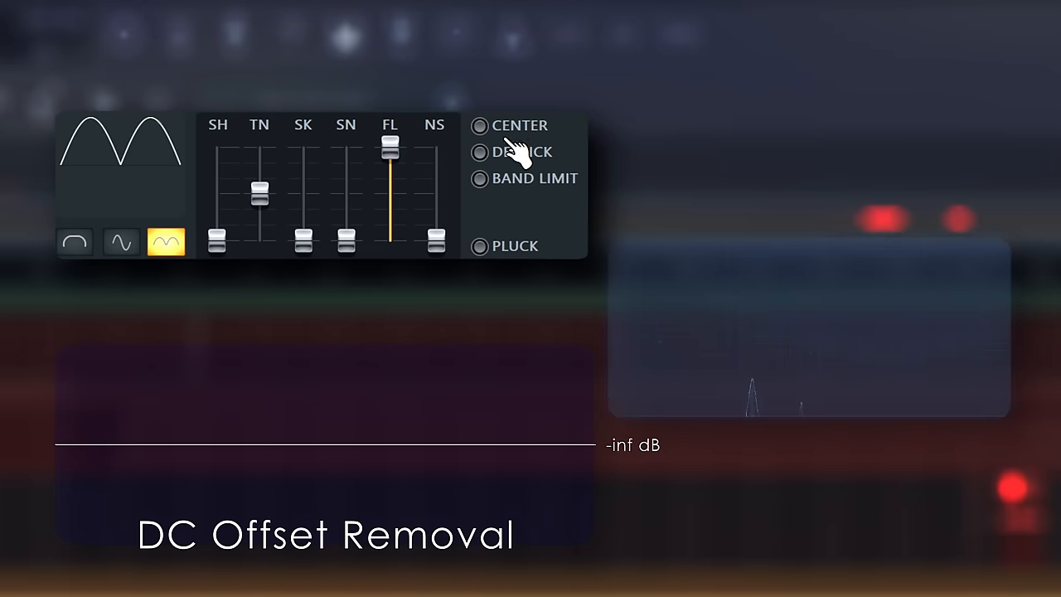
{"action": "left_click", "coordinate": [479, 152]}
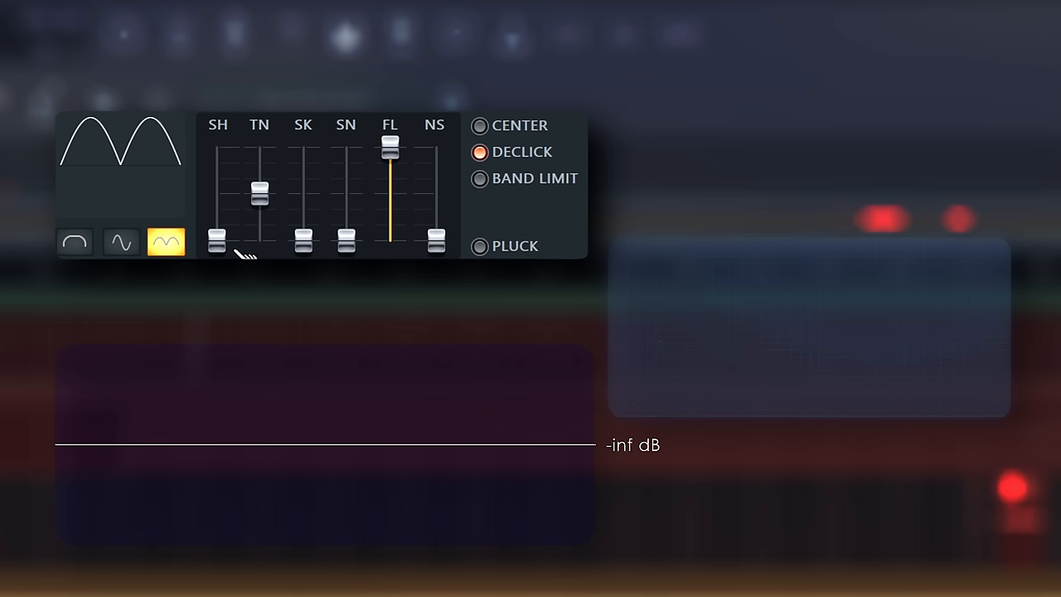
{"action": "left_click", "coordinate": [74, 243]}
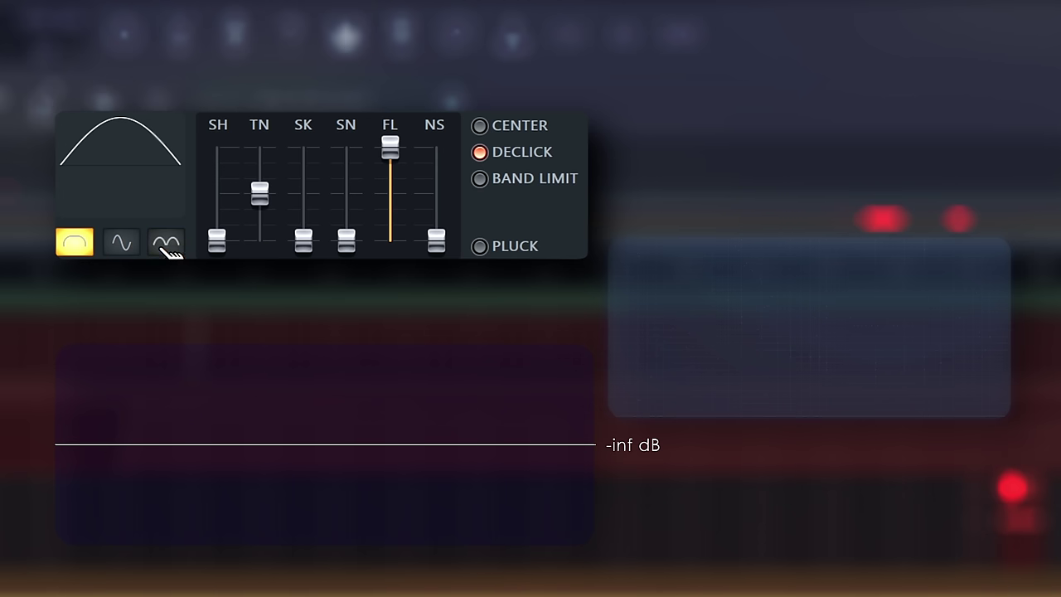
{"action": "left_click", "coordinate": [122, 243]}
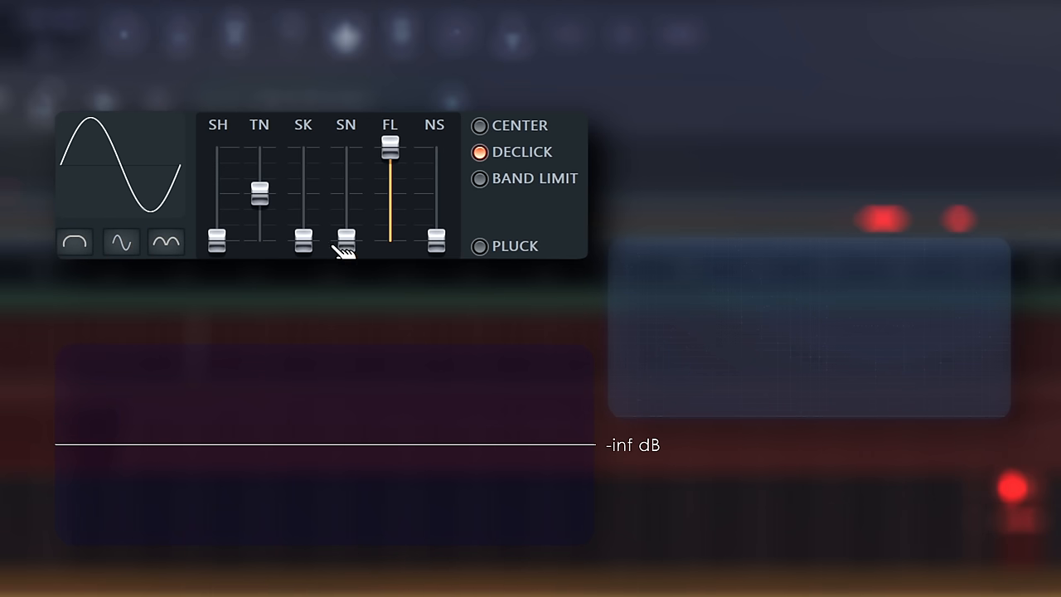
{"action": "left_click", "coordinate": [480, 179]}
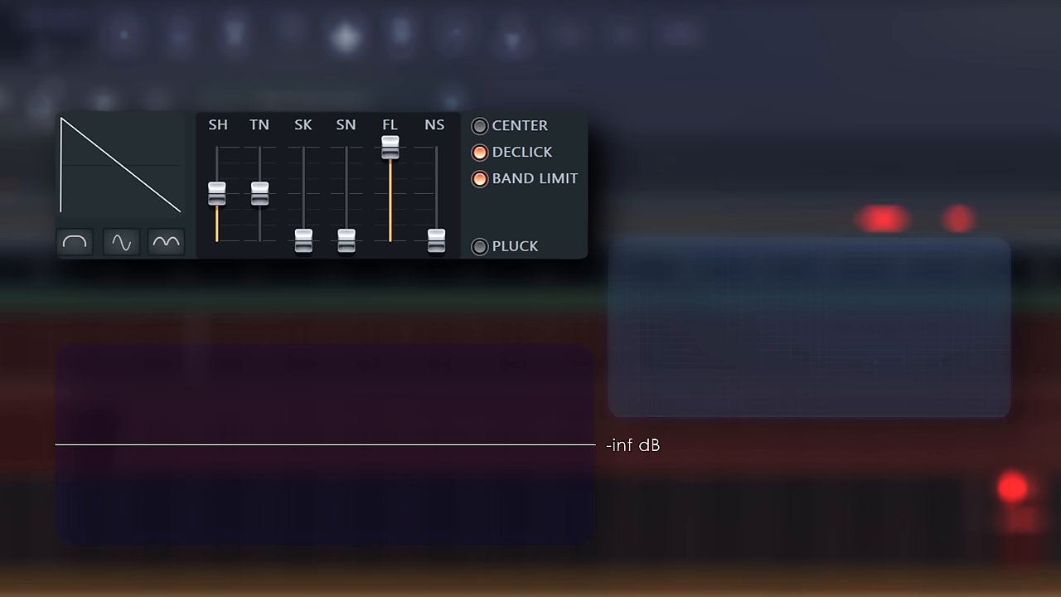
{"action": "mouse_move", "coordinate": [219, 202]}
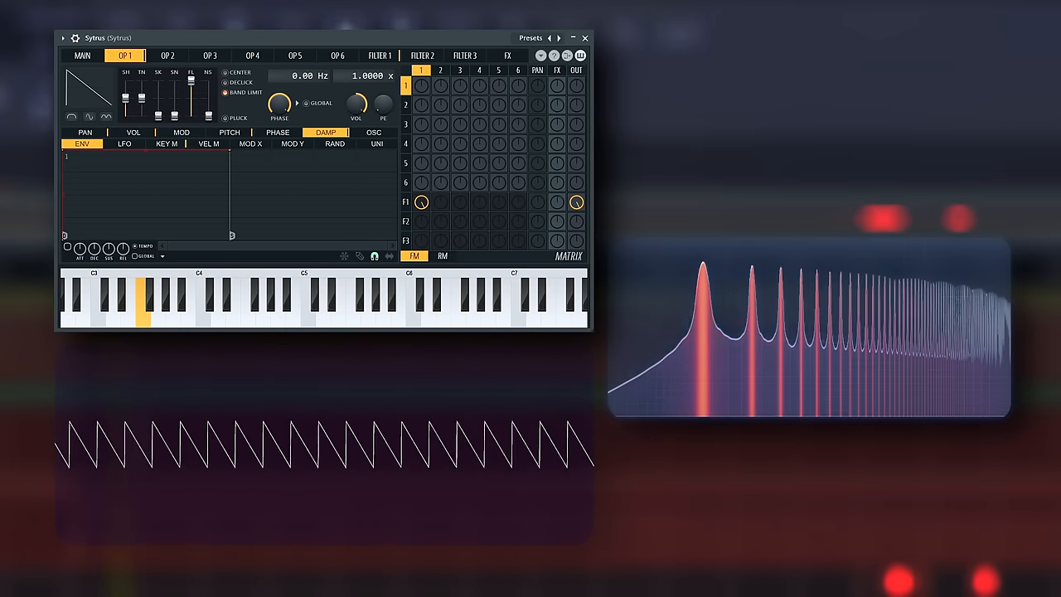
Nudge operator 1's control while demonstrating its sawtooth waveform and harmonic spectrum.
{"action": "left_click_drag", "start_coordinate": [383, 103], "coordinate": [383, 92]}
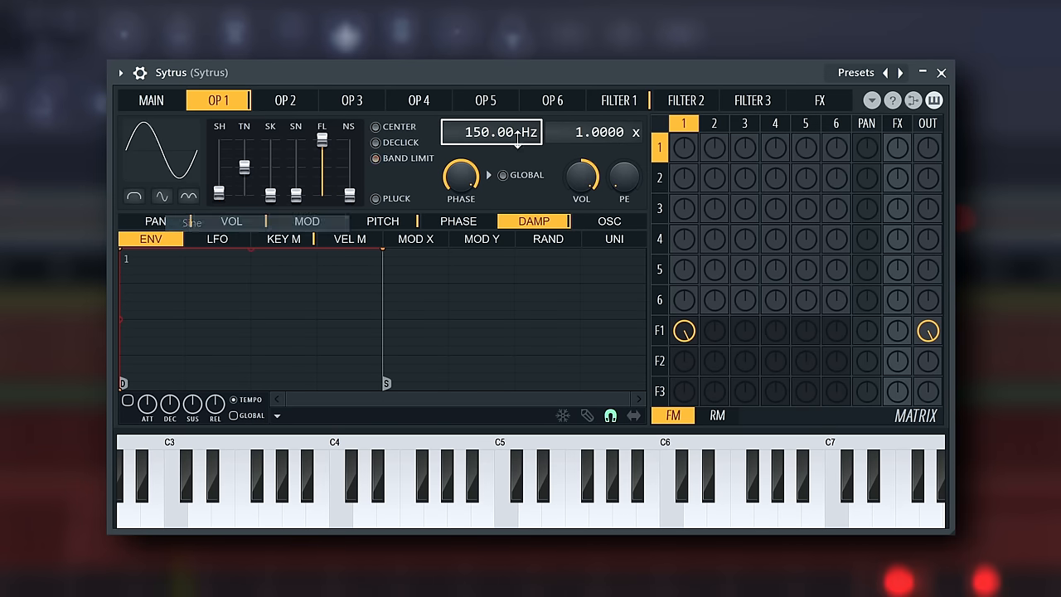
Add a frequency offset to the sine operator 1 and sweep it up to 350.00 Hz.
{"action": "left_click_drag", "start_coordinate": [581, 176], "coordinate": [580, 199]}
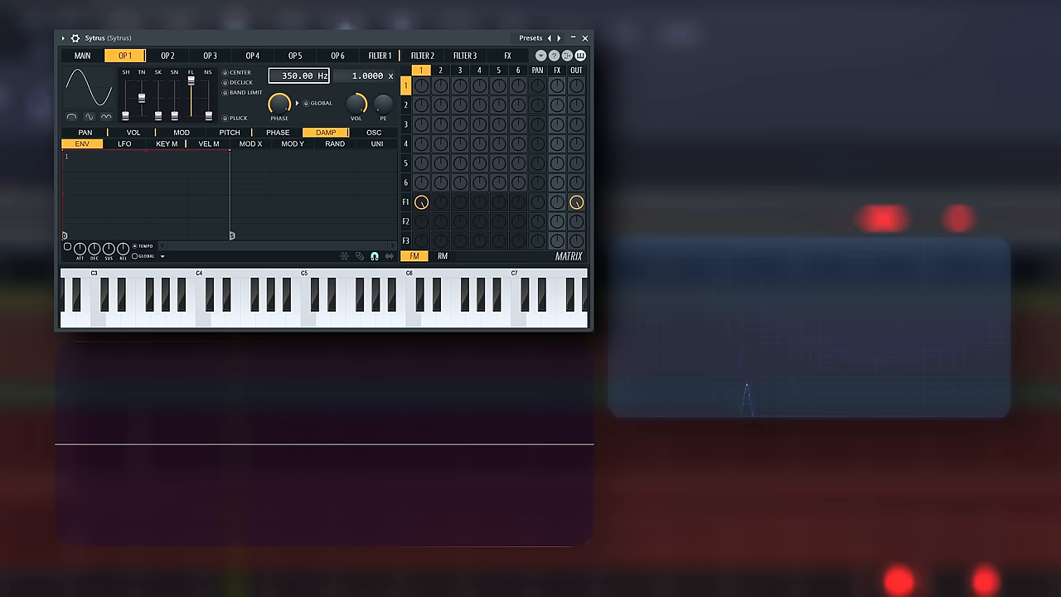
{"action": "left_click_drag", "start_coordinate": [299, 76], "coordinate": [299, 108]}
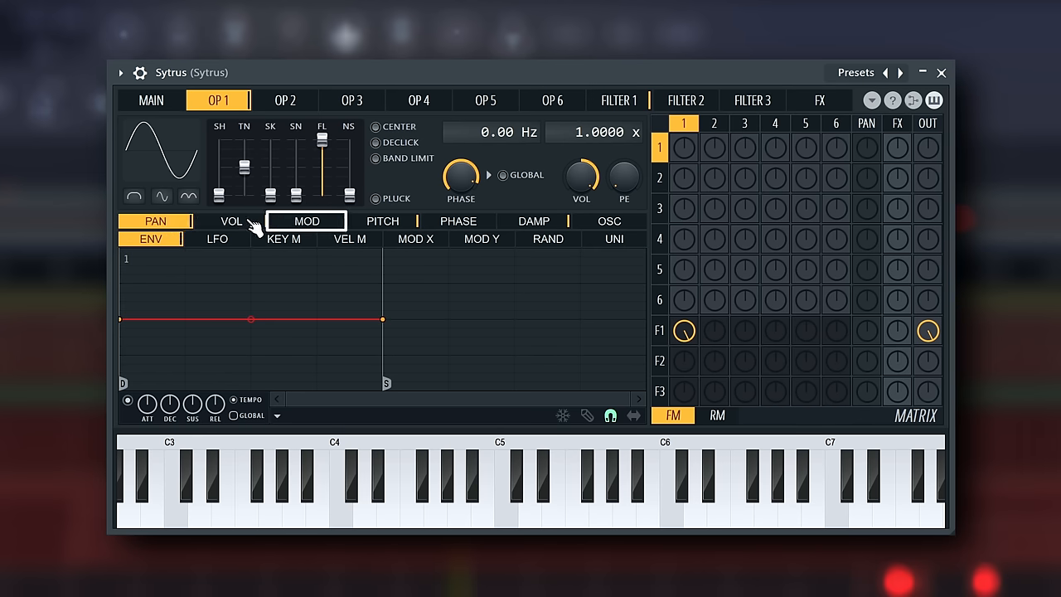
Browse operator 1's pitch and damping envelopes, LFO, velocity, mod and unison pages, ending on the oscillator editor.
{"action": "left_click", "coordinate": [382, 221]}
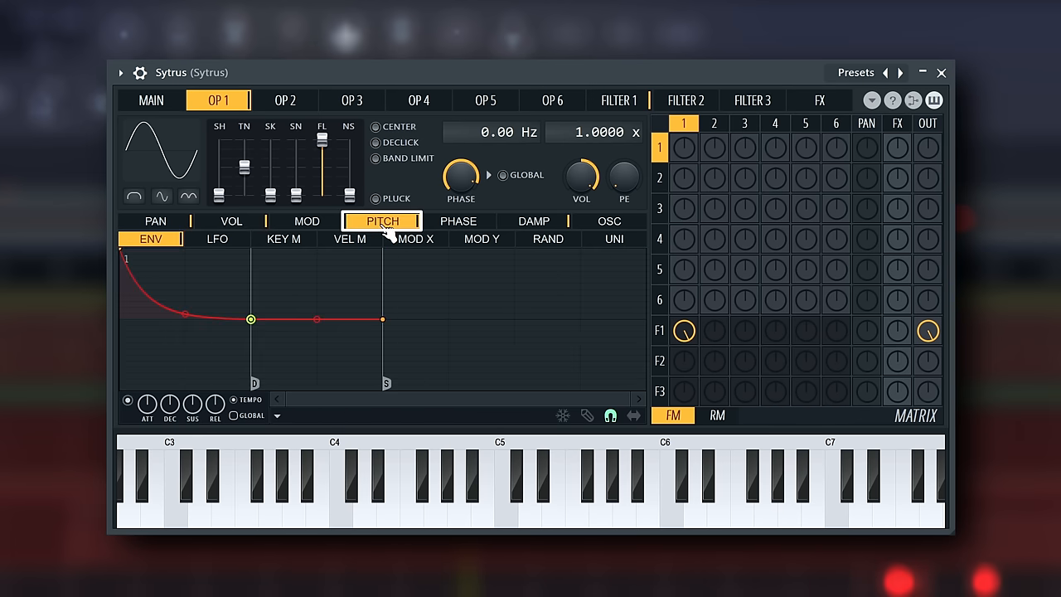
{"action": "left_click", "coordinate": [533, 221]}
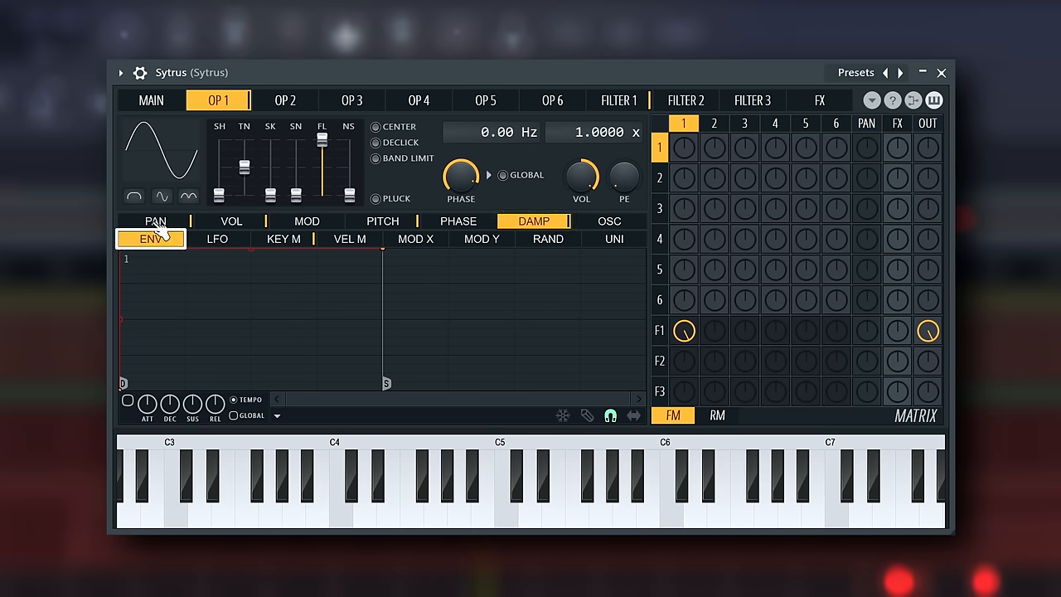
{"action": "mouse_move", "coordinate": [162, 249]}
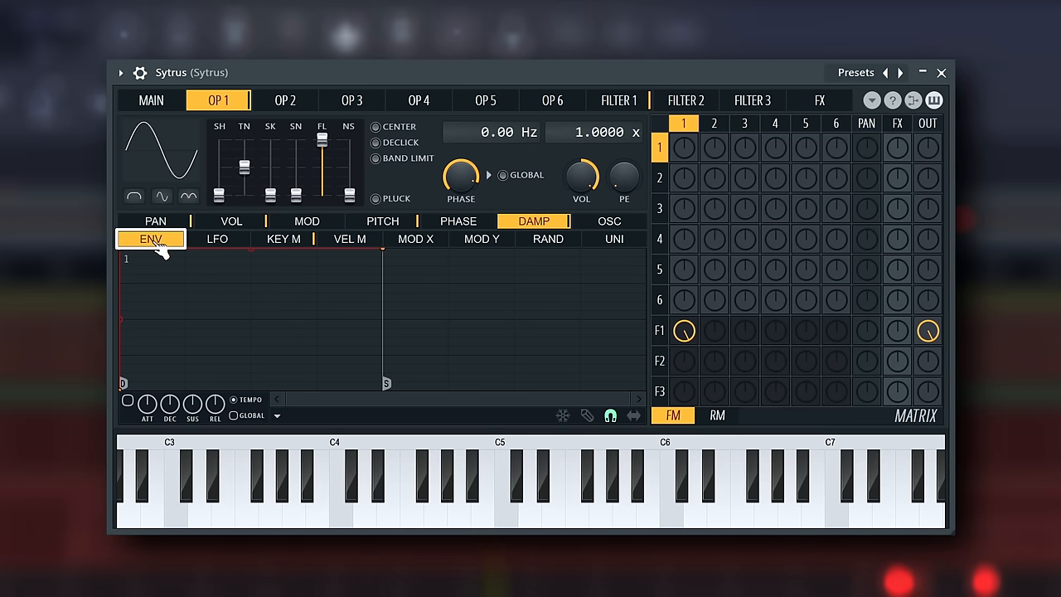
{"action": "left_click", "coordinate": [217, 239]}
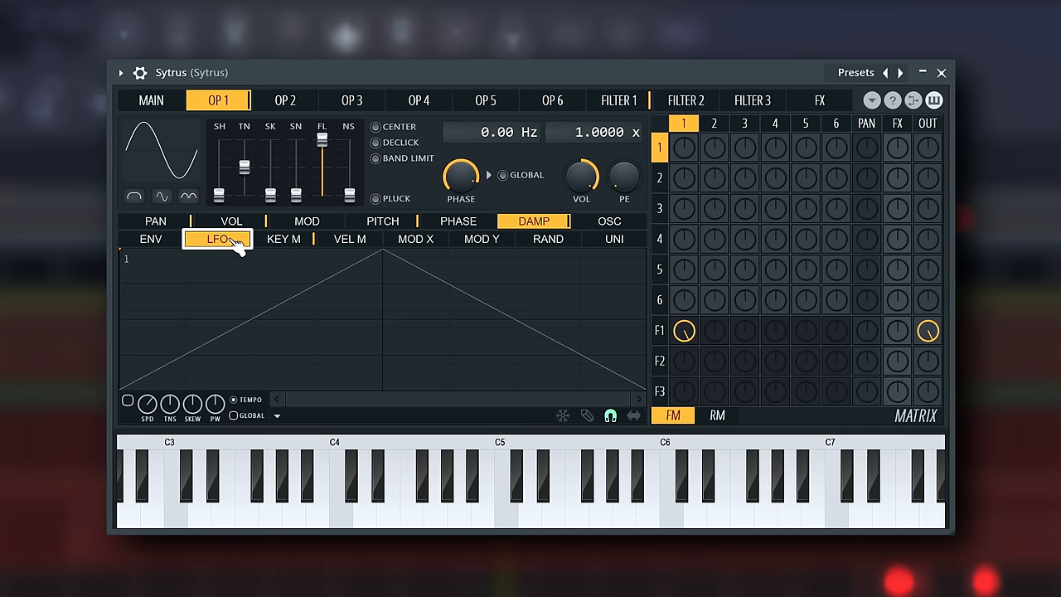
{"action": "left_click", "coordinate": [348, 239]}
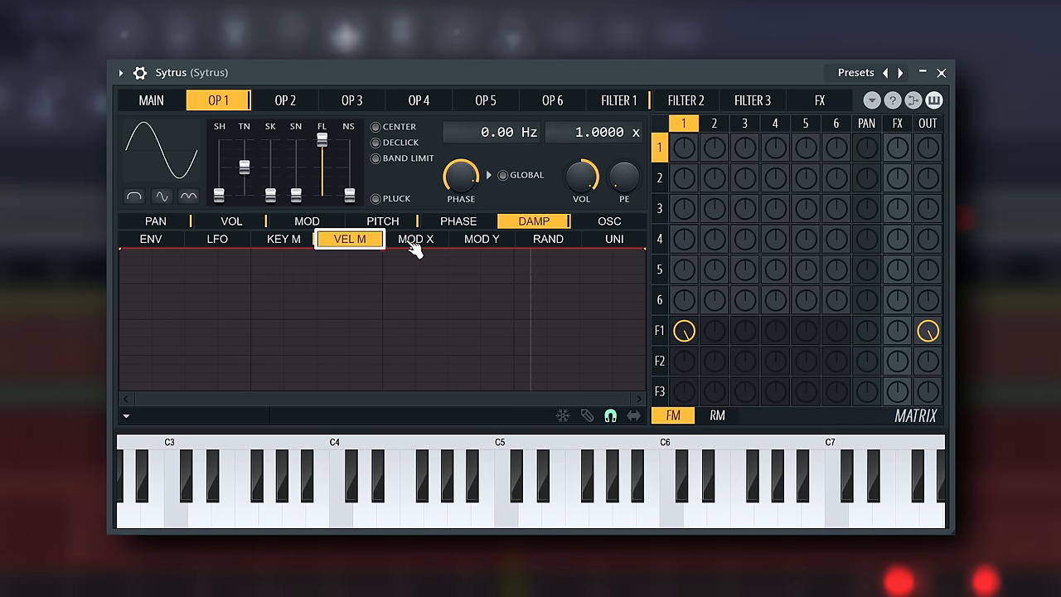
{"action": "left_click", "coordinate": [481, 239]}
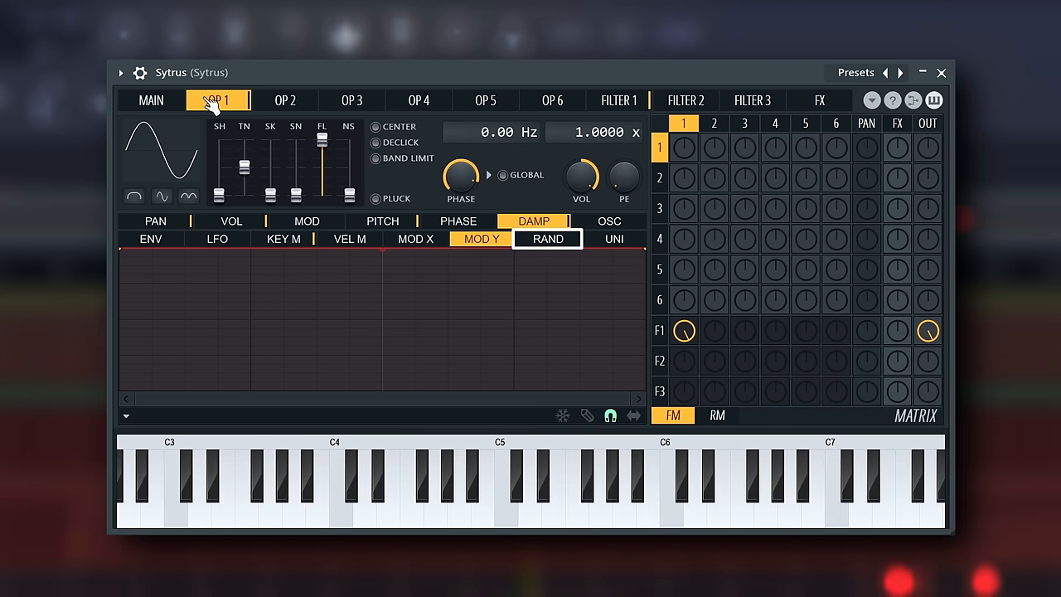
{"action": "left_click", "coordinate": [613, 239]}
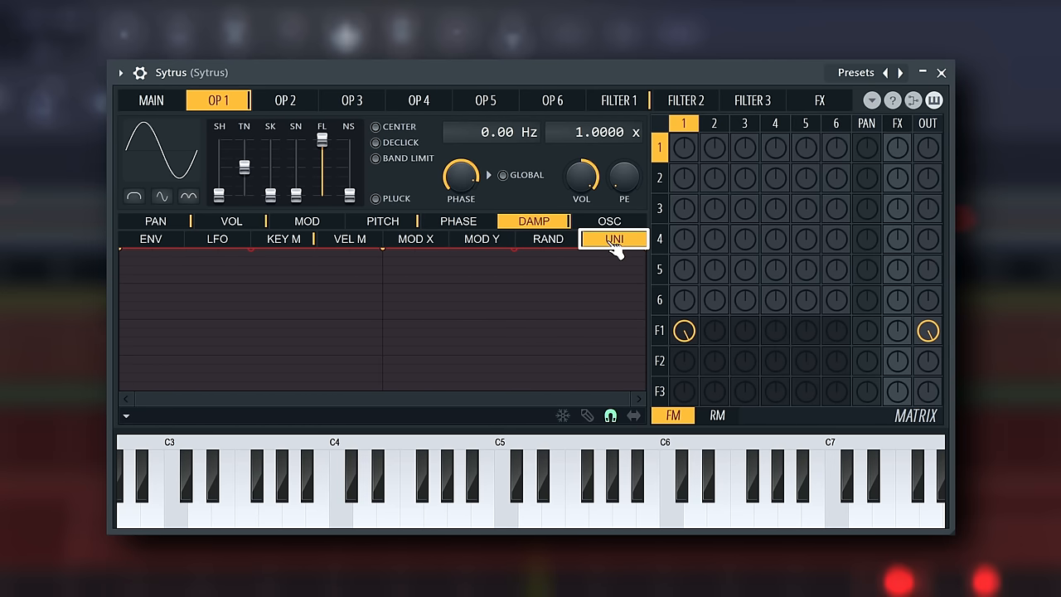
{"action": "left_click", "coordinate": [606, 220]}
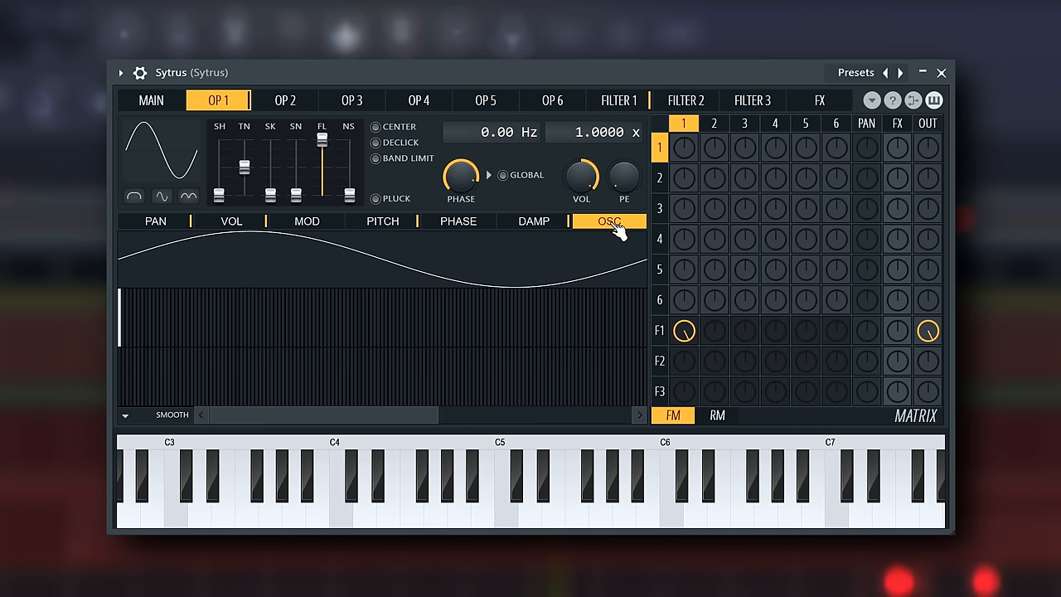
Show filter 1's type, cutoff and pan envelope, then return to operator 1.
{"action": "left_click", "coordinate": [620, 100]}
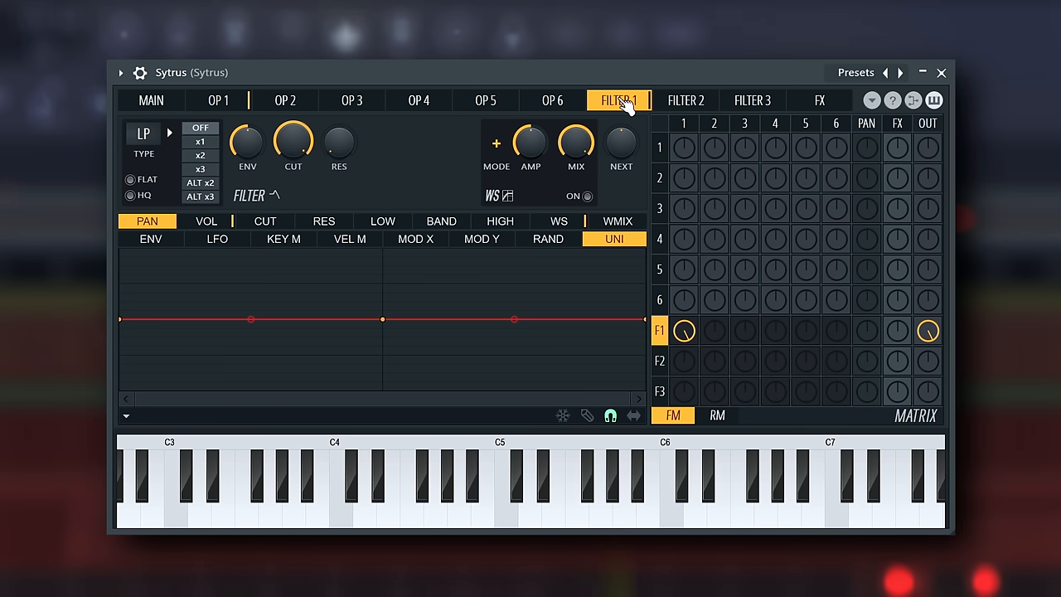
{"action": "left_click", "coordinate": [219, 99]}
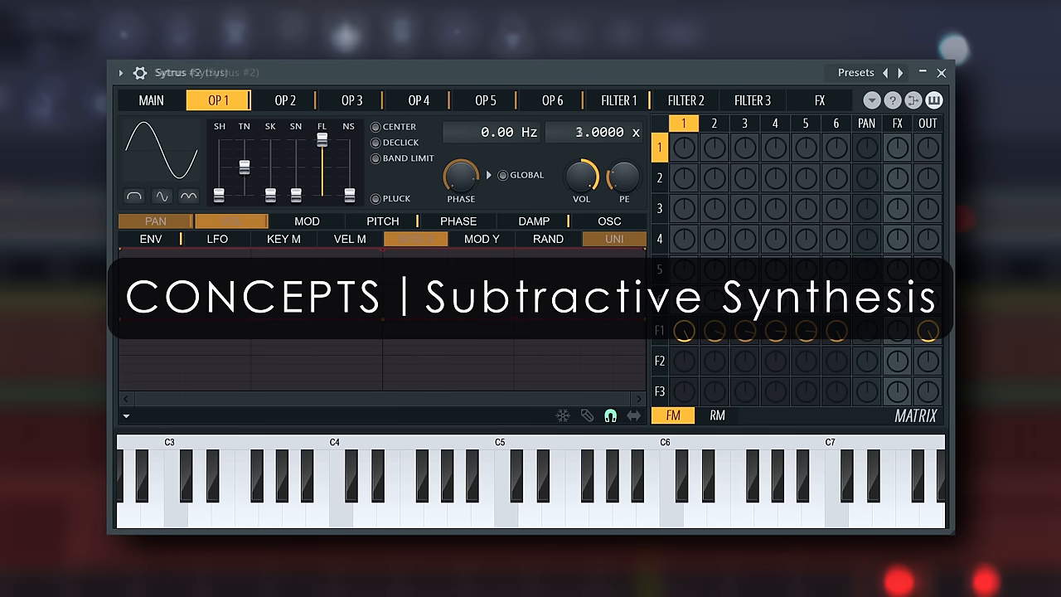
Play notes while raising operator 1's frequency ratio from 1x to 3.0000x.
{"action": "left_click", "coordinate": [231, 220]}
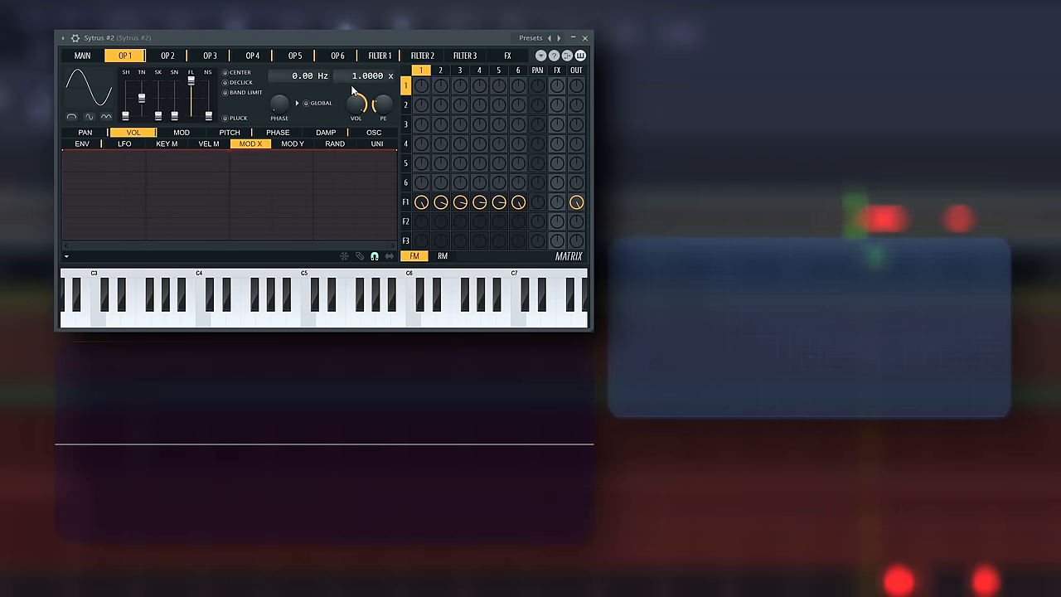
{"action": "left_click", "coordinate": [382, 313]}
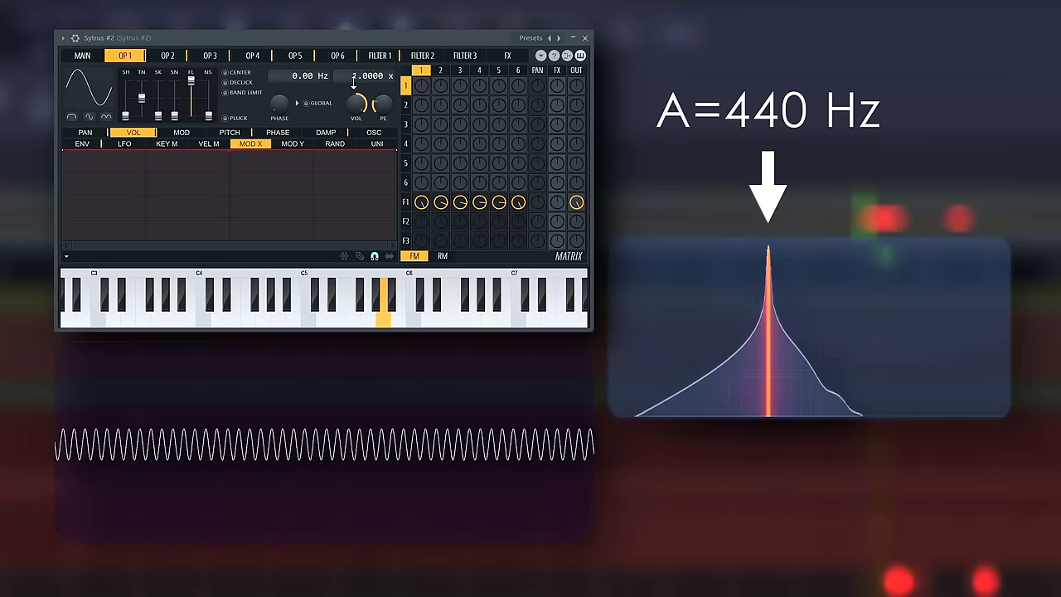
{"action": "left_click_drag", "start_coordinate": [365, 83], "coordinate": [364, 69]}
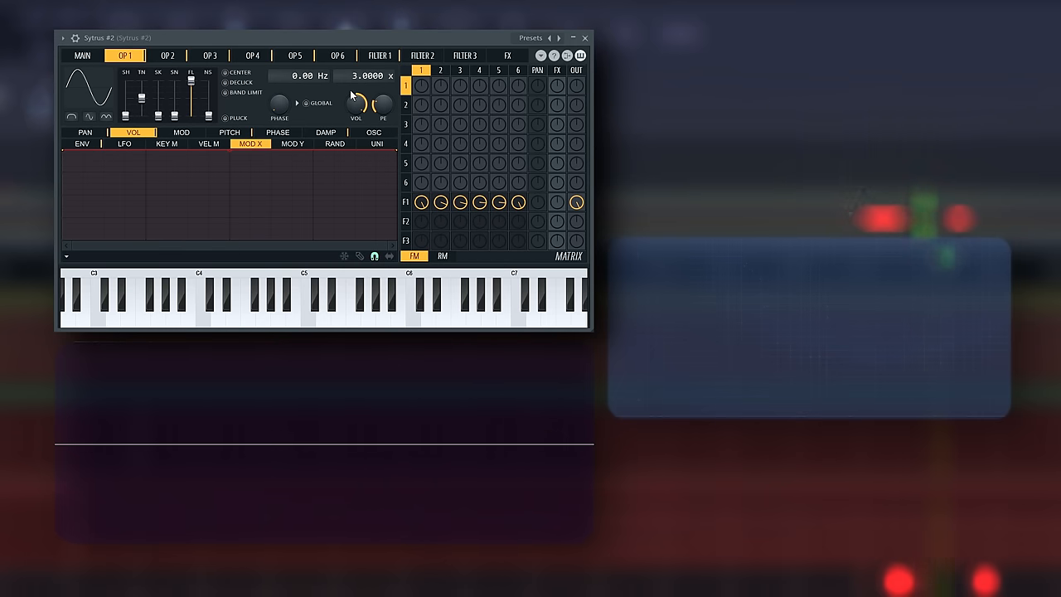
View operator 6 and the main page, then load the Supersaw Pluck preset.
{"action": "left_click", "coordinate": [338, 53]}
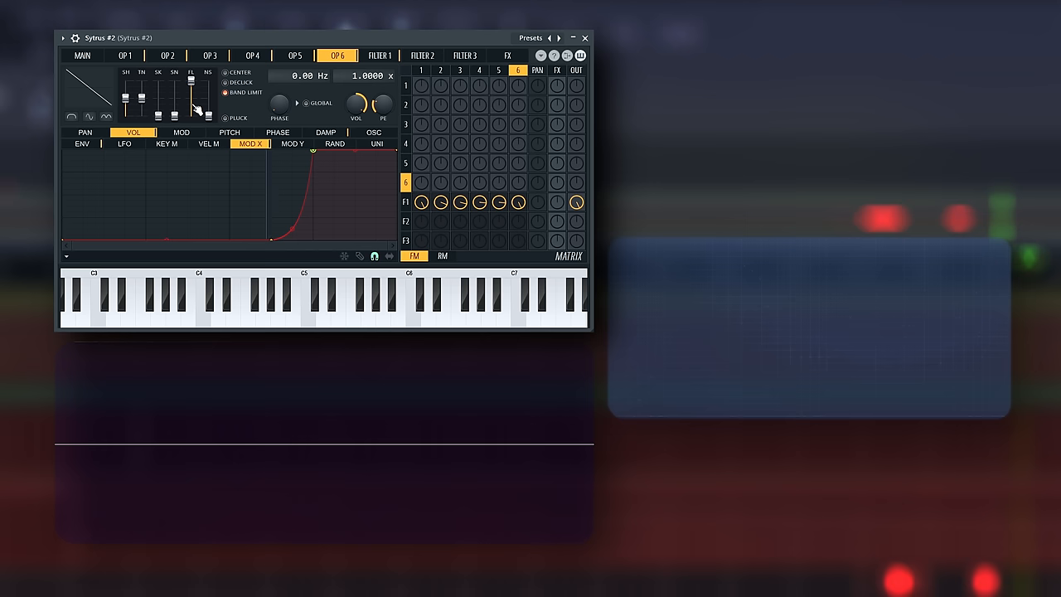
{"action": "left_click", "coordinate": [81, 54]}
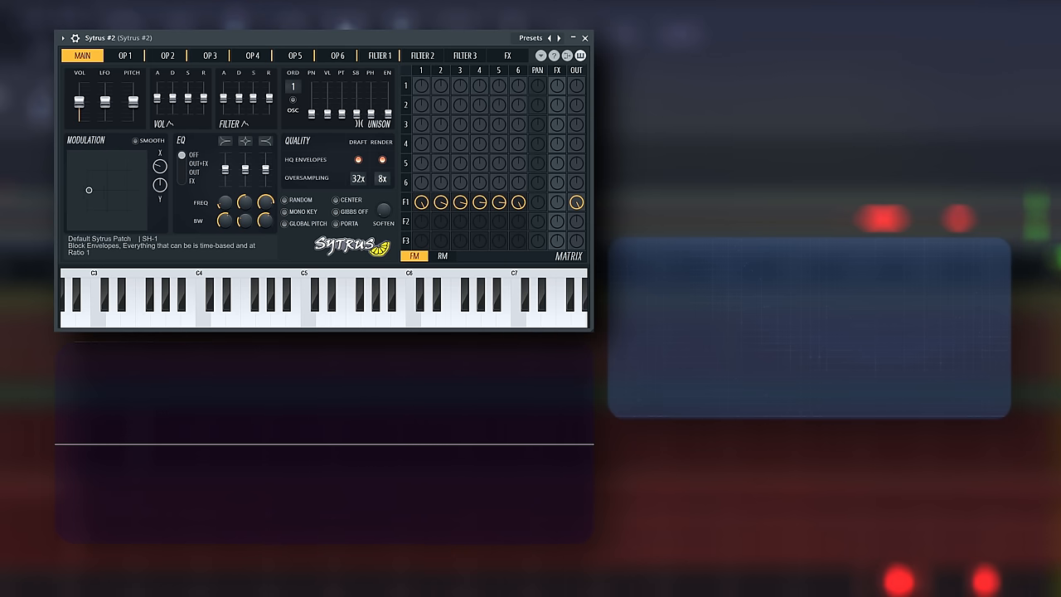
{"action": "left_click", "coordinate": [564, 38]}
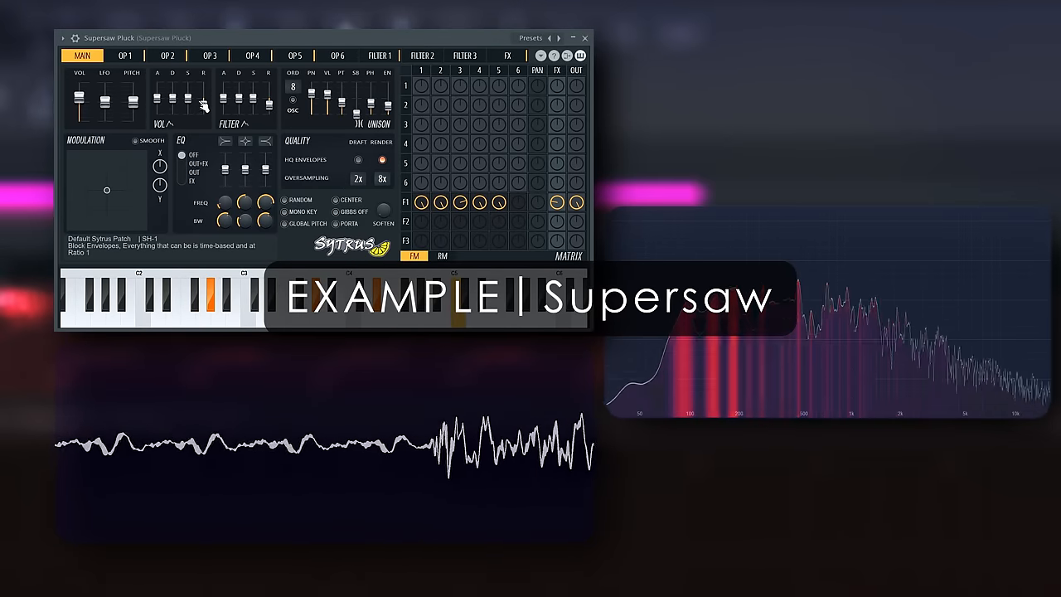
Load the Supersaw Pluck preset, check OP 2, then load Acid Bass on OP 1's oscillator.
{"action": "left_click", "coordinate": [253, 295]}
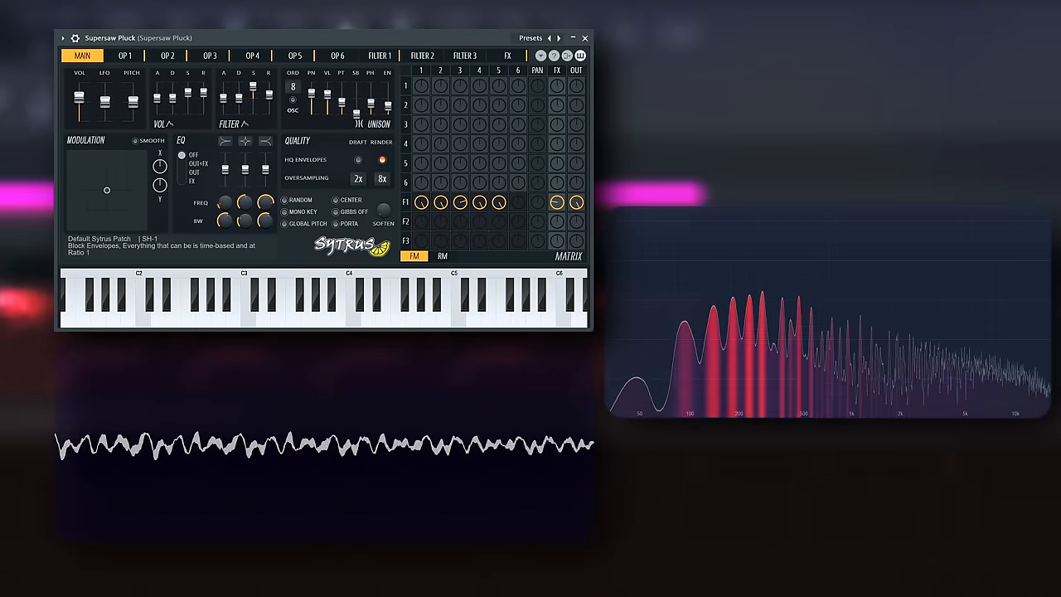
{"action": "left_click", "coordinate": [421, 306]}
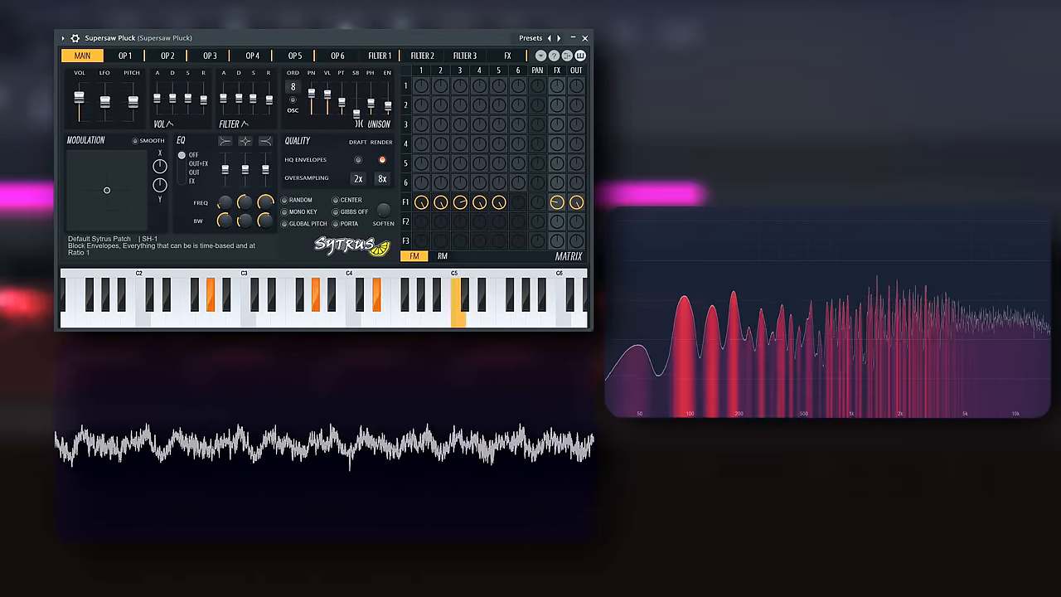
{"action": "left_click", "coordinate": [168, 56]}
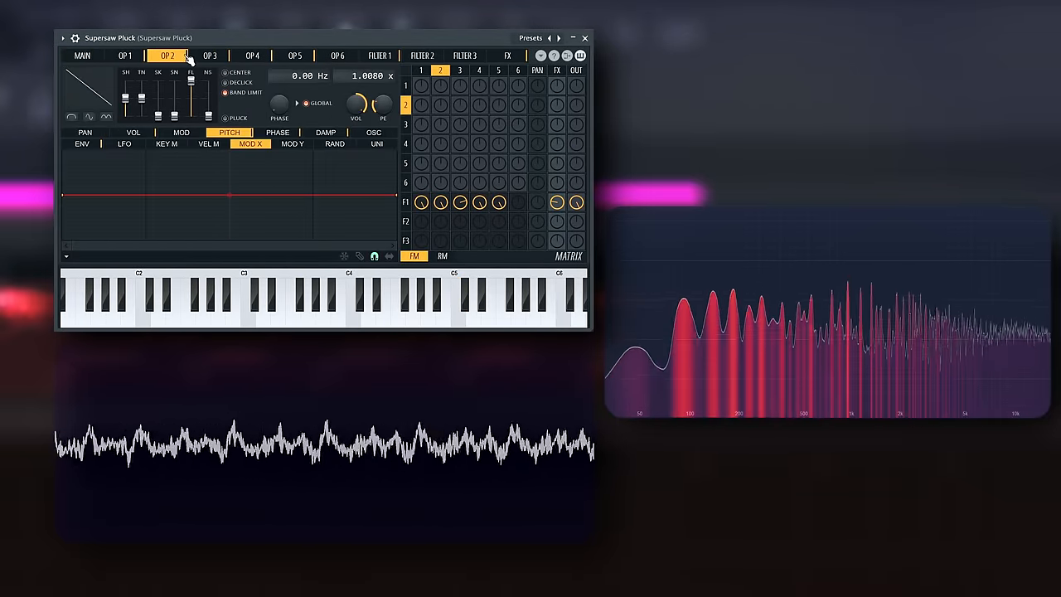
{"action": "left_click", "coordinate": [295, 57]}
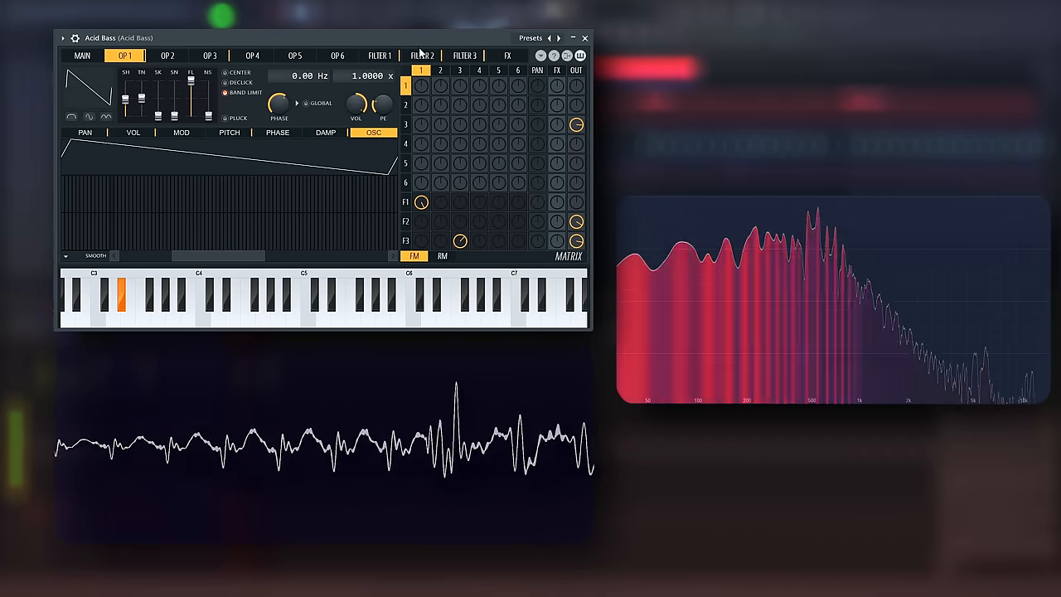
View filter 2's waveshaper curve and filter 3, then load the Reese Bass preset.
{"action": "left_click", "coordinate": [426, 57]}
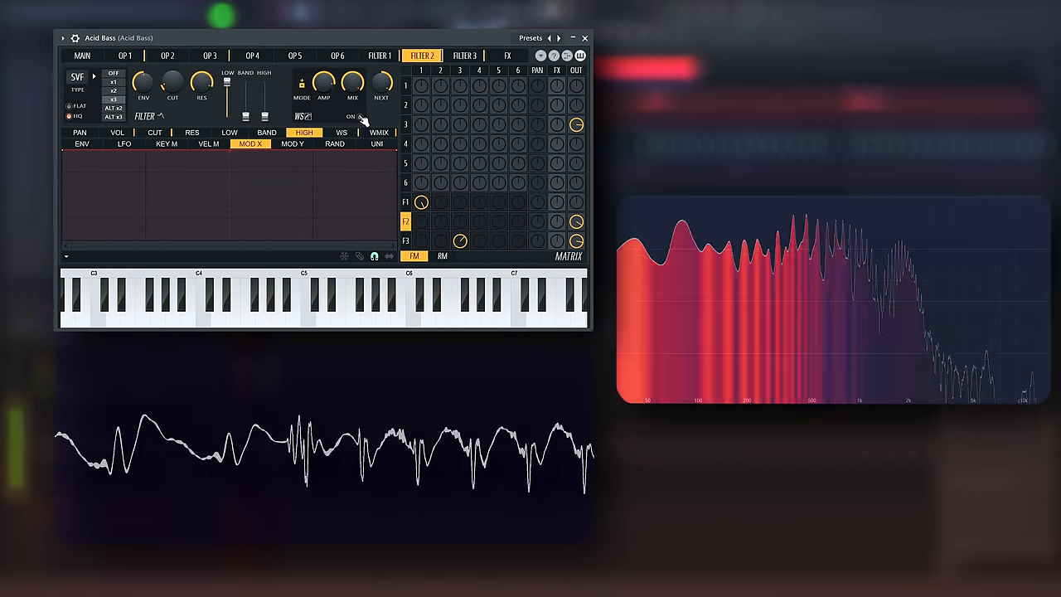
{"action": "left_click", "coordinate": [342, 133]}
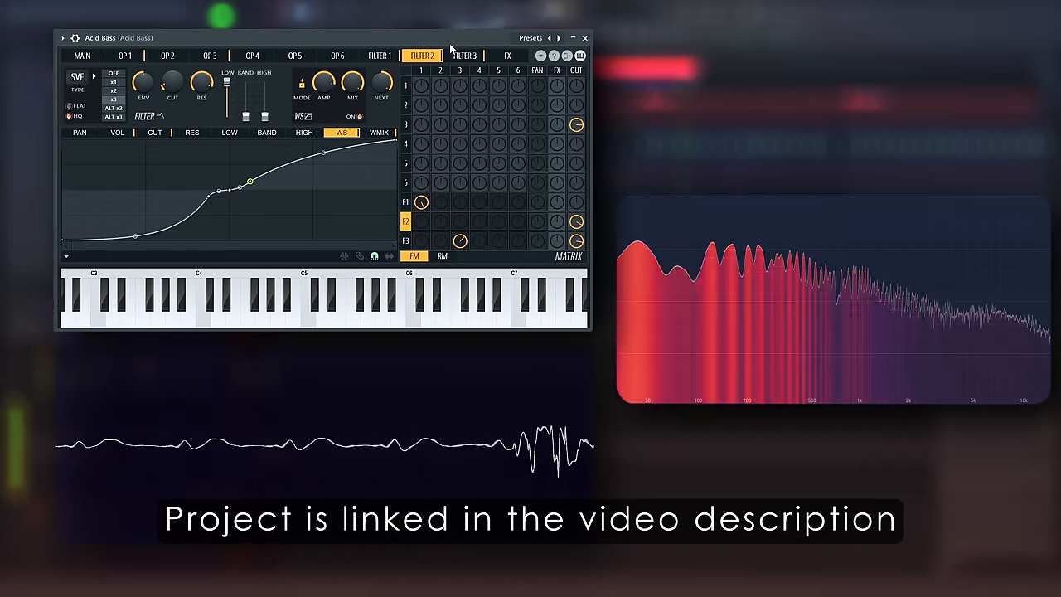
{"action": "left_click", "coordinate": [466, 56]}
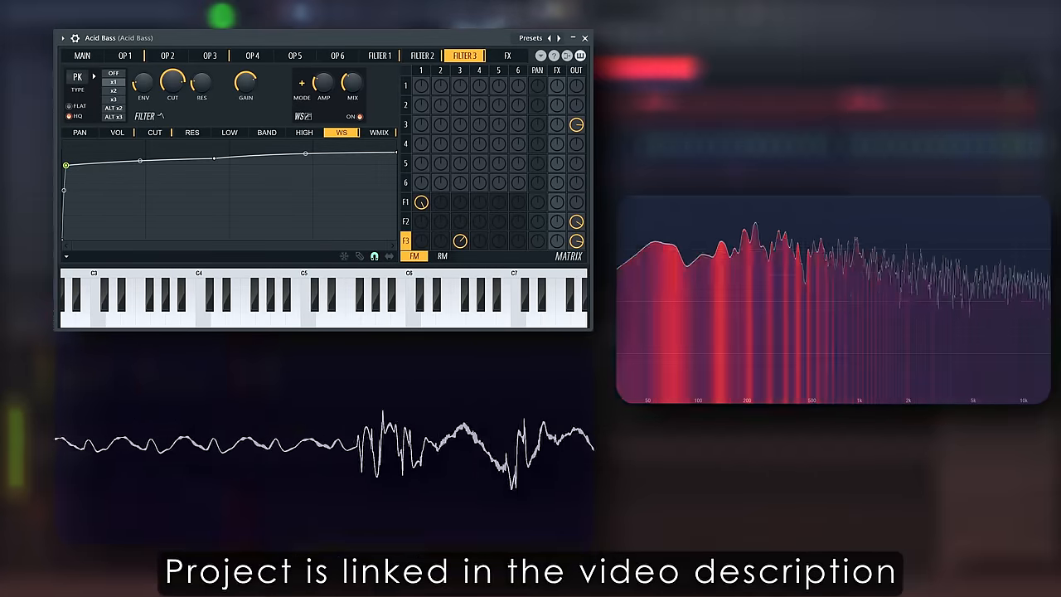
{"action": "left_click", "coordinate": [129, 57]}
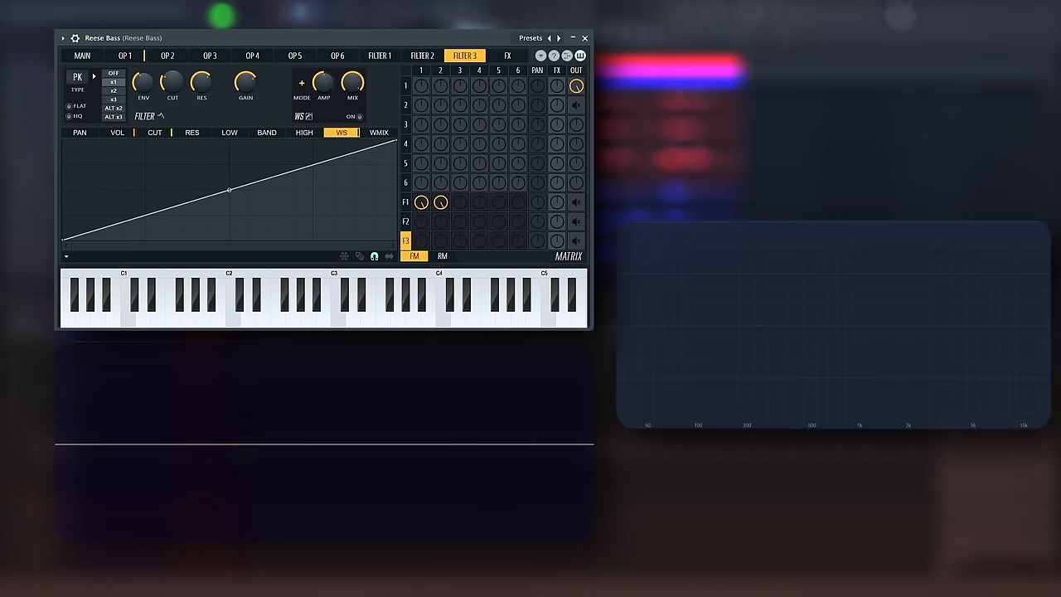
View Reese Bass OP 1's oscillator shape, then load the OSC Tab square-wave patch.
{"action": "left_click", "coordinate": [126, 57]}
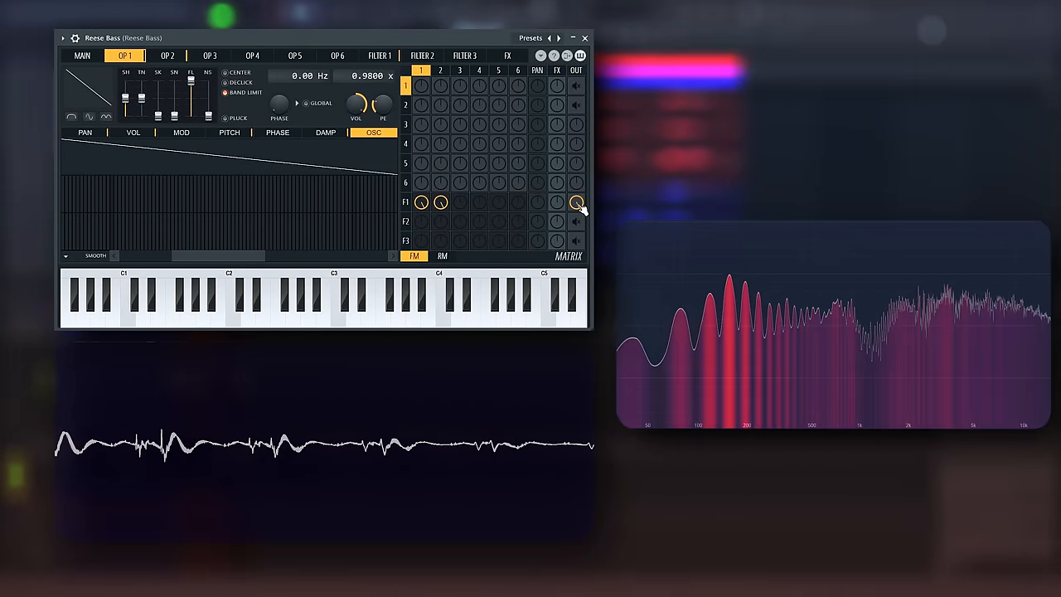
{"action": "left_click", "coordinate": [285, 298]}
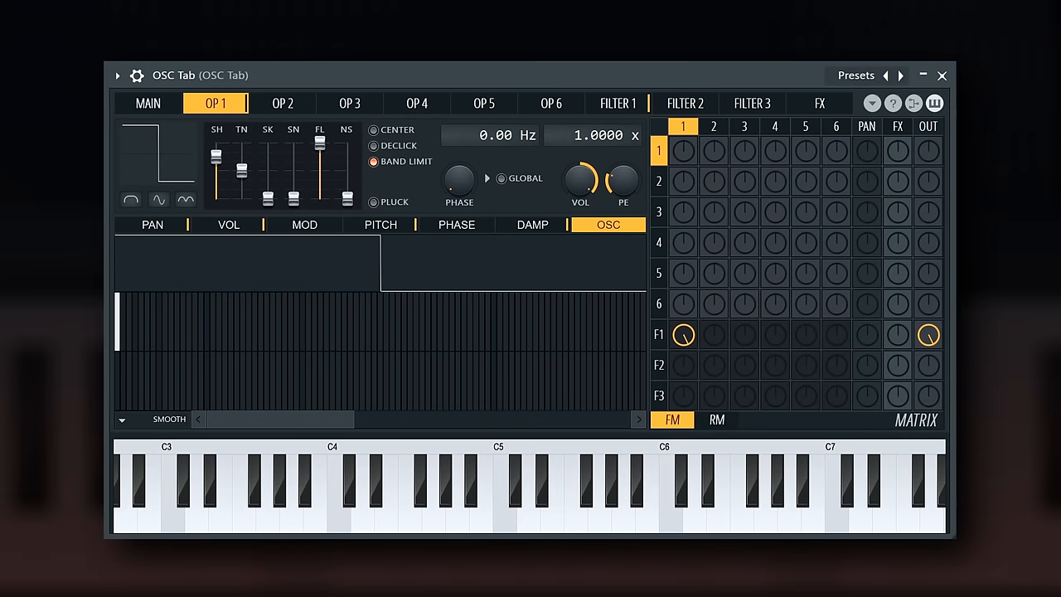
{"action": "mouse_move", "coordinate": [140, 341]}
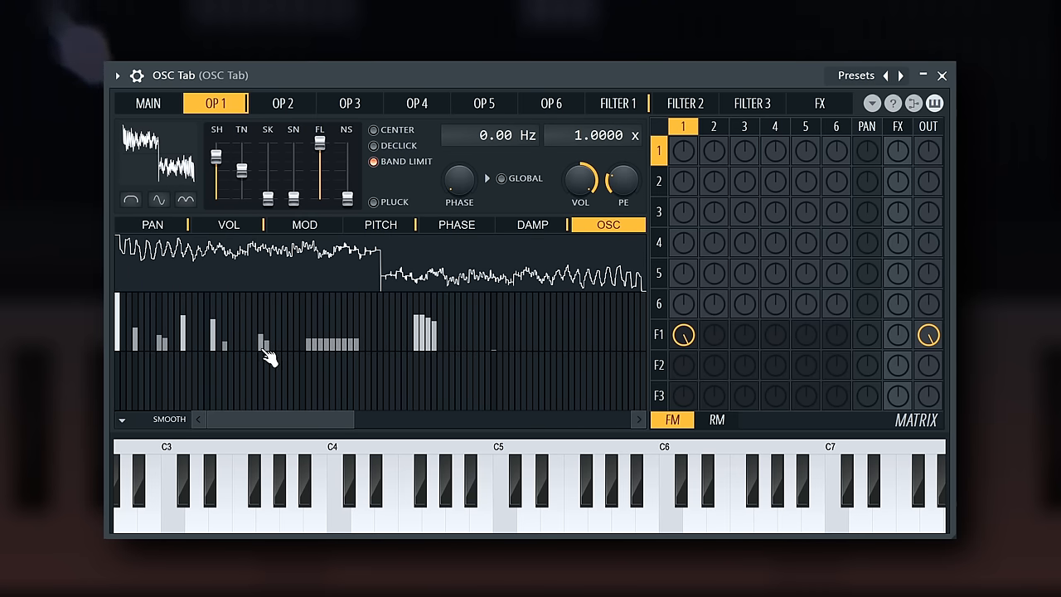
{"action": "mouse_move", "coordinate": [271, 331]}
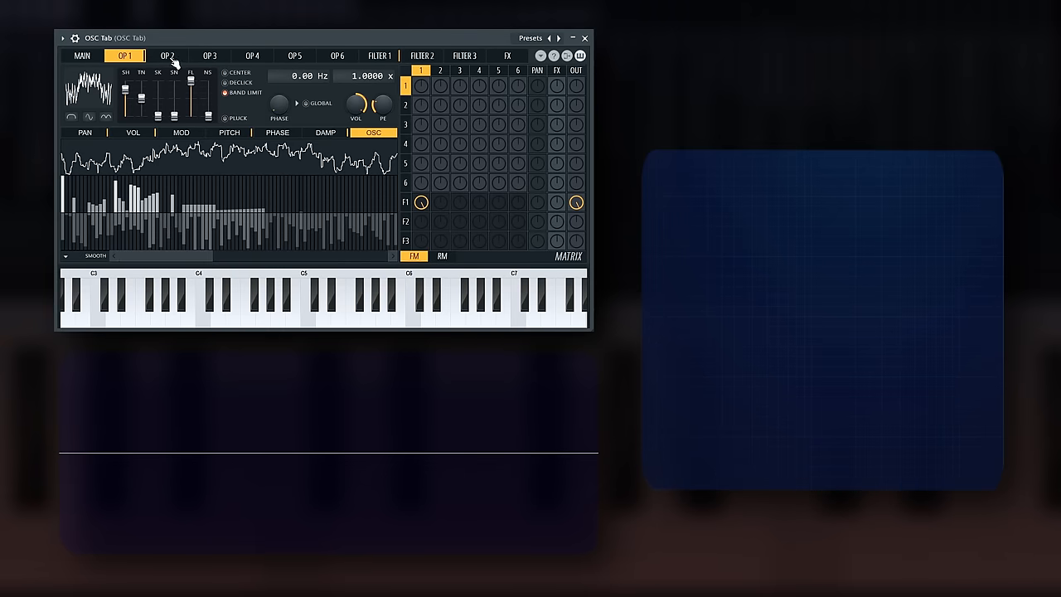
Check OP 6 and OP 2's oscillators, then load the E piano preset.
{"action": "left_click", "coordinate": [338, 57]}
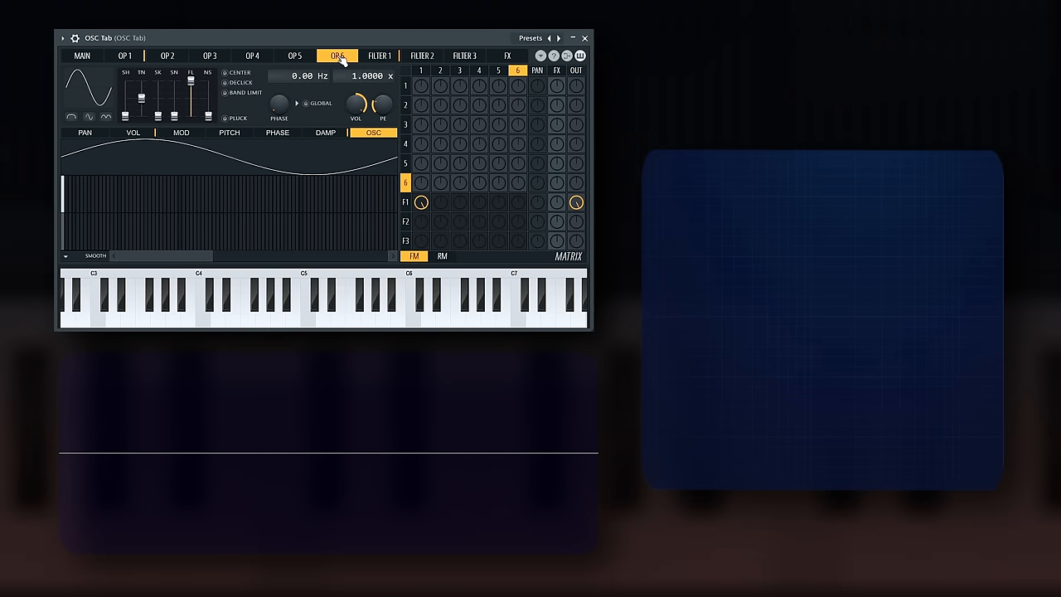
{"action": "left_click", "coordinate": [166, 56]}
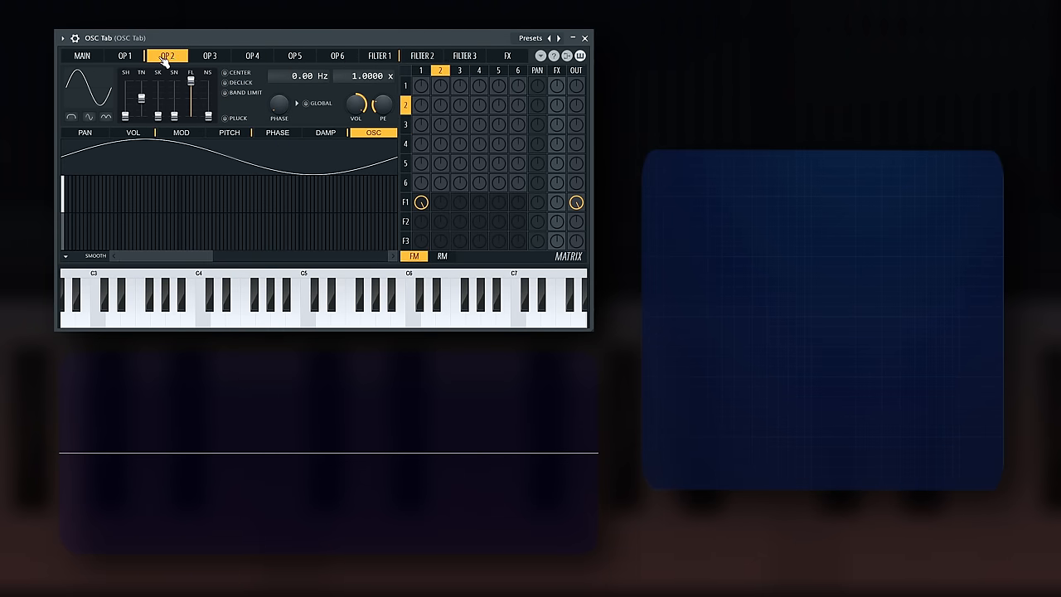
{"action": "left_click", "coordinate": [130, 57]}
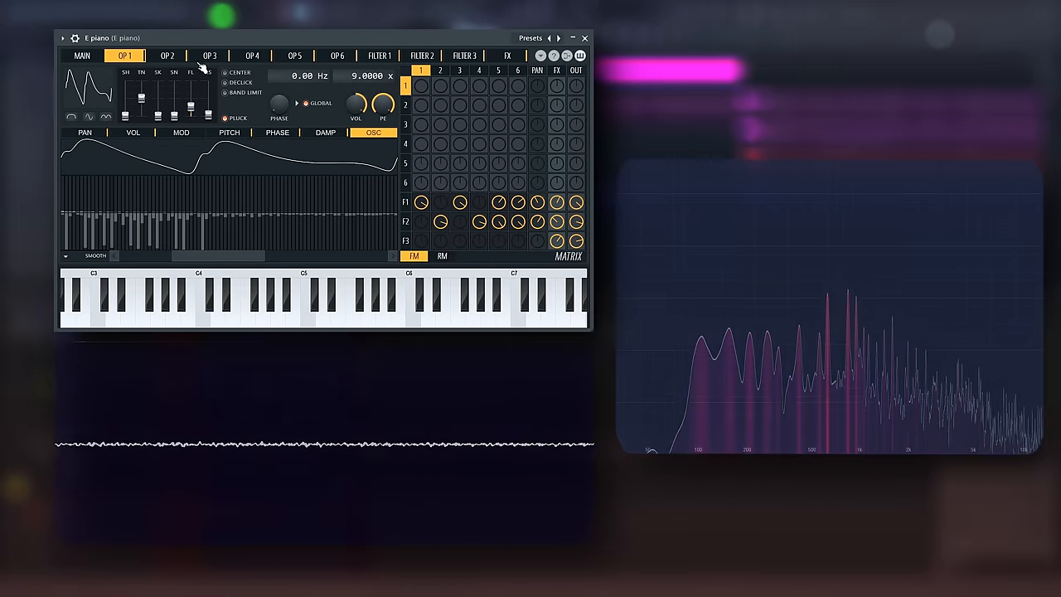
View E piano's OP 4 and OP 6, then return to the main page for the Pluck patch.
{"action": "left_click", "coordinate": [252, 57]}
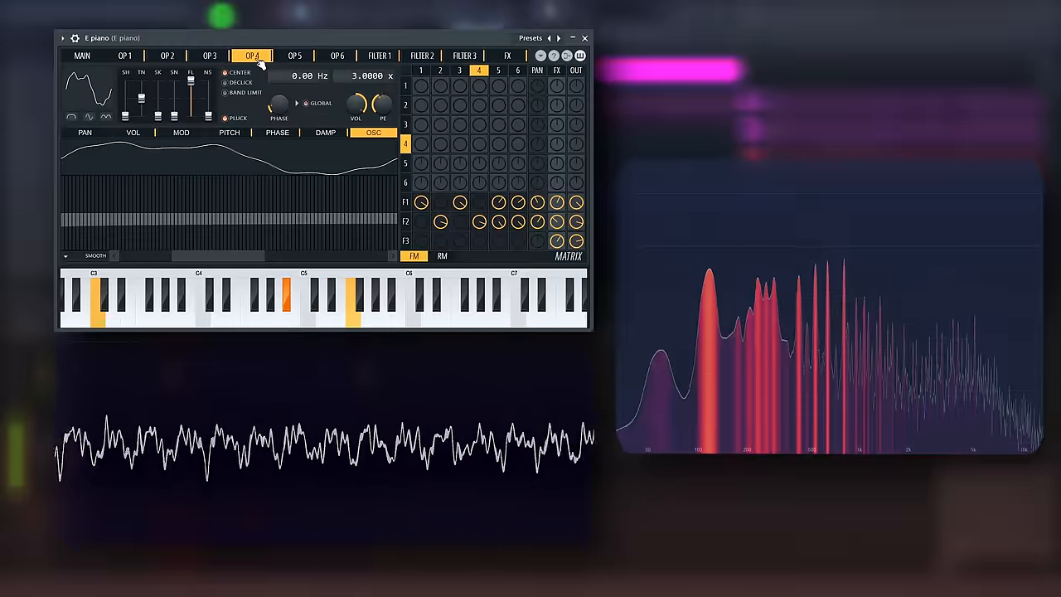
{"action": "left_click", "coordinate": [340, 56]}
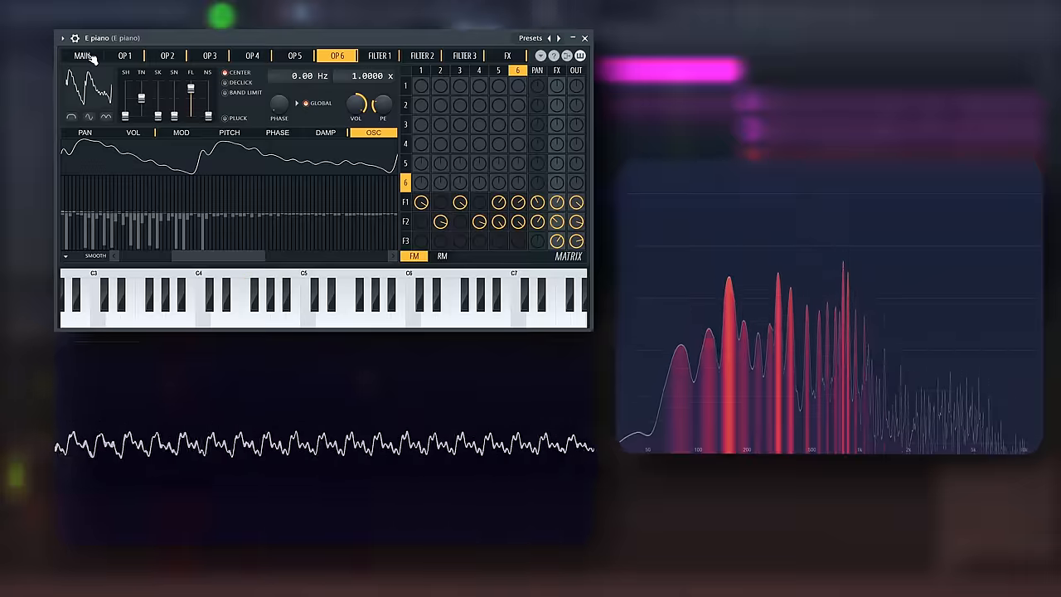
{"action": "left_click", "coordinate": [82, 57]}
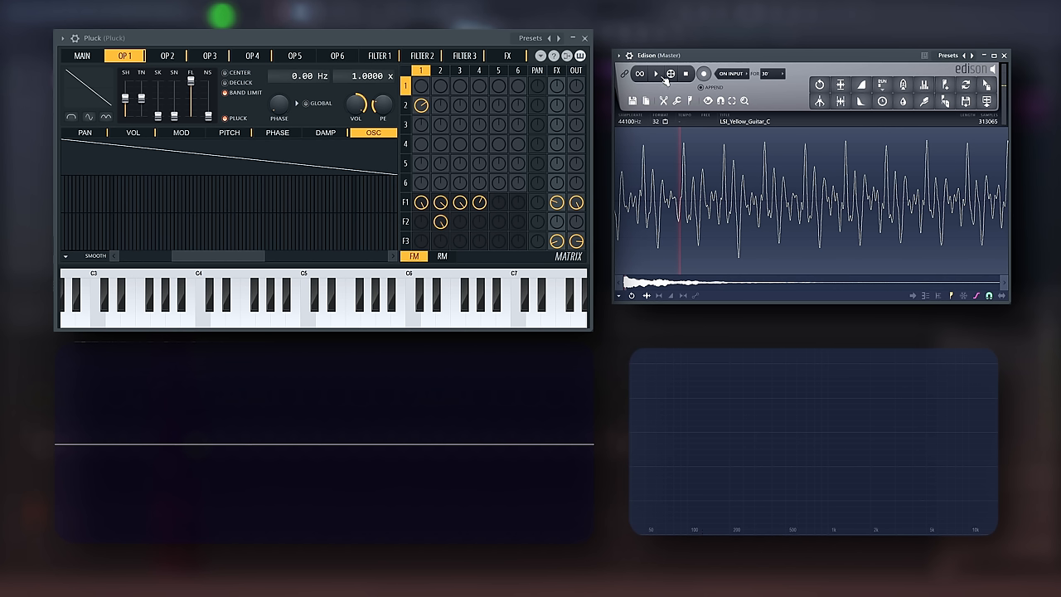
Play back the recorded guitar sample in Edison.
{"action": "left_click", "coordinate": [672, 73]}
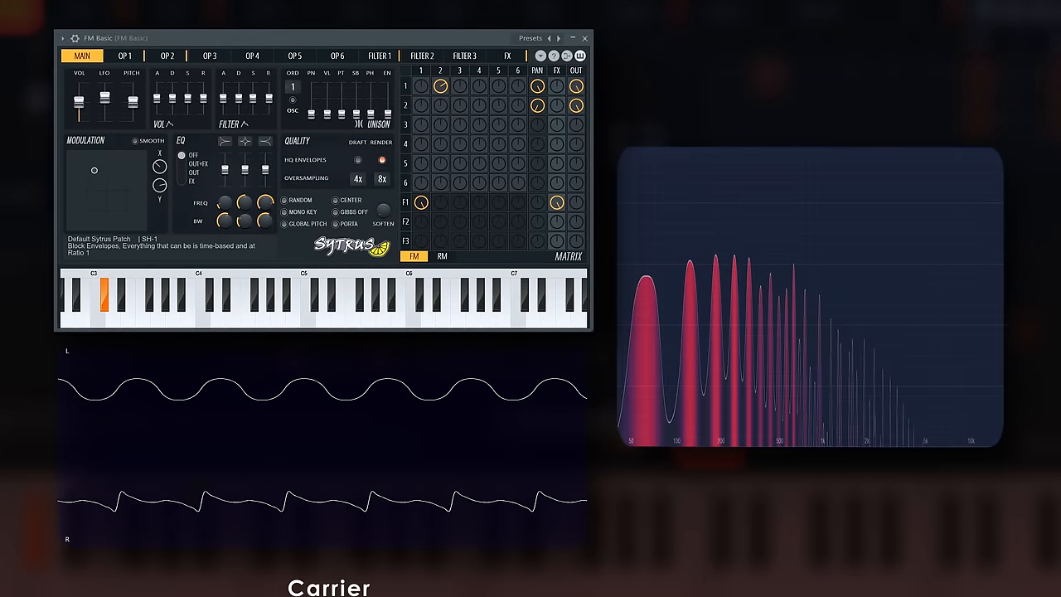
Load FM Basic, inspect carrier OP 1 and modulator OP 2, then load the Basic 2 sine patch.
{"action": "left_click", "coordinate": [141, 312]}
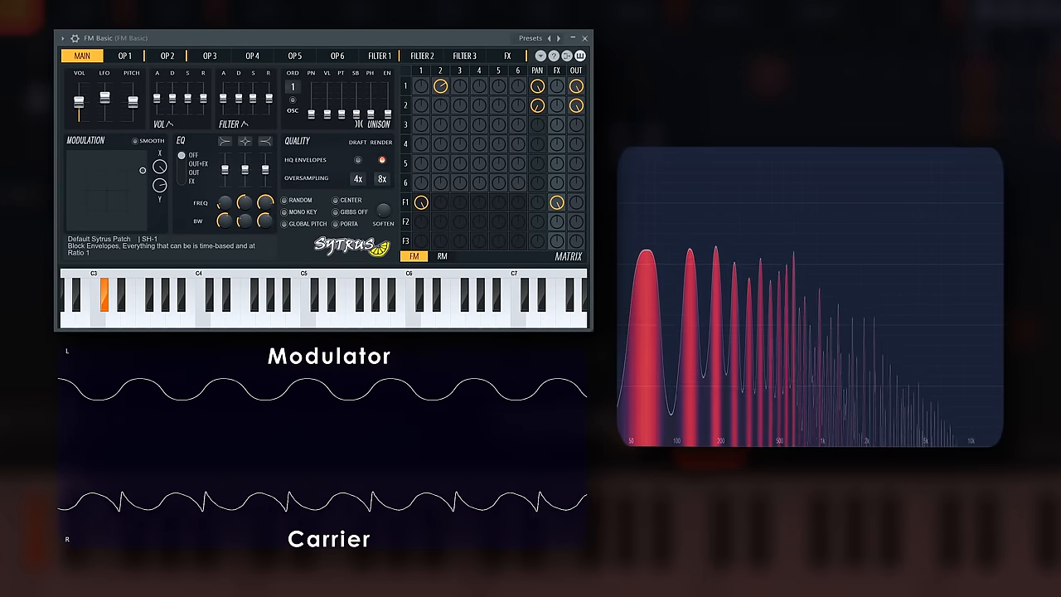
{"action": "left_click", "coordinate": [124, 56]}
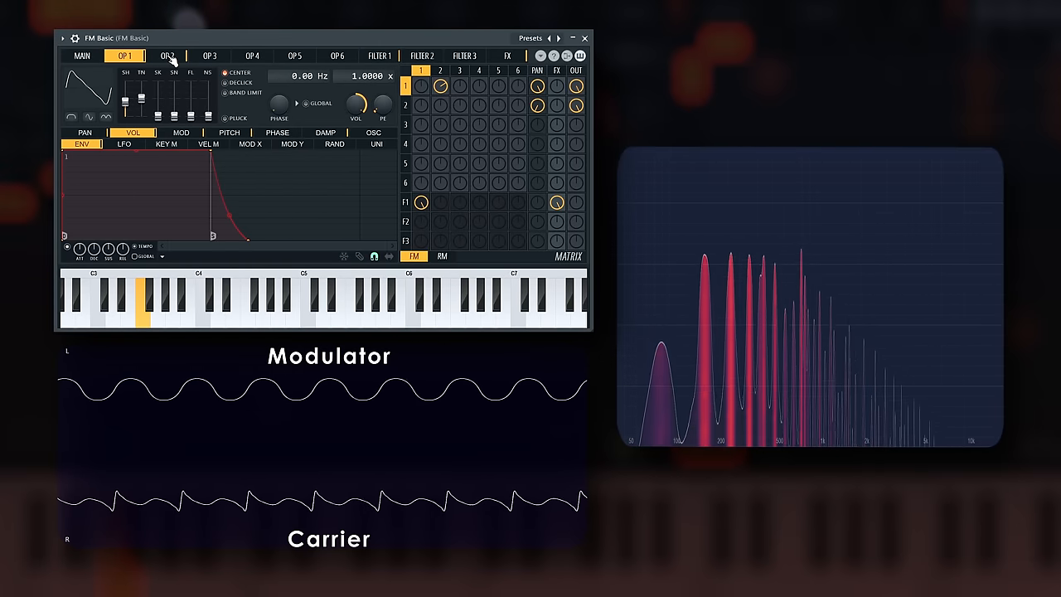
{"action": "left_click", "coordinate": [169, 56]}
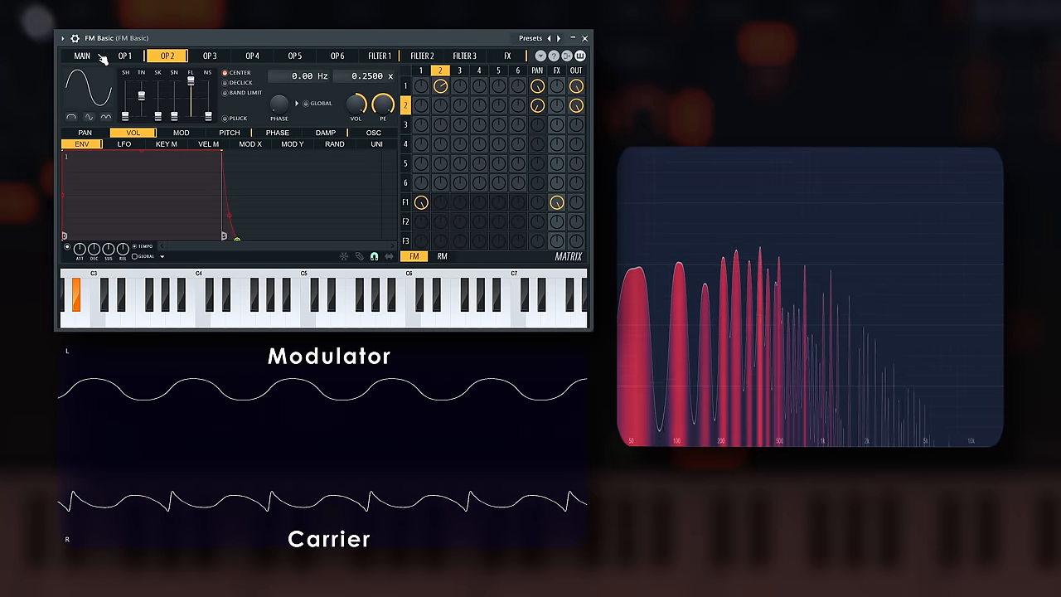
{"action": "left_click", "coordinate": [83, 56]}
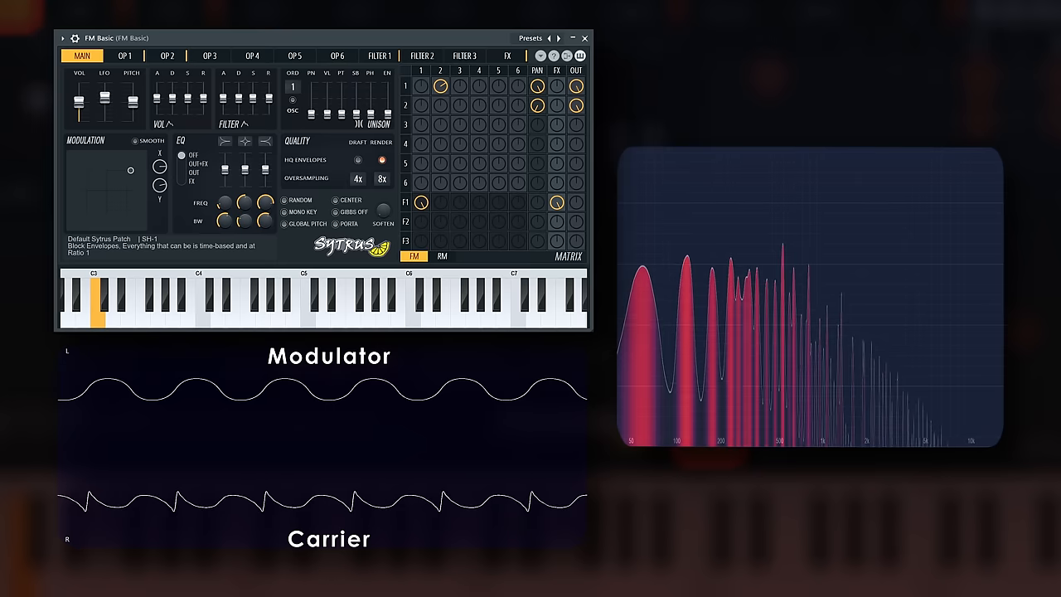
{"action": "left_click", "coordinate": [142, 323]}
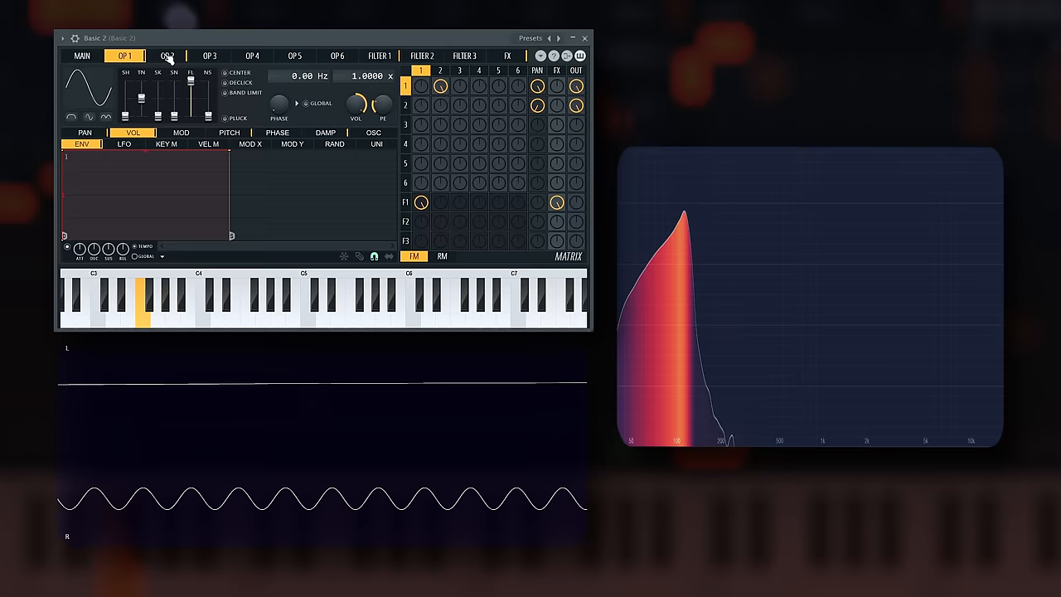
View OP 2's settings and its MOD X modulation envelope in Basic 2.
{"action": "left_click", "coordinate": [167, 56]}
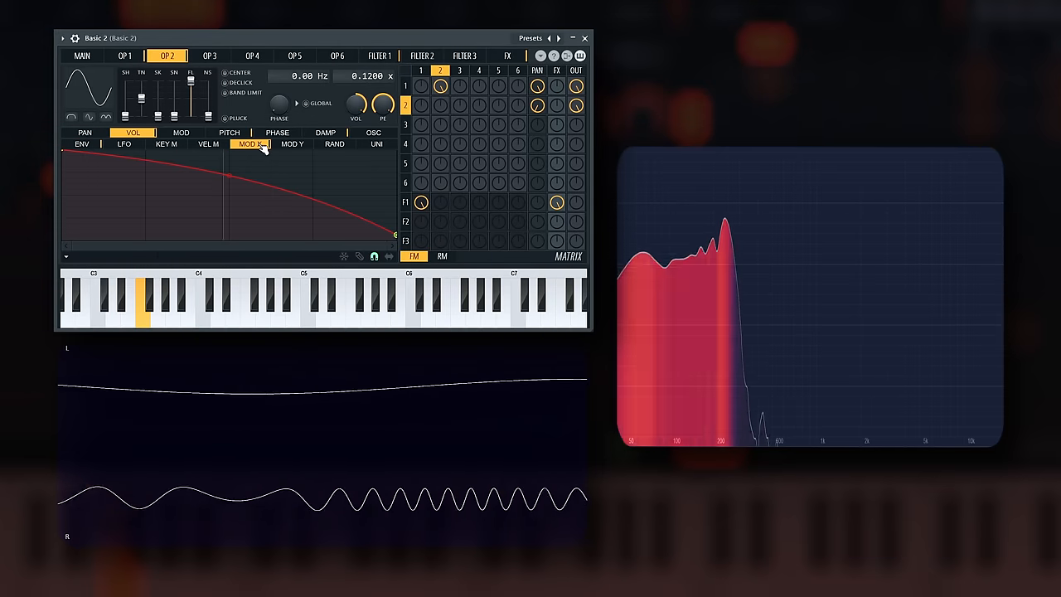
{"action": "left_click", "coordinate": [229, 133]}
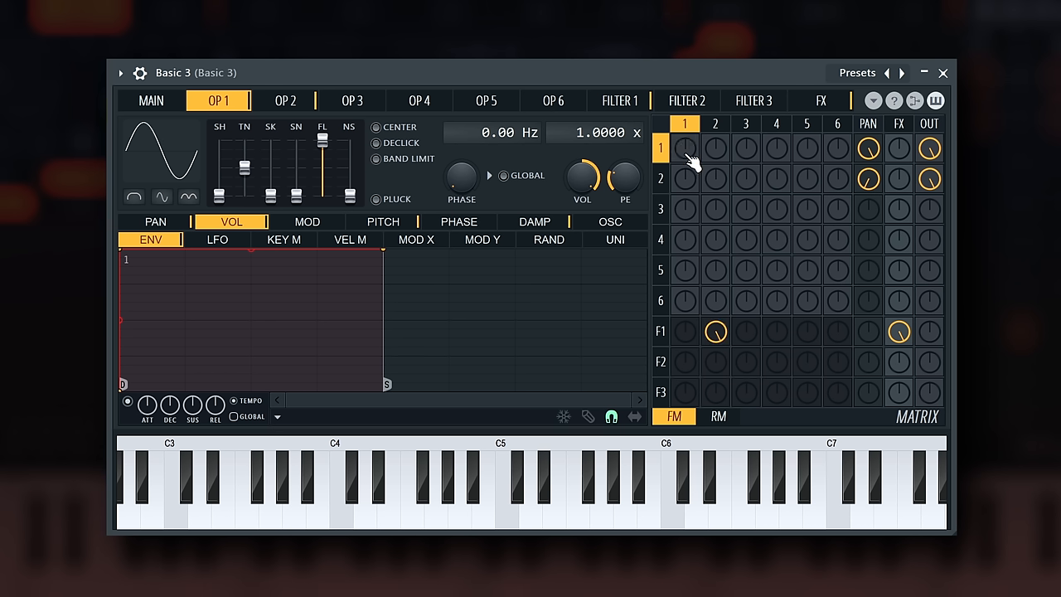
Turn up the FM matrix knob at row 1, column 2 so OP 2 modulates OP 1.
{"action": "left_click", "coordinate": [836, 179]}
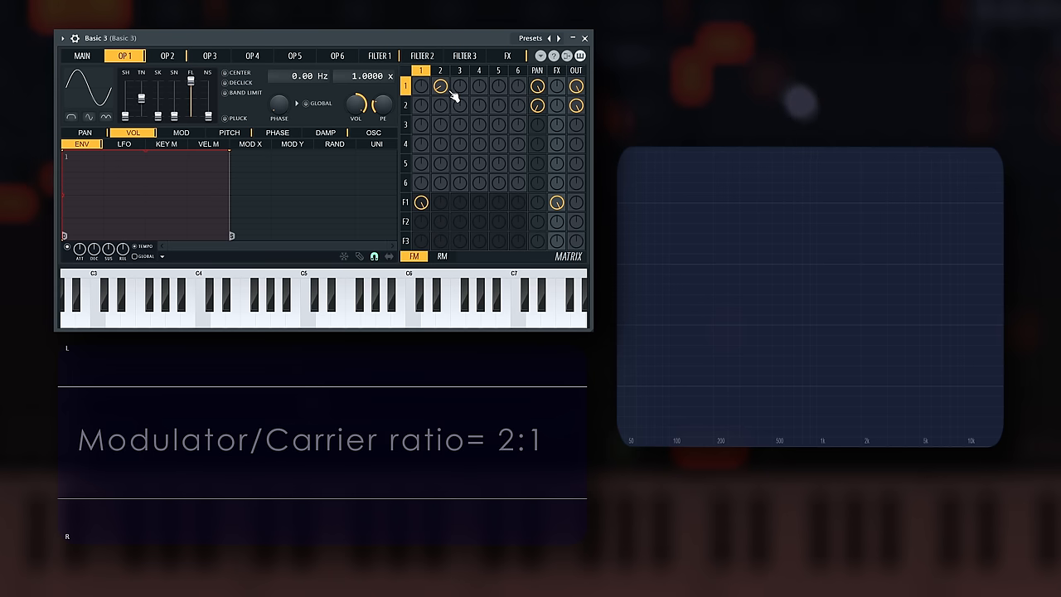
Drag OP 2's frequency ratio from 2.0000 x to 1.0000 x, then load the Basic 4 preset.
{"action": "left_click", "coordinate": [169, 56]}
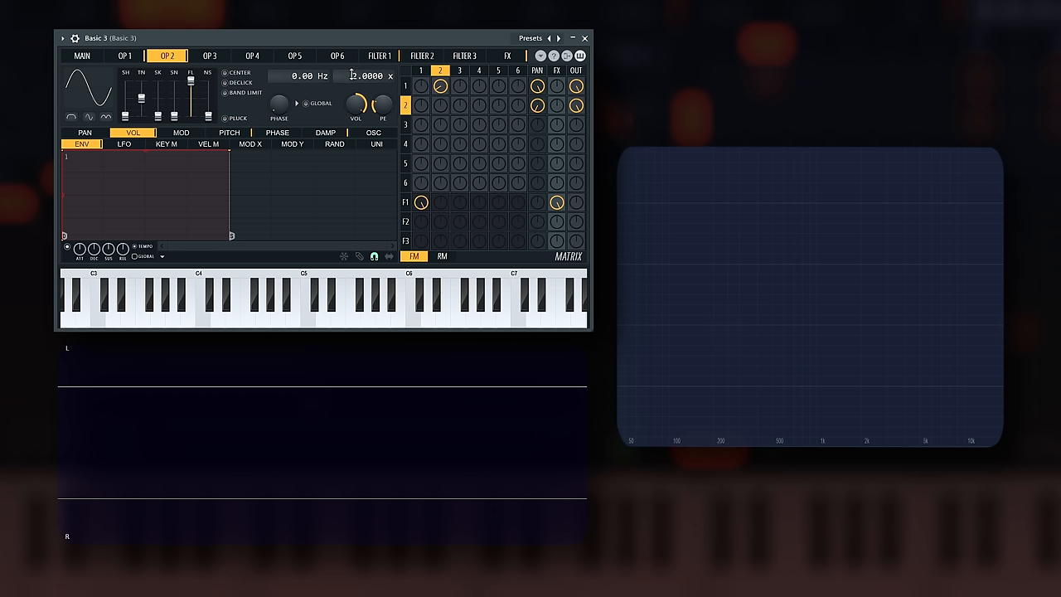
{"action": "left_click_drag", "start_coordinate": [365, 76], "coordinate": [365, 92]}
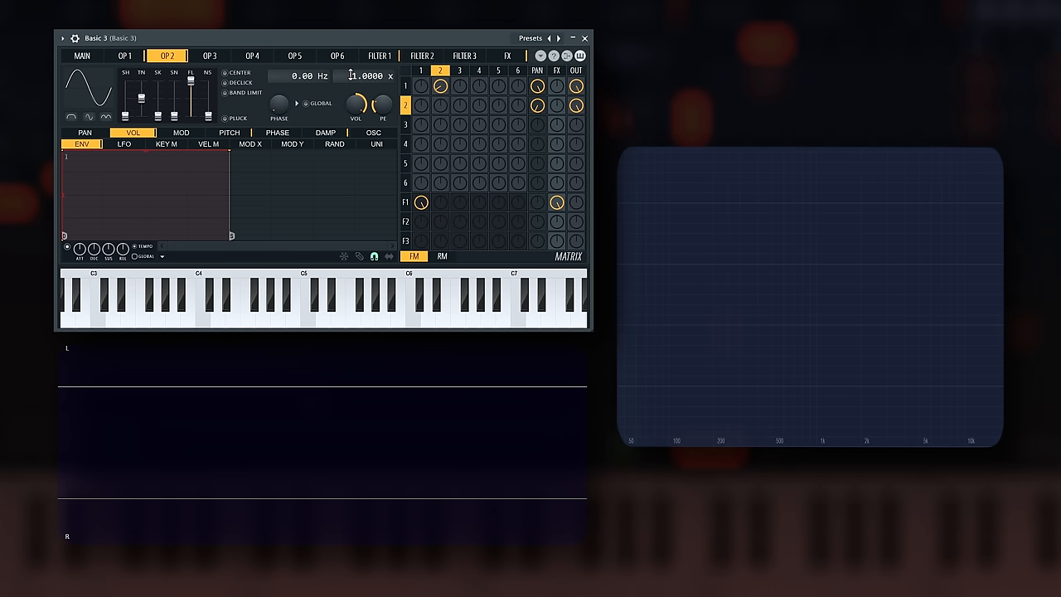
{"action": "left_click", "coordinate": [140, 312]}
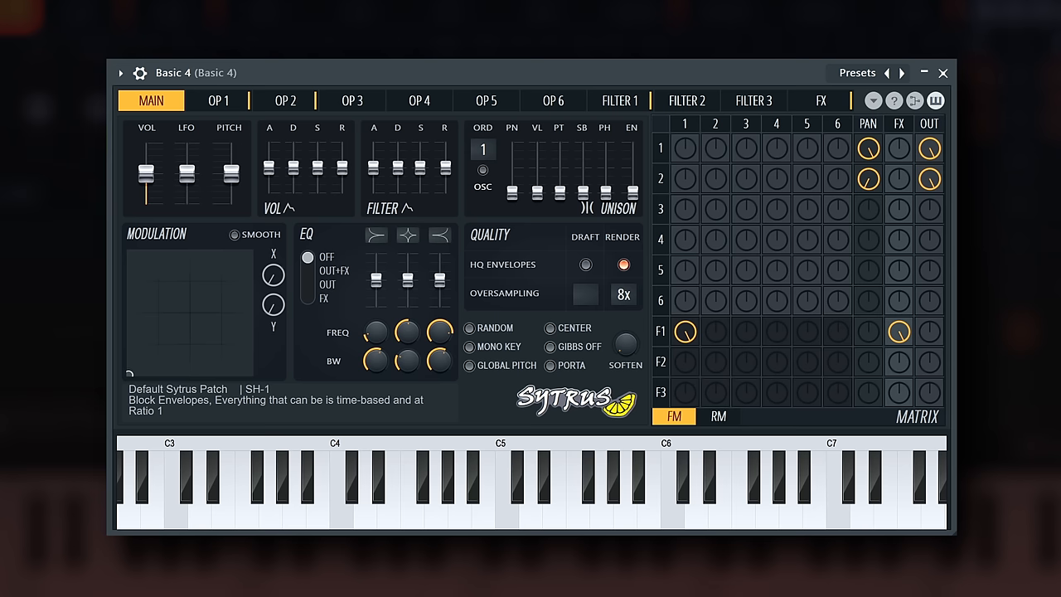
{"action": "mouse_move", "coordinate": [252, 92]}
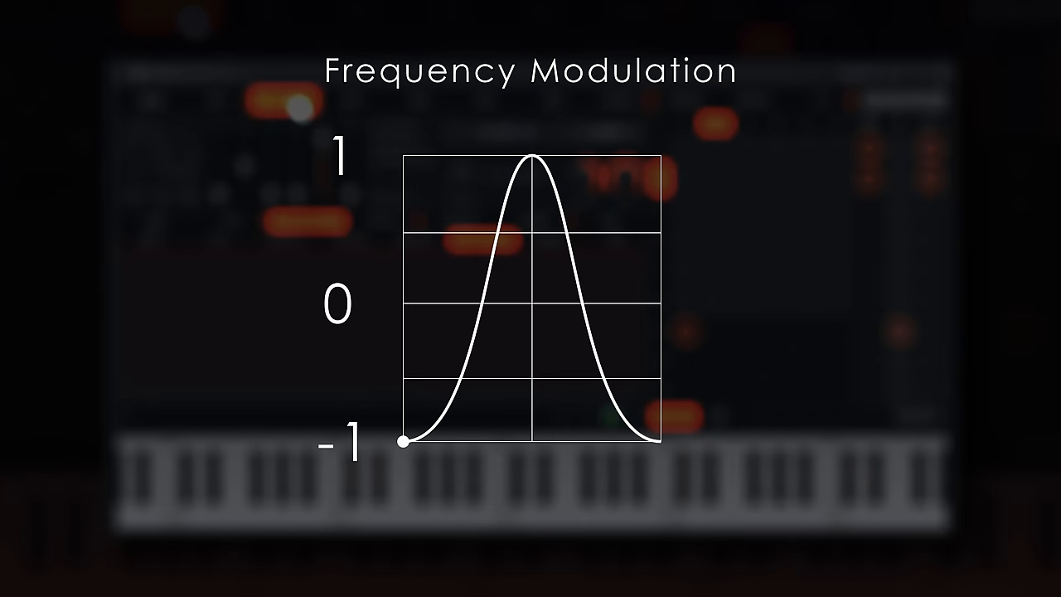
Shape operator 2's pitch modulation curve and set its frequency ratio near 0.047x, then audition a note.
{"action": "left_click_drag", "start_coordinate": [402, 442], "coordinate": [444, 413]}
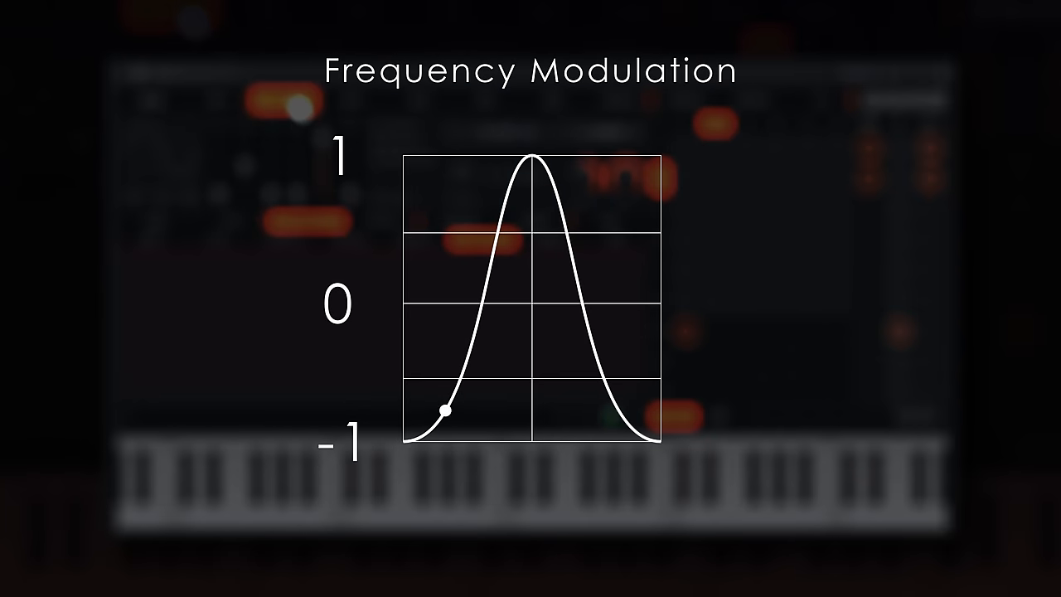
{"action": "left_click_drag", "start_coordinate": [444, 413], "coordinate": [484, 282]}
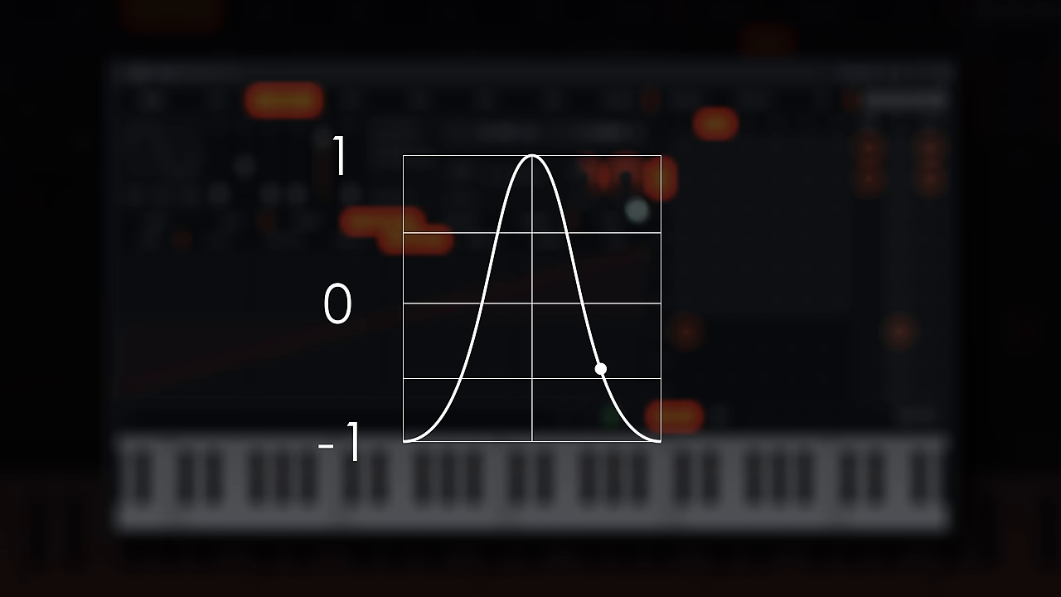
{"action": "left_click_drag", "start_coordinate": [601, 368], "coordinate": [582, 302]}
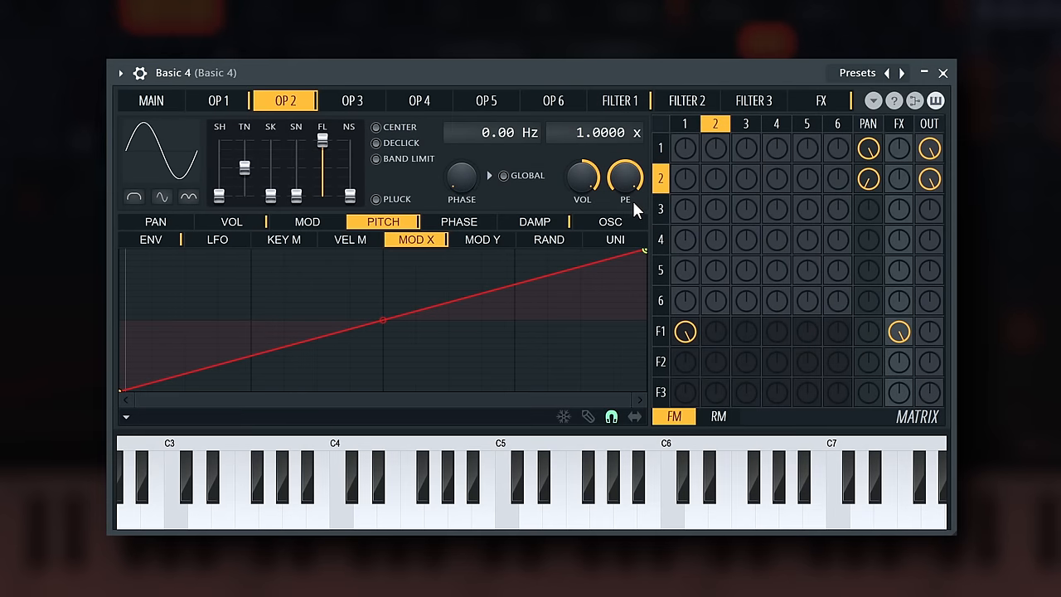
{"action": "mouse_move", "coordinate": [307, 119]}
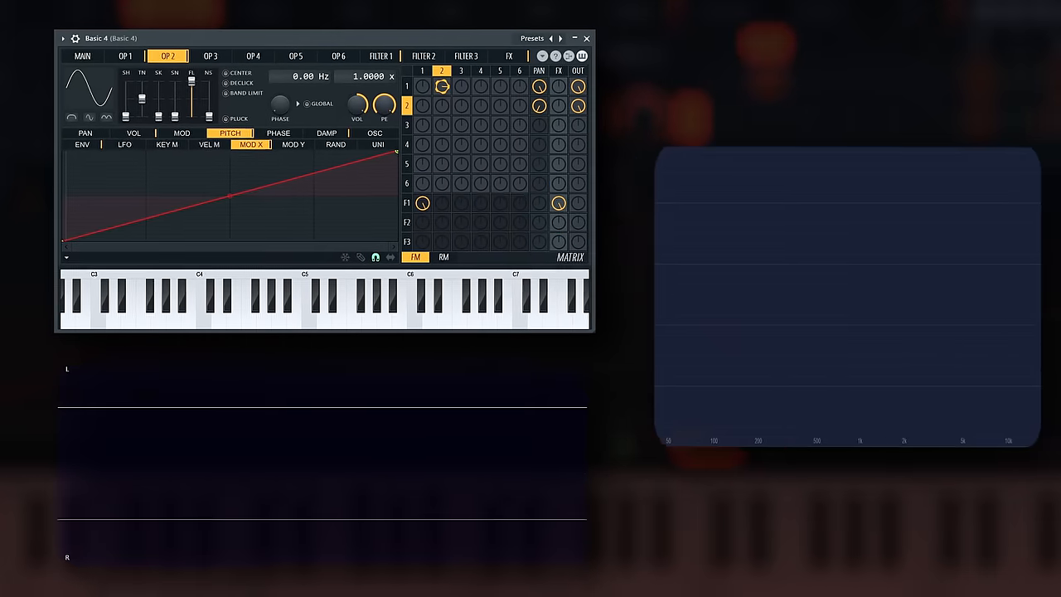
{"action": "left_click", "coordinate": [246, 313]}
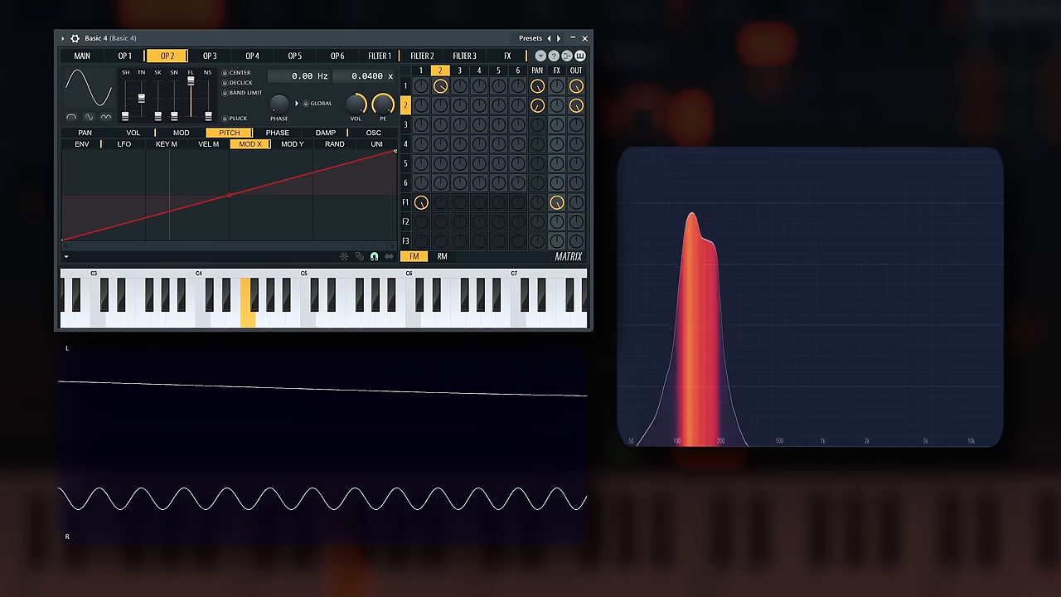
{"action": "left_click_drag", "start_coordinate": [368, 76], "coordinate": [368, 66]}
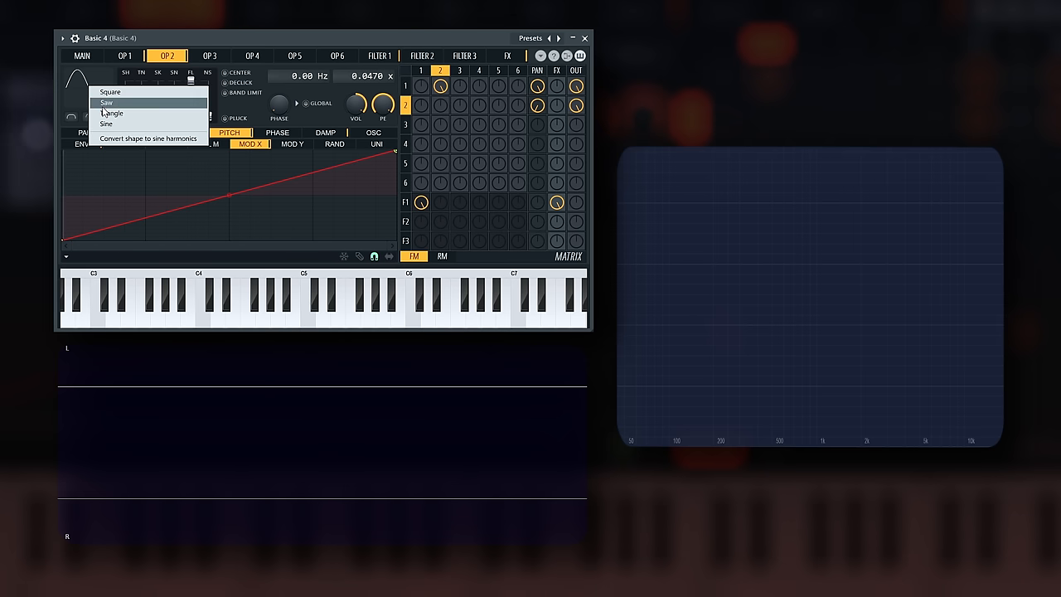
Load the Donk preset from the Presets browser.
{"action": "left_click", "coordinate": [113, 113]}
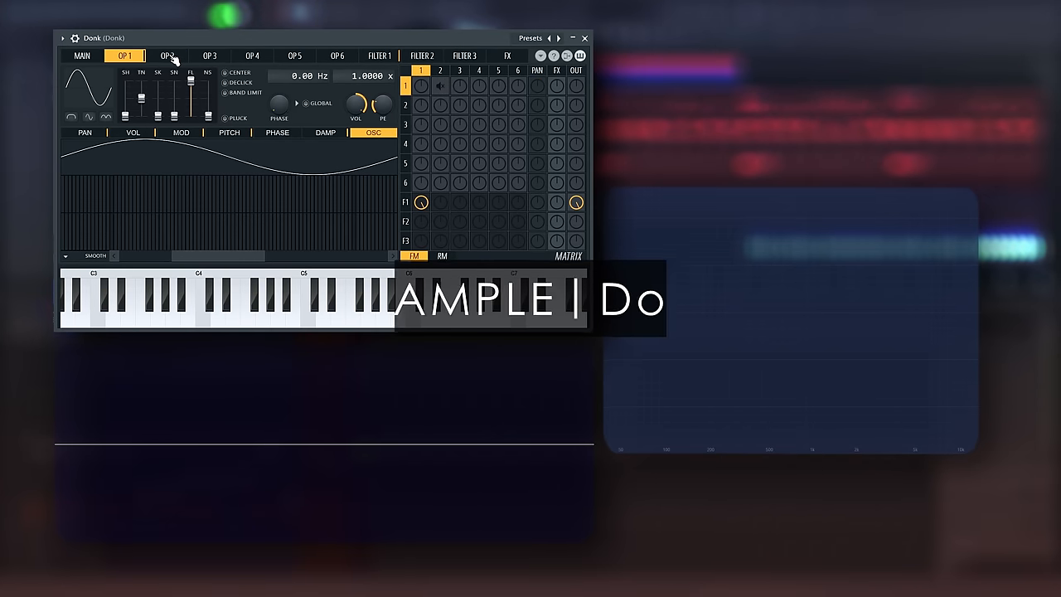
Inspect Donk's operator 2, then load the 80s Bass preset.
{"action": "left_click", "coordinate": [169, 56]}
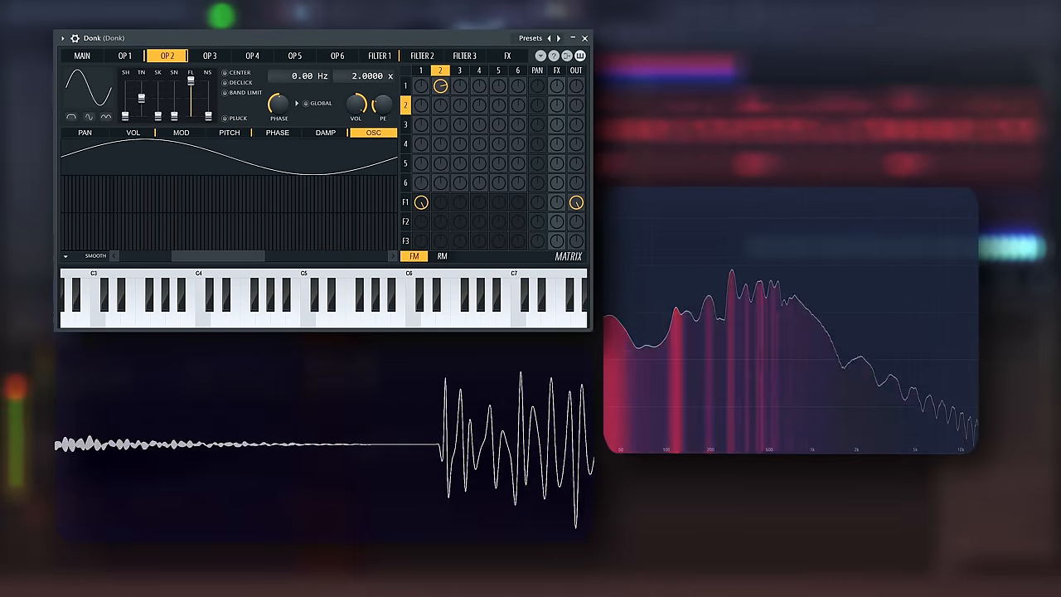
{"action": "left_click", "coordinate": [132, 57]}
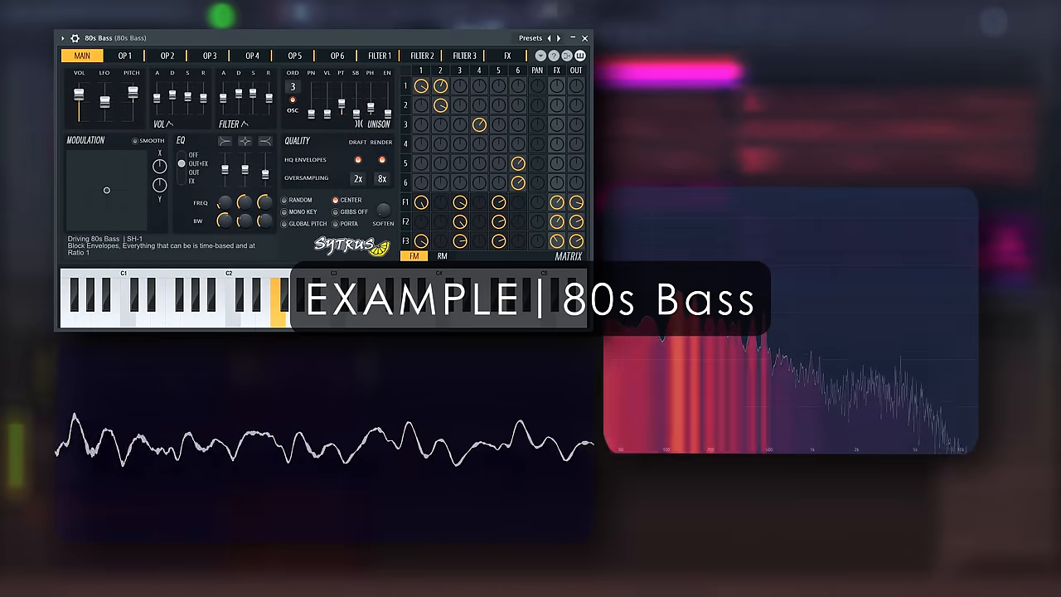
Inspect 80s Bass's OP 1, OP 5, Filter 1 and FX pages, then return to the main overview.
{"action": "left_click", "coordinate": [133, 56]}
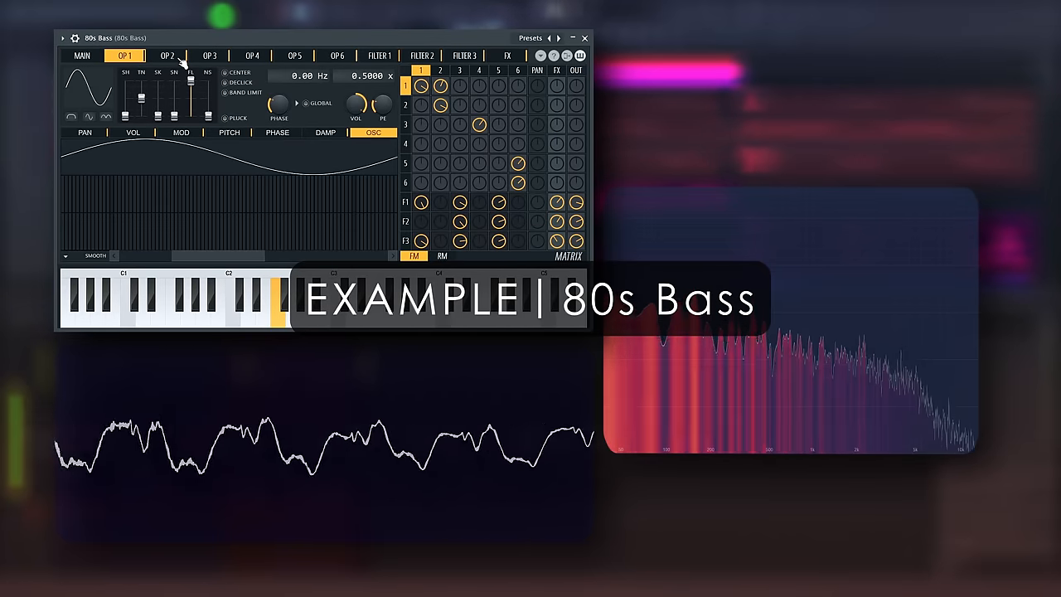
{"action": "left_click", "coordinate": [296, 57]}
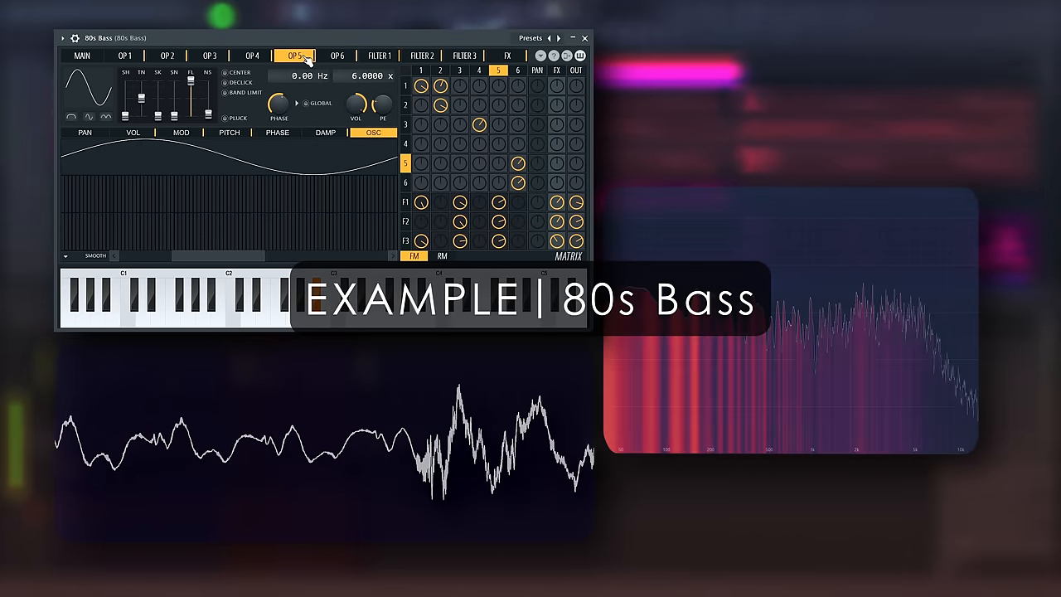
{"action": "left_click", "coordinate": [388, 57]}
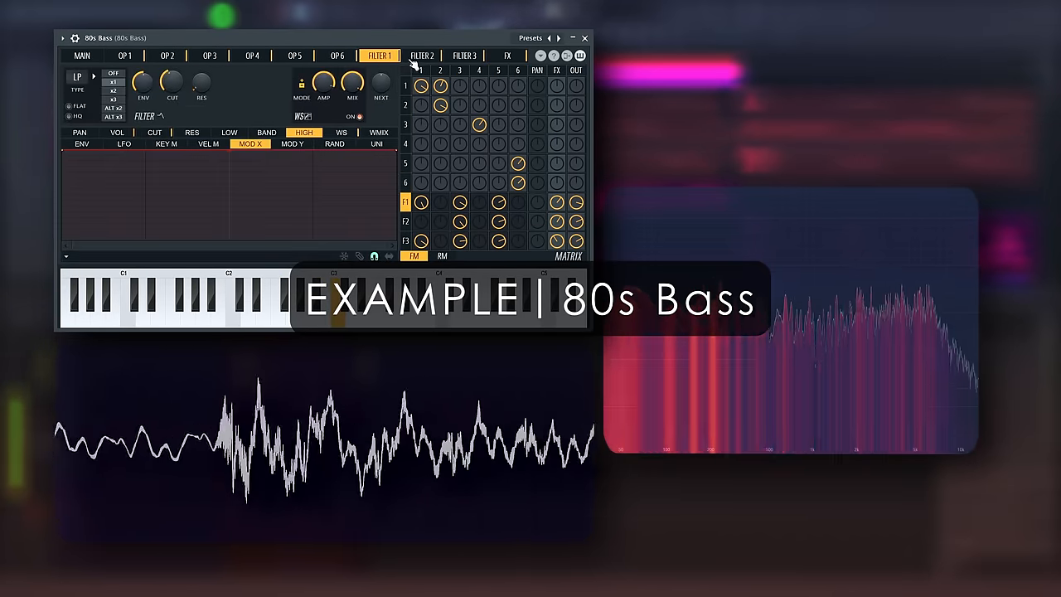
{"action": "left_click", "coordinate": [507, 53]}
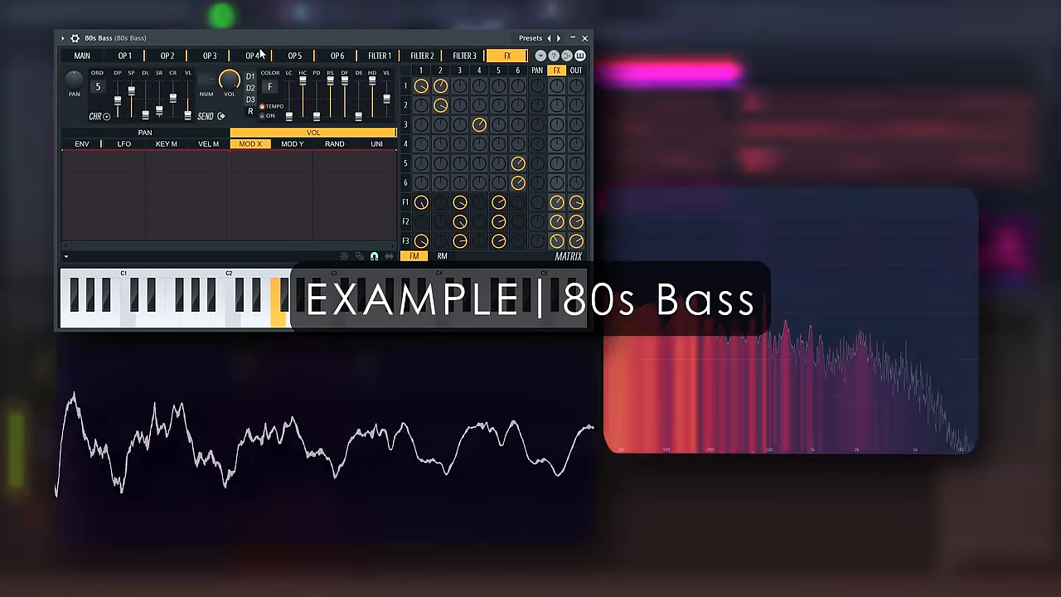
{"action": "left_click", "coordinate": [126, 56]}
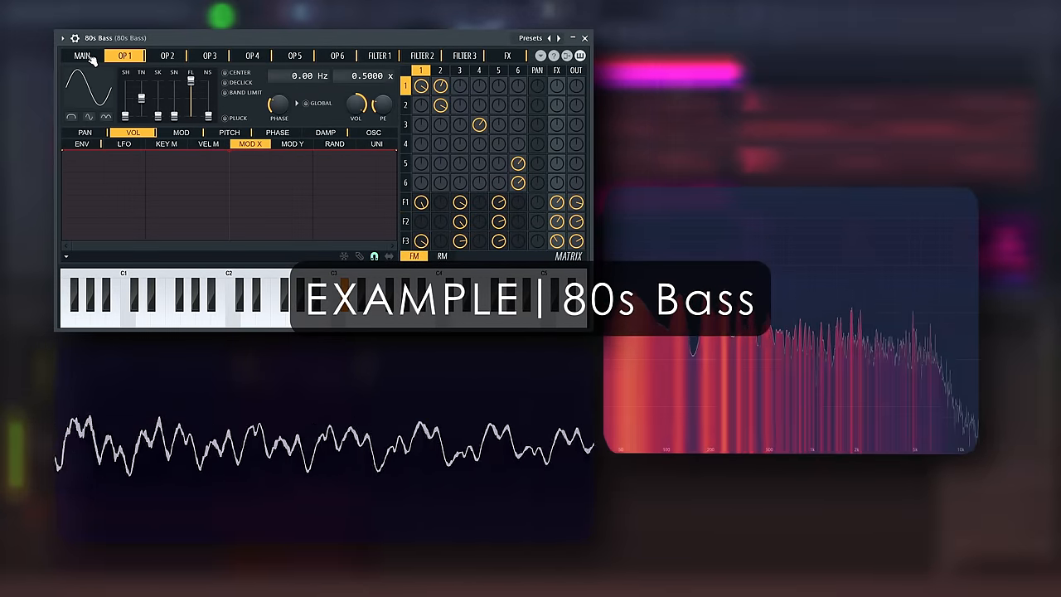
{"action": "left_click", "coordinate": [80, 56]}
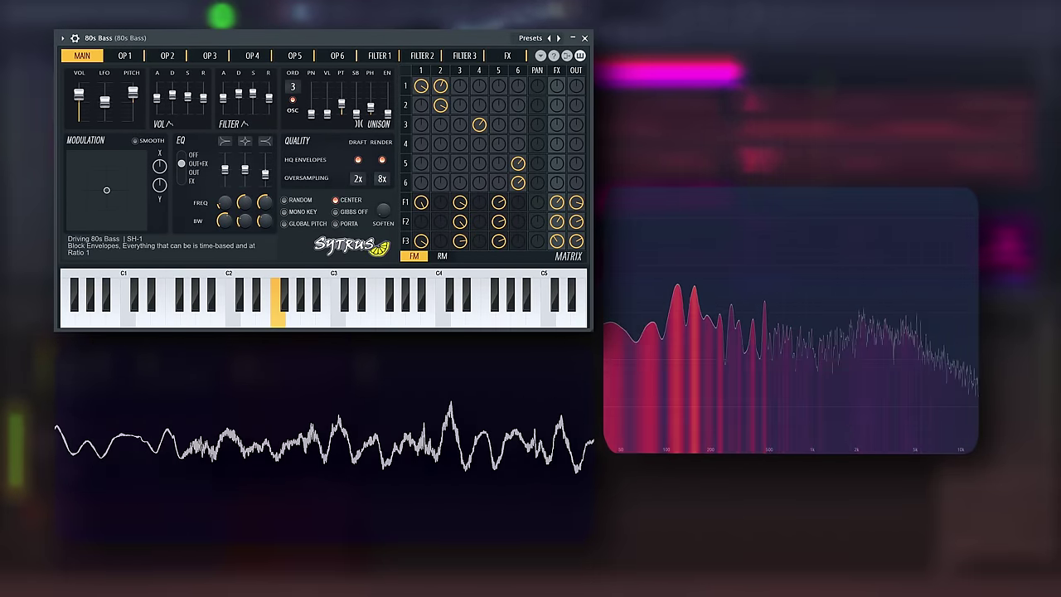
Switch to a different bass preset from the browser list.
{"action": "left_click", "coordinate": [338, 312]}
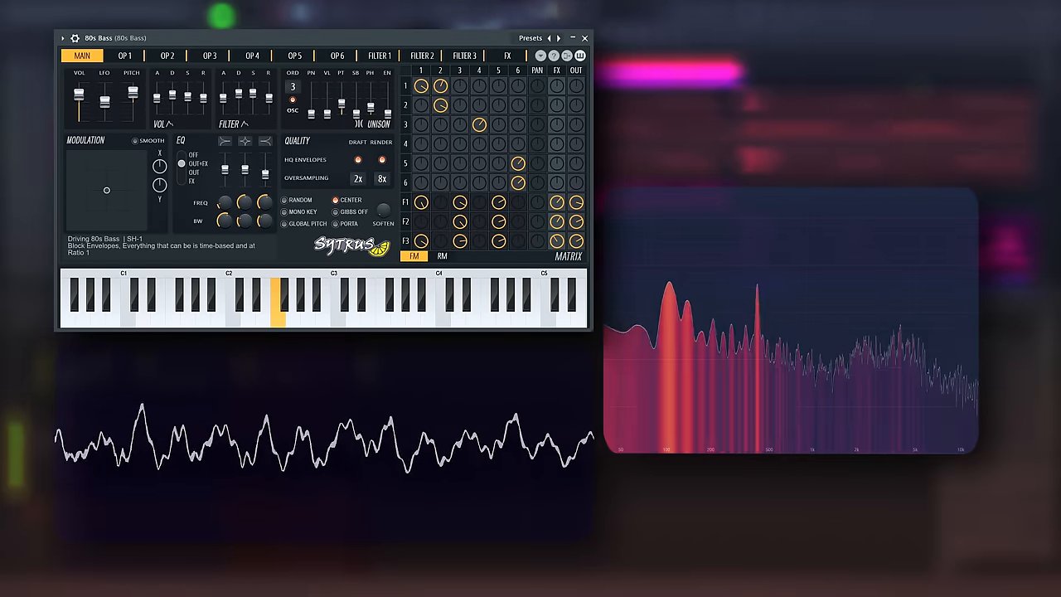
{"action": "left_click", "coordinate": [349, 302]}
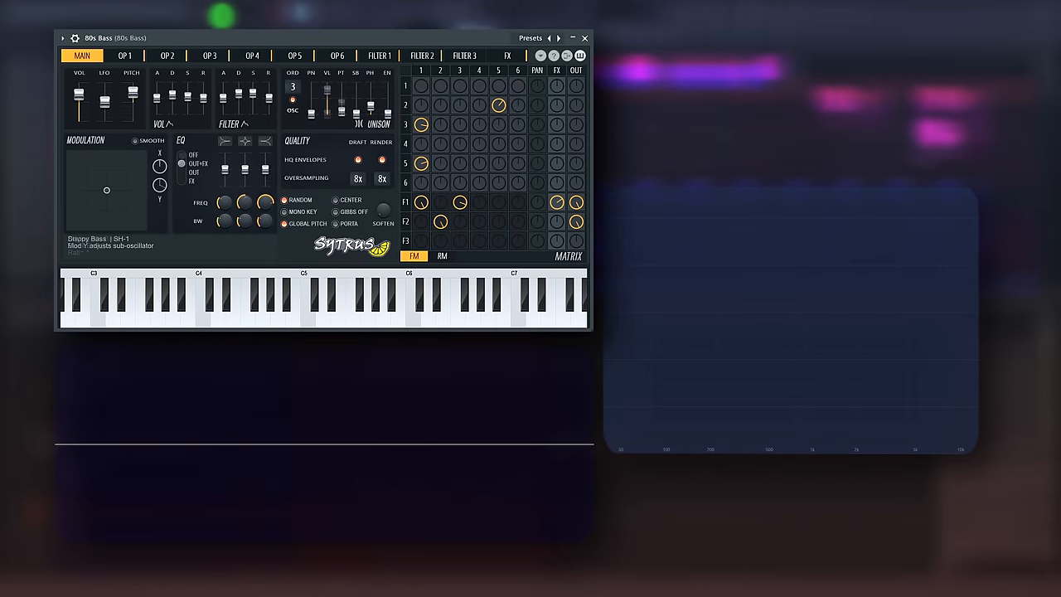
Load the default RM 1 patch for the ring modulation demo.
{"action": "left_click", "coordinate": [332, 299]}
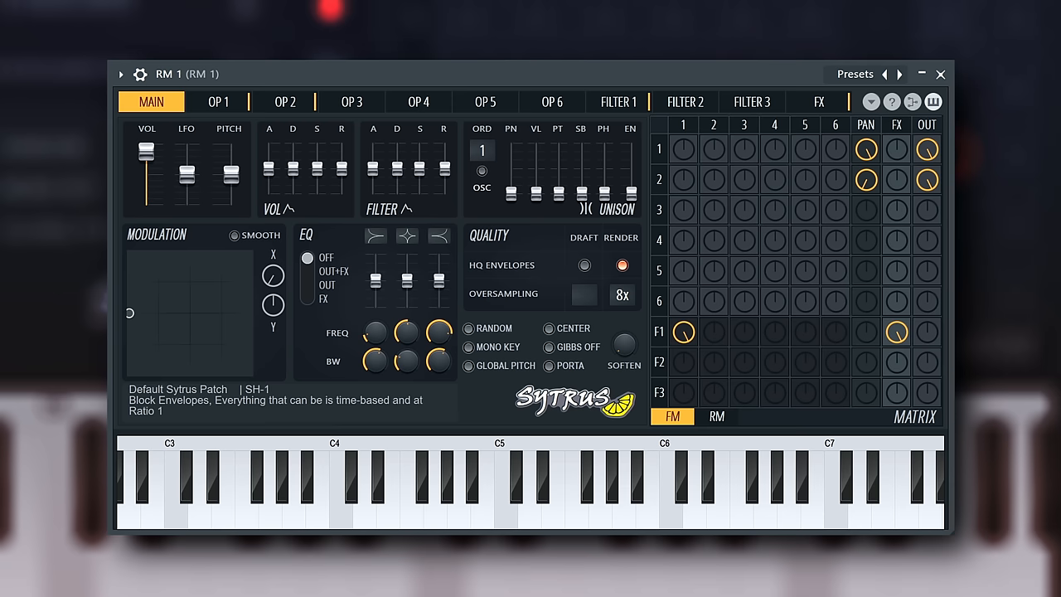
View operator 2's rising pitch envelope at ratio 3.0, show the RM matrix, and step through the RM patches.
{"action": "left_click", "coordinate": [285, 101]}
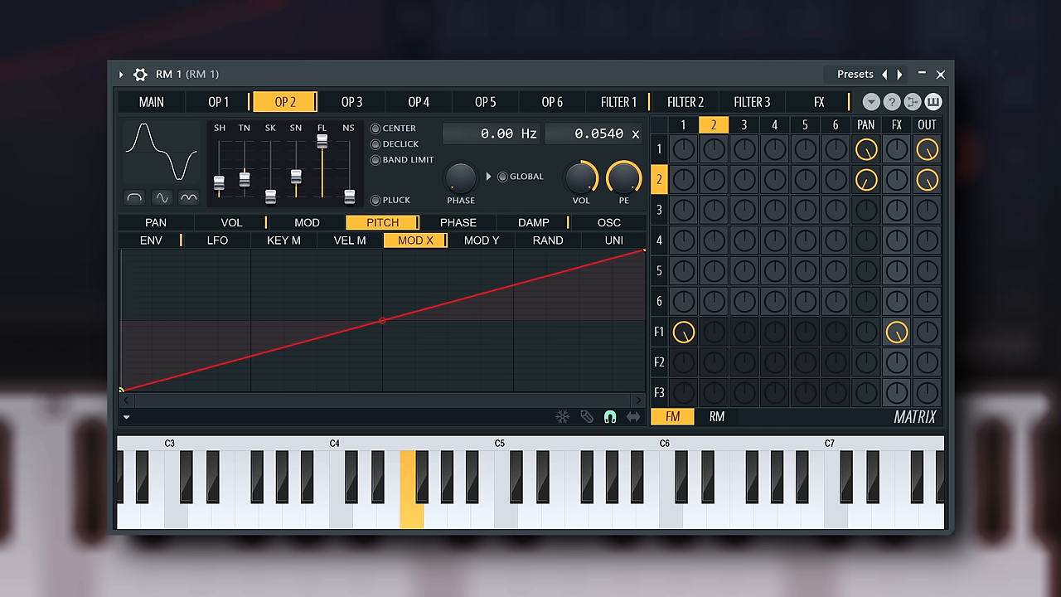
{"action": "left_click", "coordinate": [716, 418]}
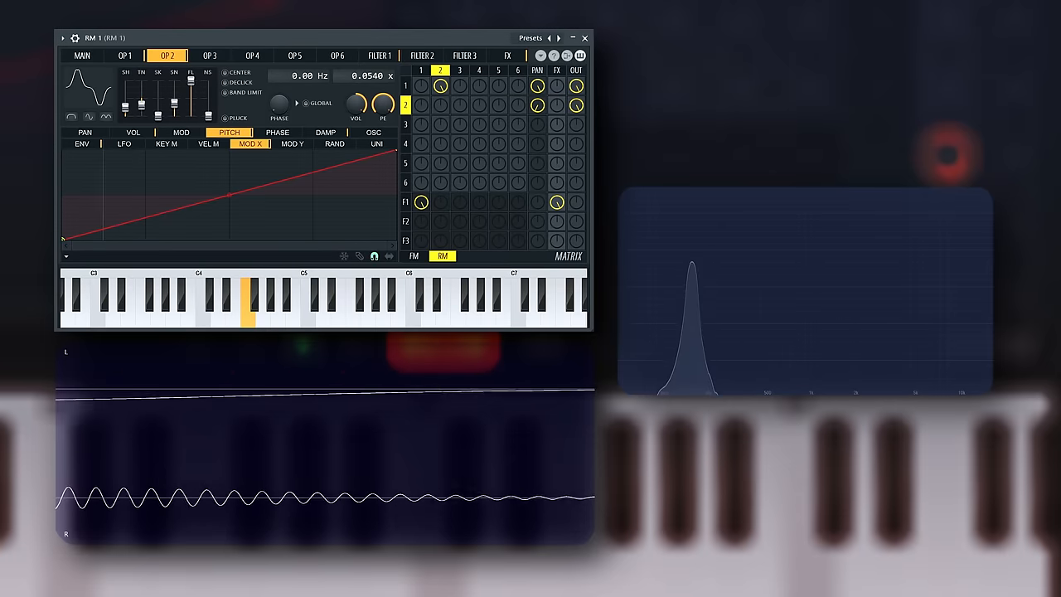
{"action": "left_click", "coordinate": [83, 56]}
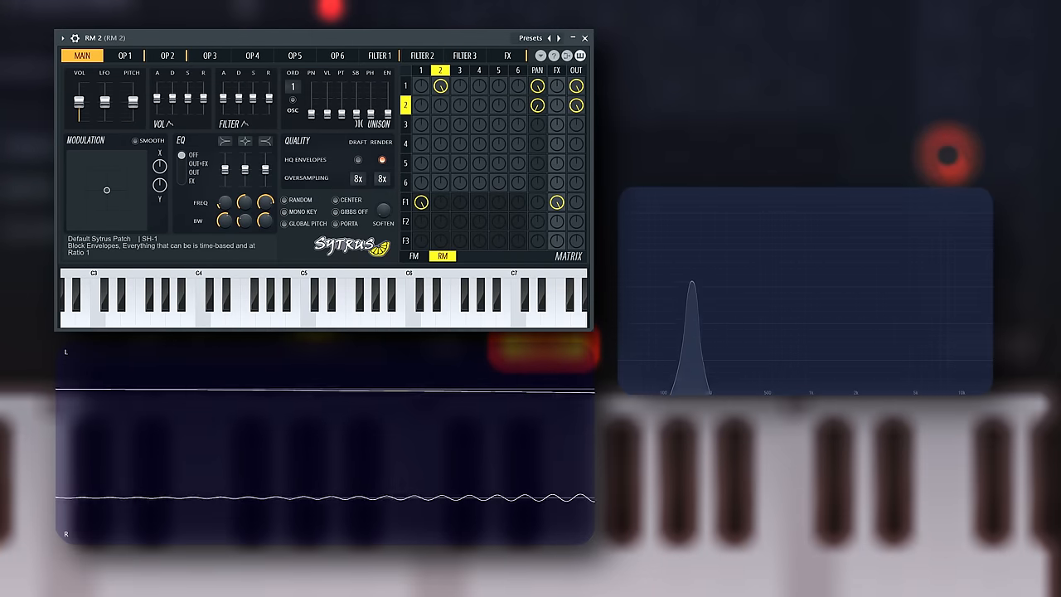
{"action": "left_click", "coordinate": [165, 57]}
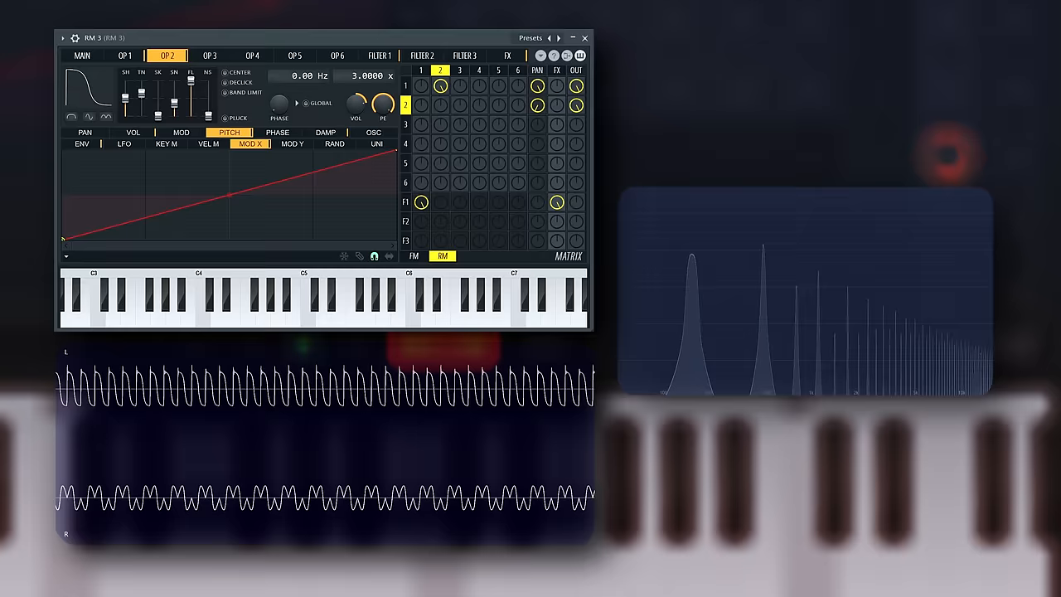
{"action": "left_click", "coordinate": [246, 307]}
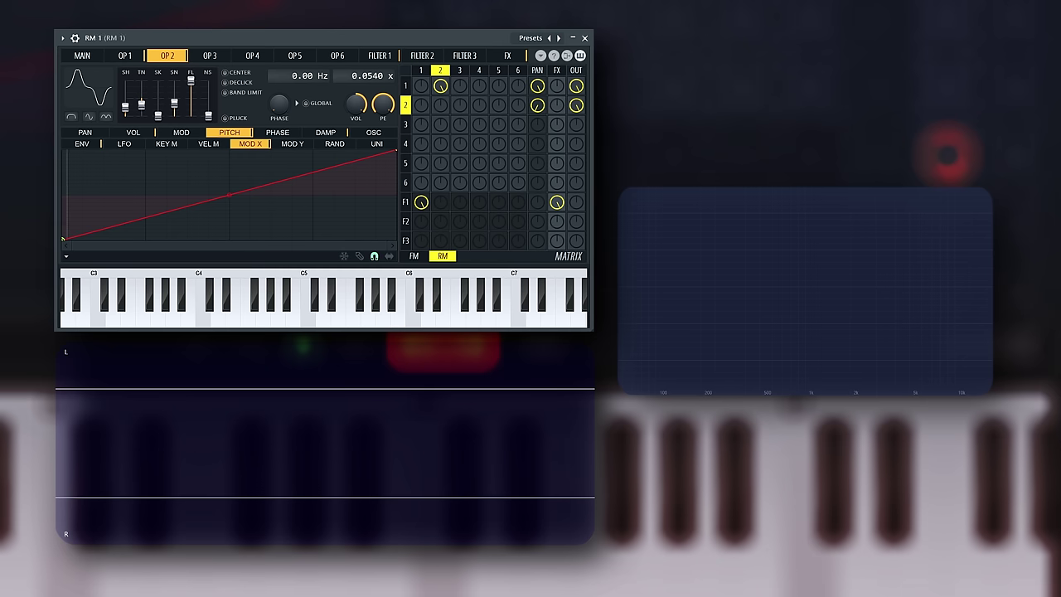
Play the RM patch, then load the Noise Bass preset.
{"action": "left_click", "coordinate": [247, 308]}
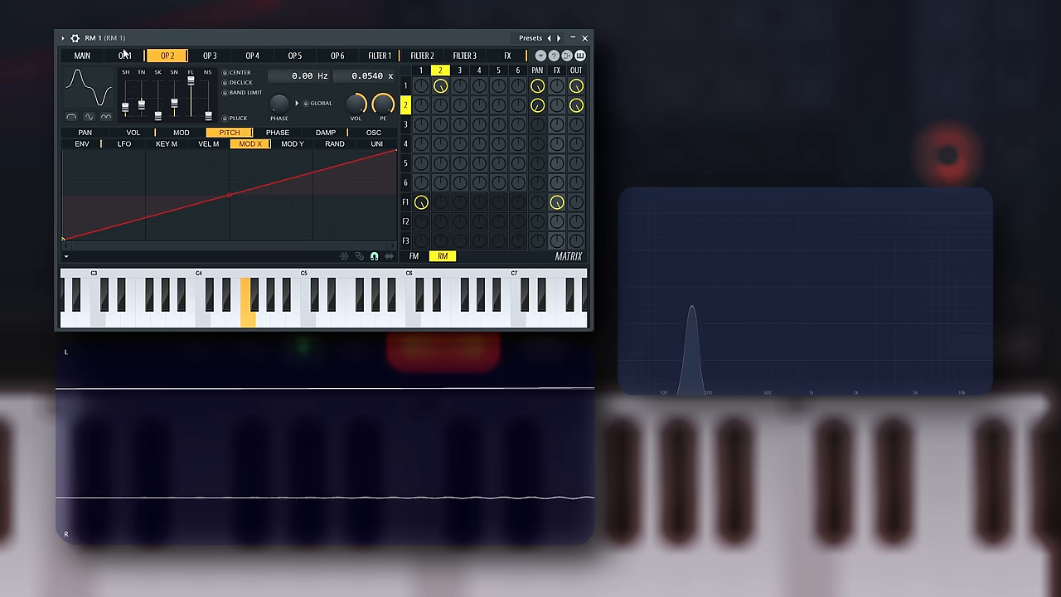
{"action": "left_click", "coordinate": [70, 114]}
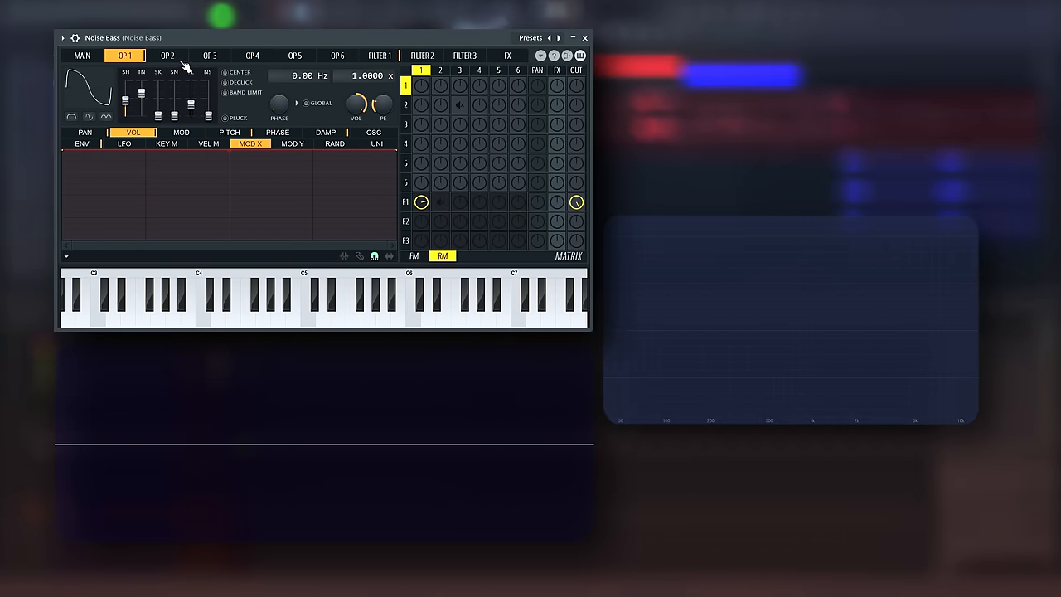
Inspect Noise Bass's operators 2 and 3, then load the FM Reese preset.
{"action": "left_click", "coordinate": [169, 56]}
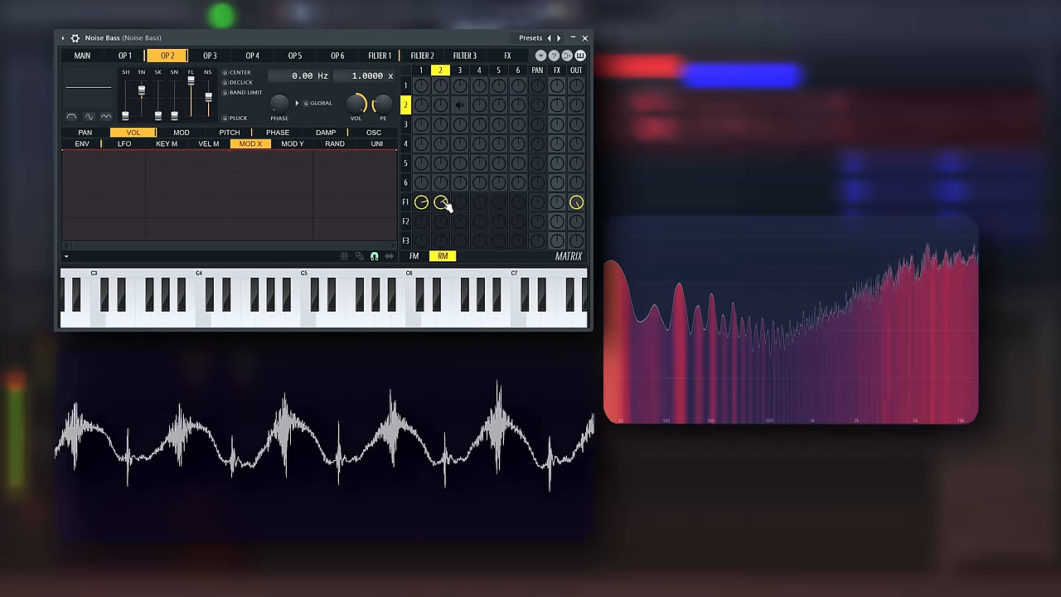
{"action": "left_click", "coordinate": [222, 54]}
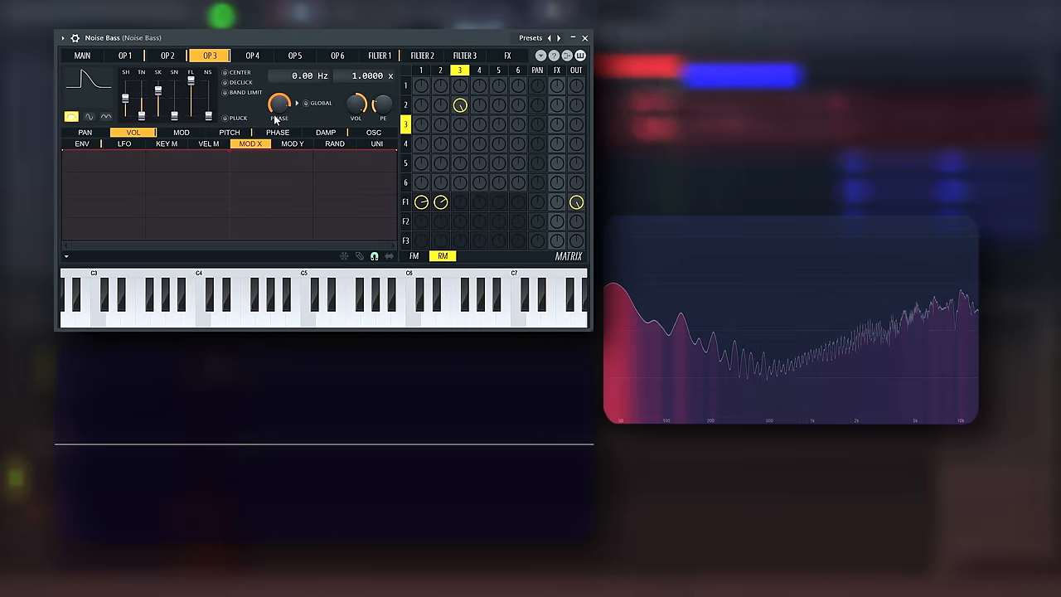
{"action": "left_click", "coordinate": [65, 299]}
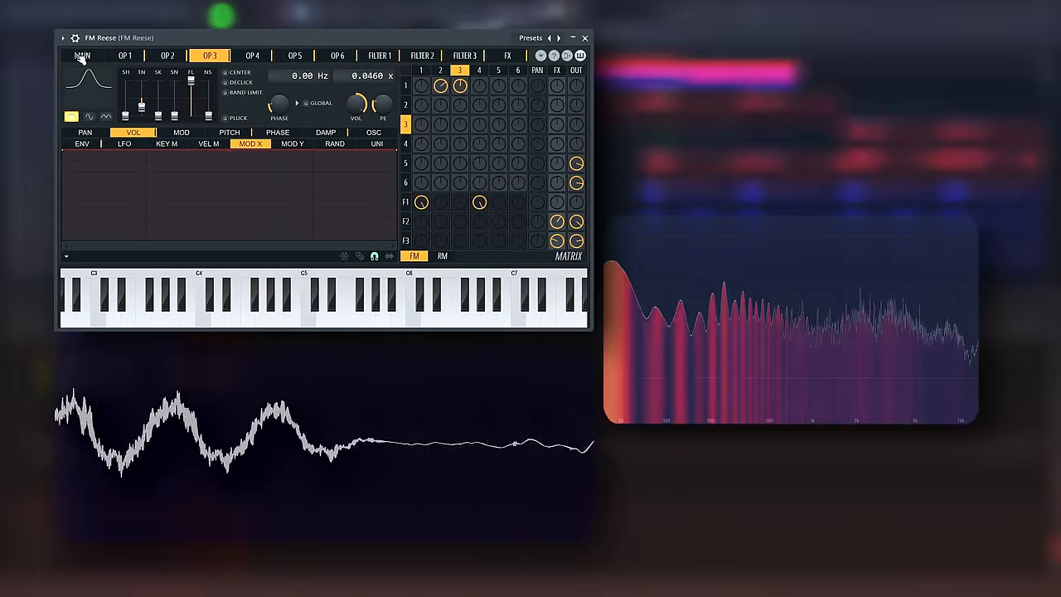
Show FM Reese's main overview and display its ring modulation routing in the matrix.
{"action": "left_click", "coordinate": [79, 56]}
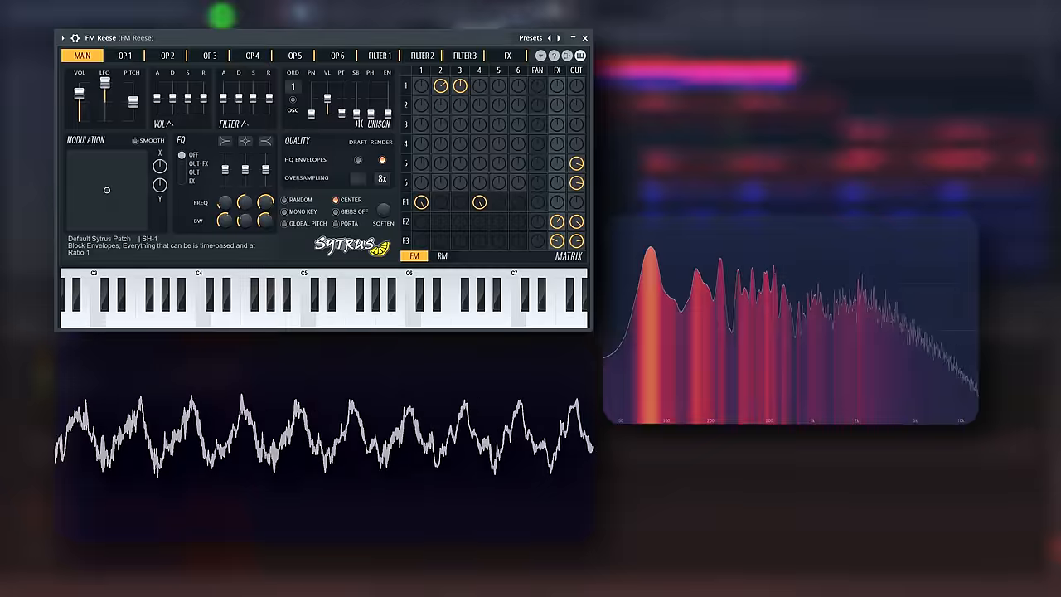
{"action": "left_click", "coordinate": [565, 38]}
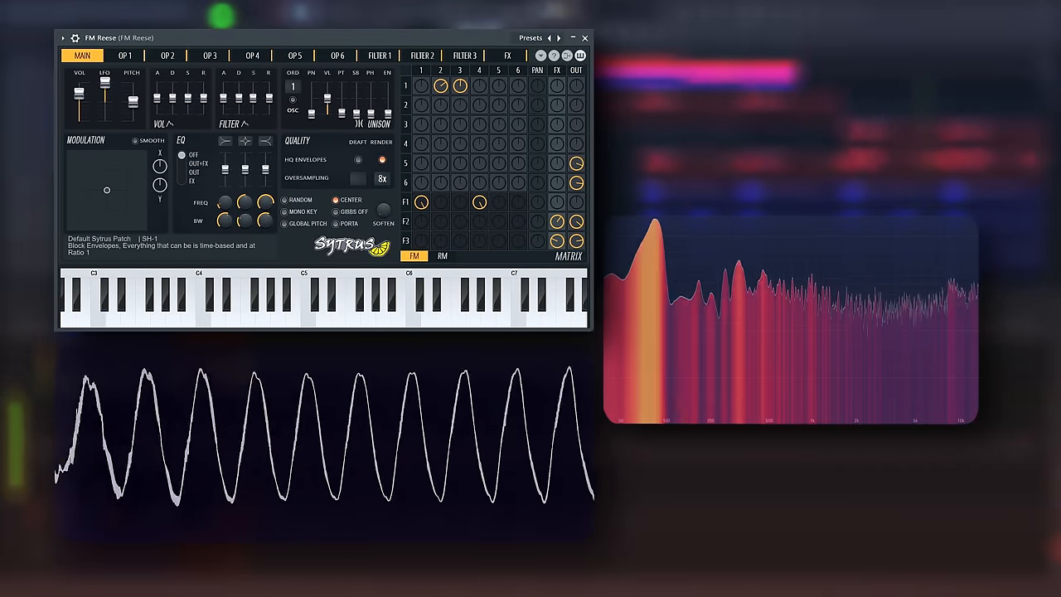
{"action": "left_click", "coordinate": [441, 255]}
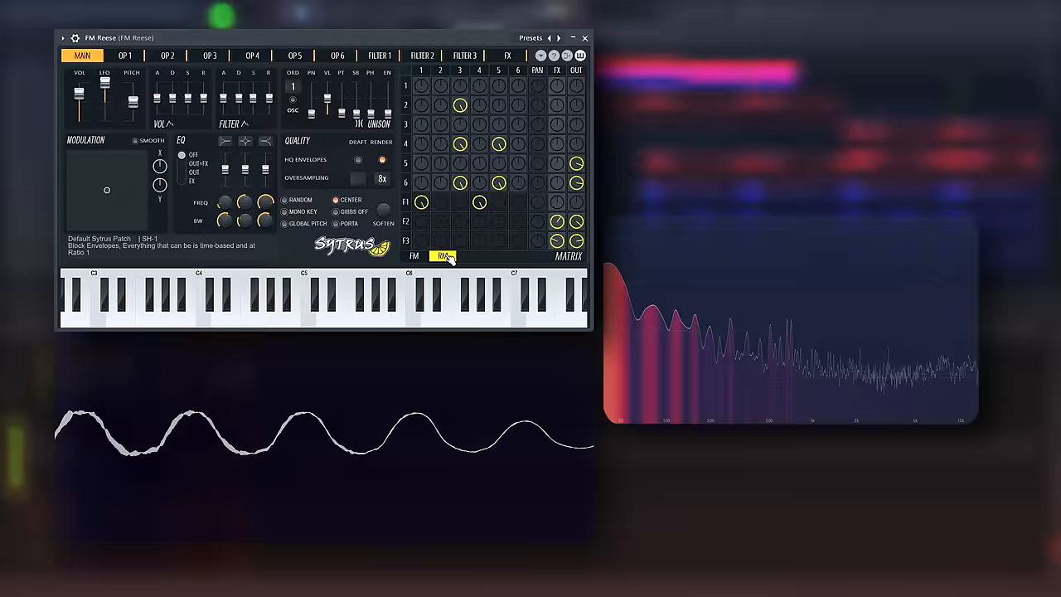